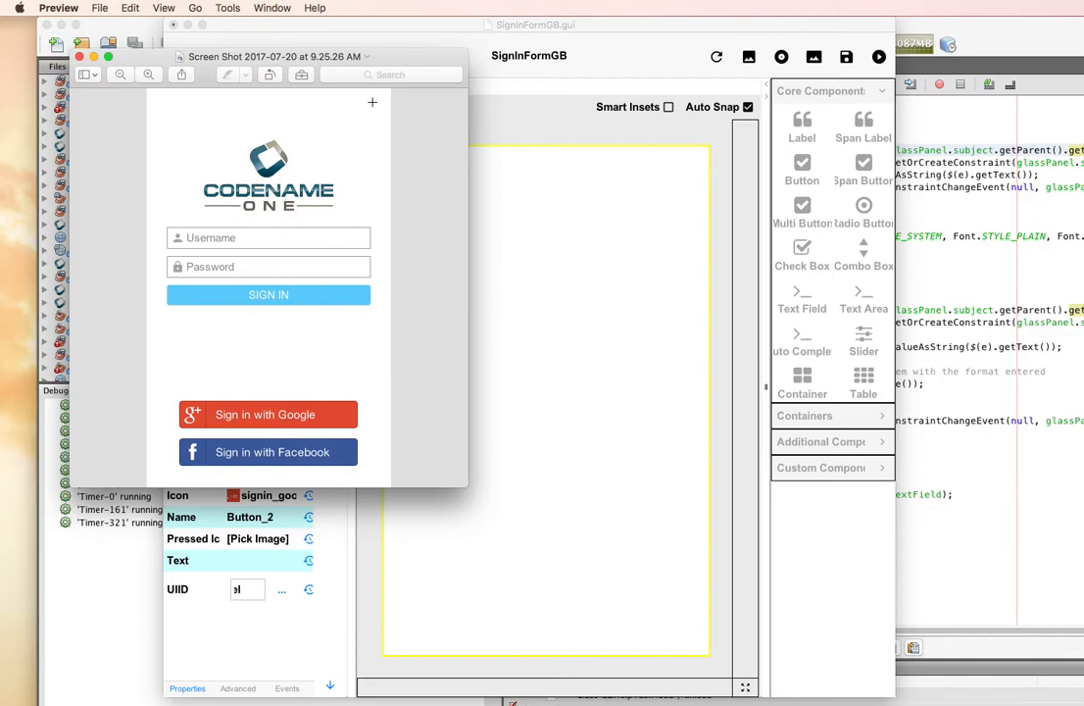
mouse_move(125, 170)
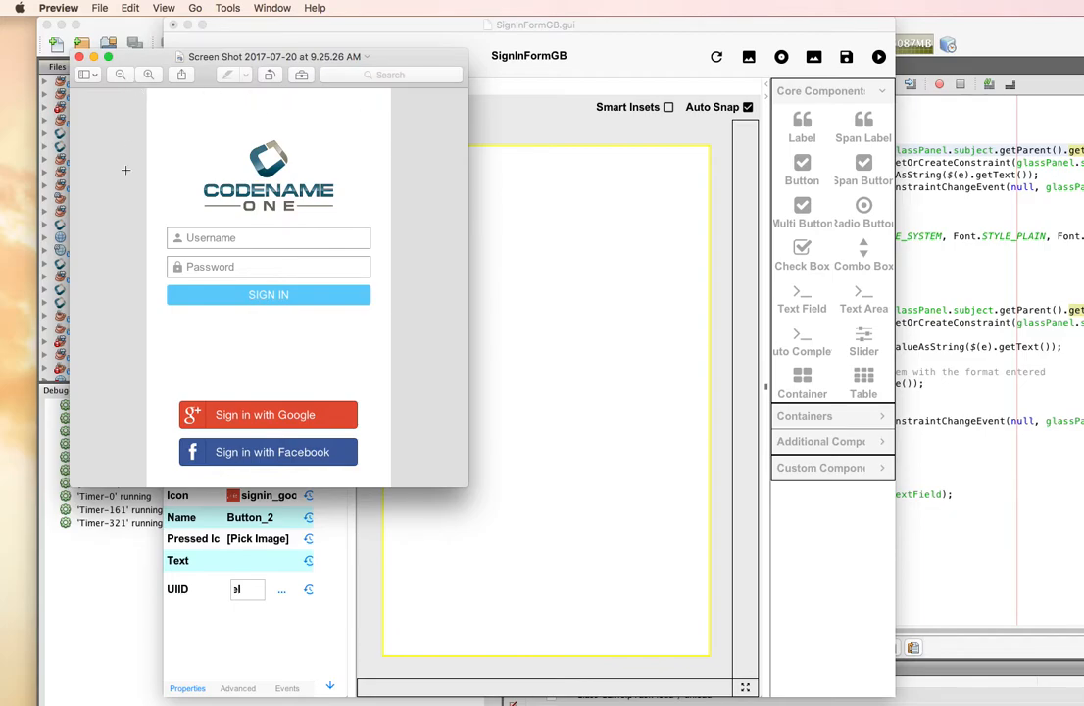
mouse_move(363, 227)
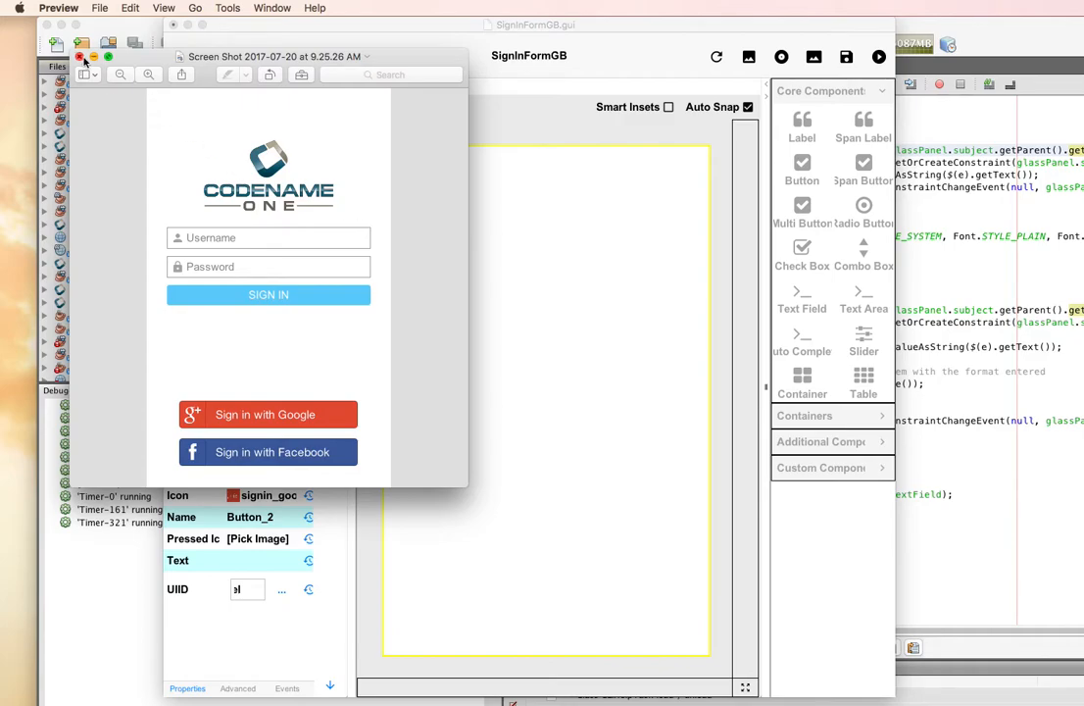
mouse_move(588, 228)
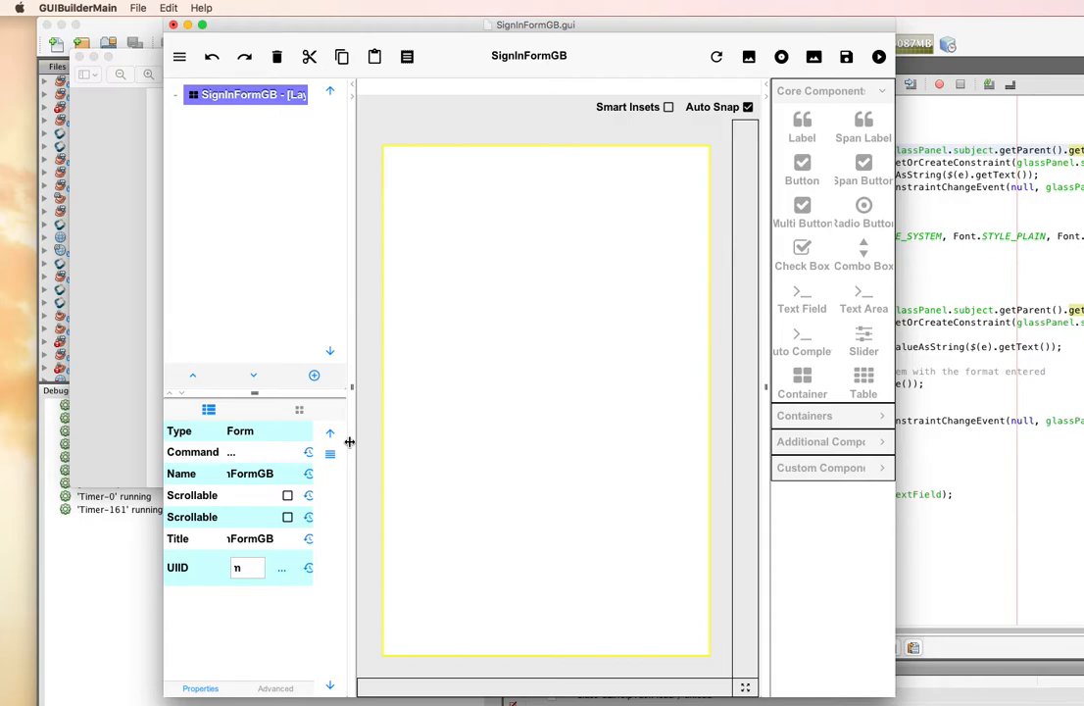
mouse_move(408, 196)
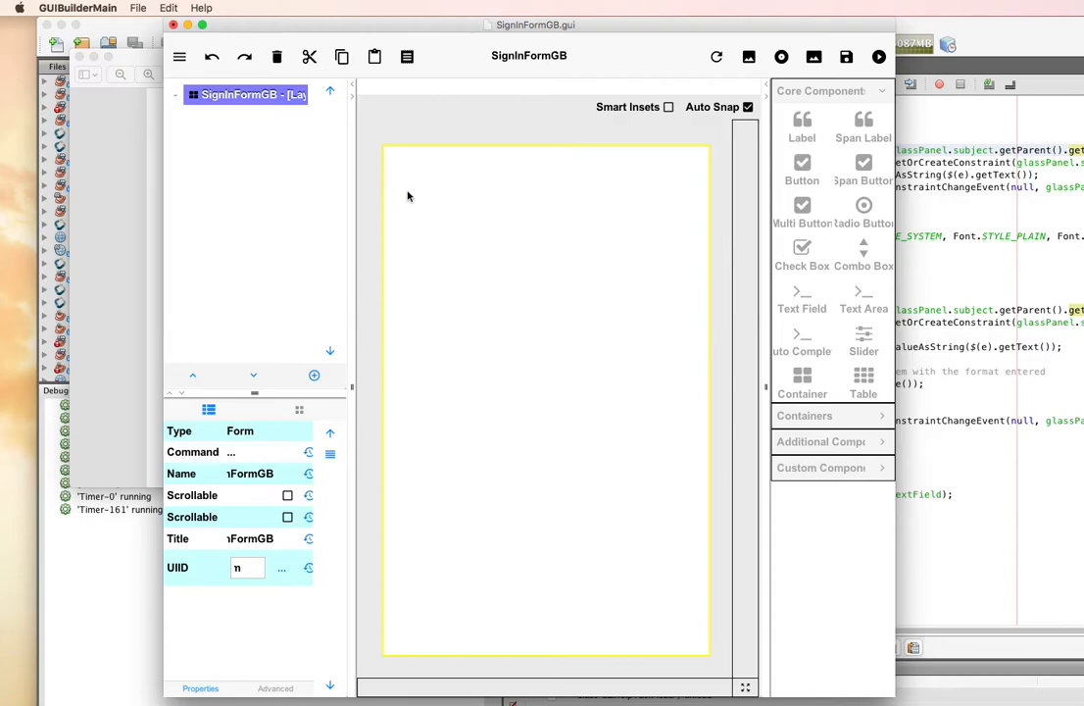
mouse_move(722, 443)
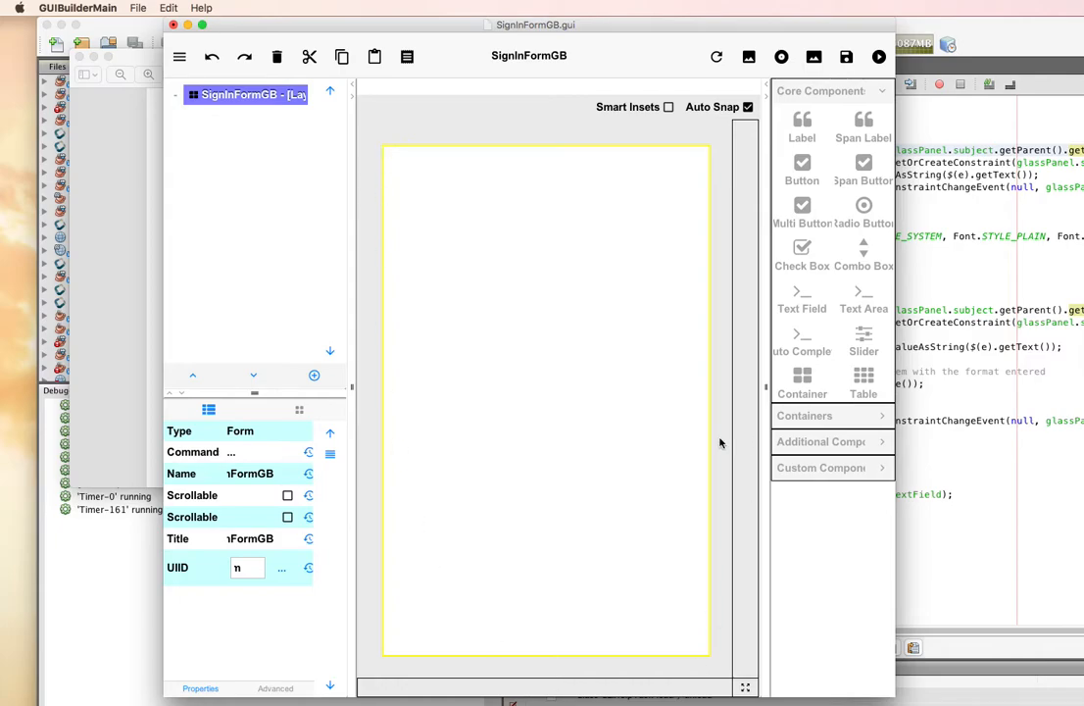
mouse_move(741, 263)
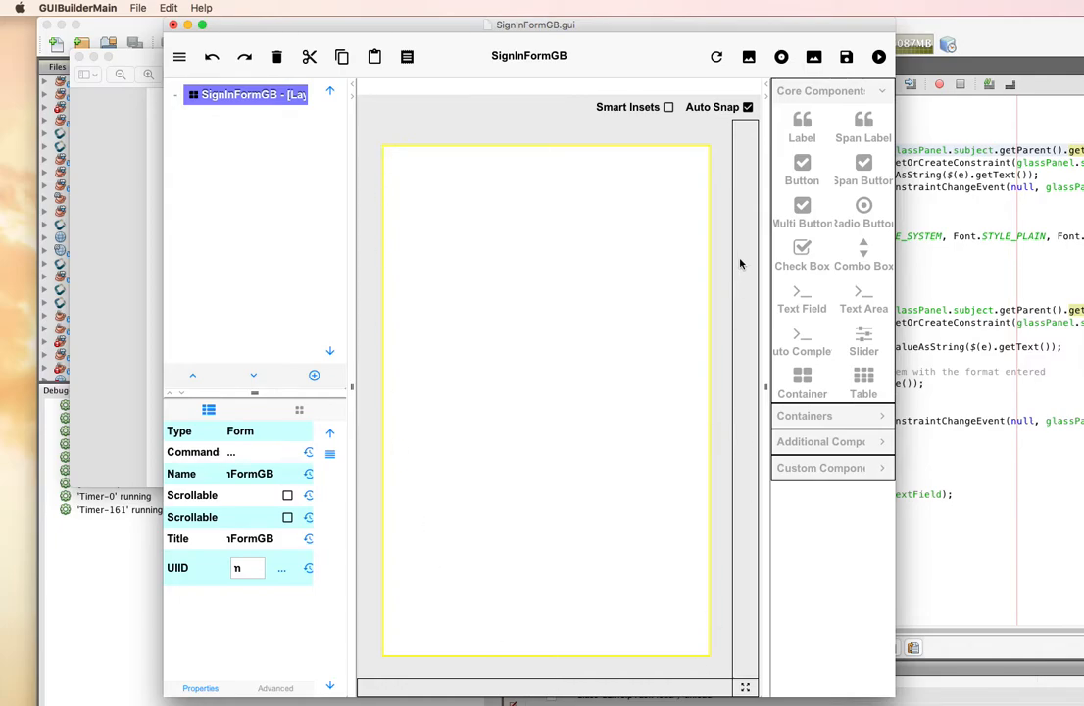
mouse_move(729, 264)
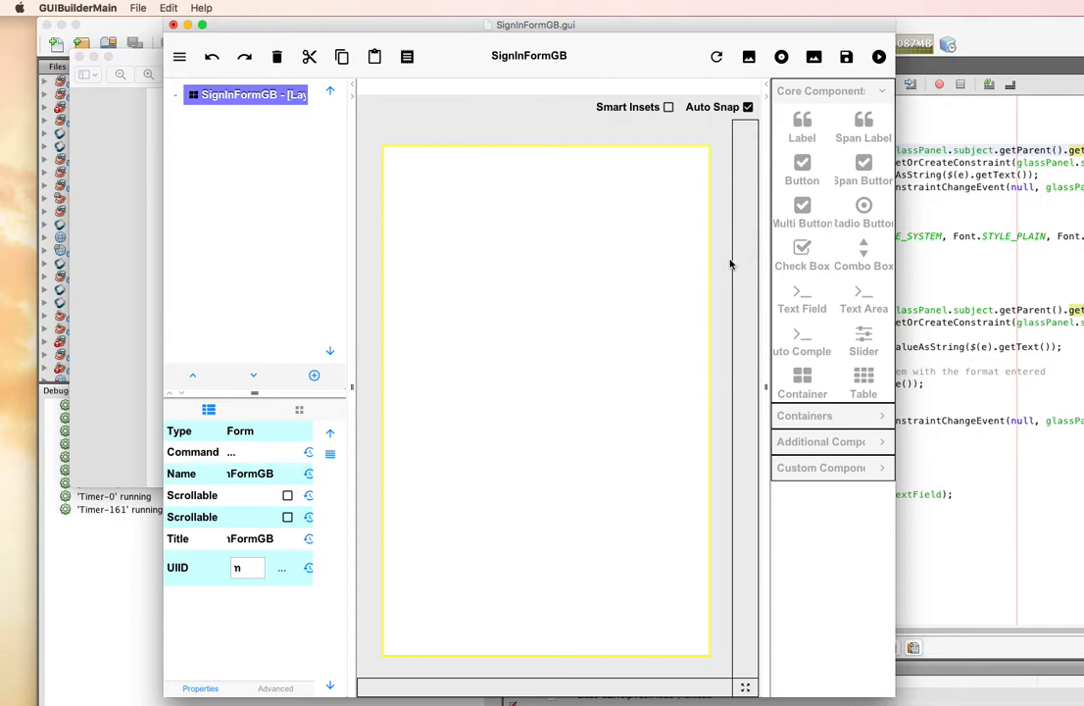
mouse_move(318, 36)
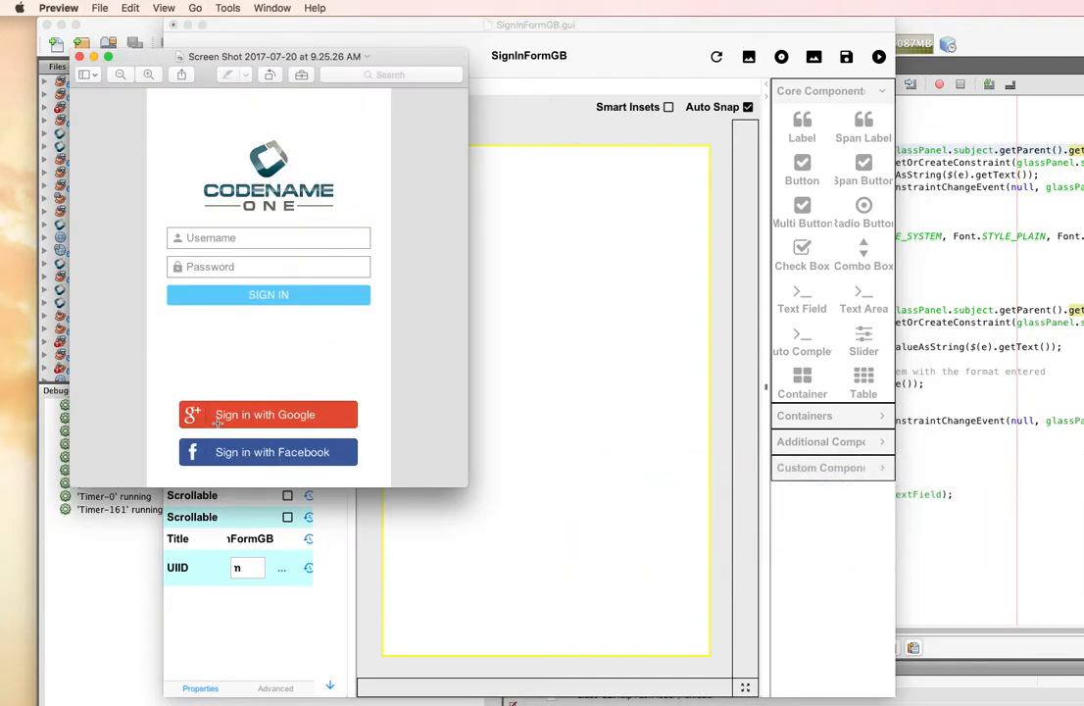
mouse_move(282, 456)
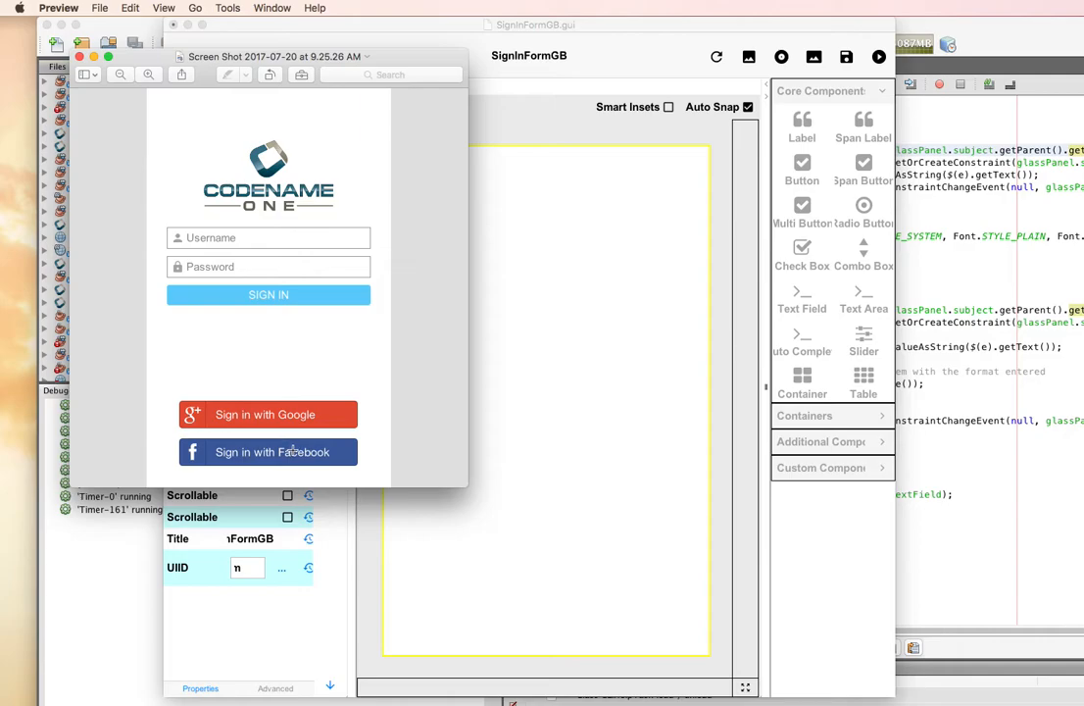
mouse_move(314, 424)
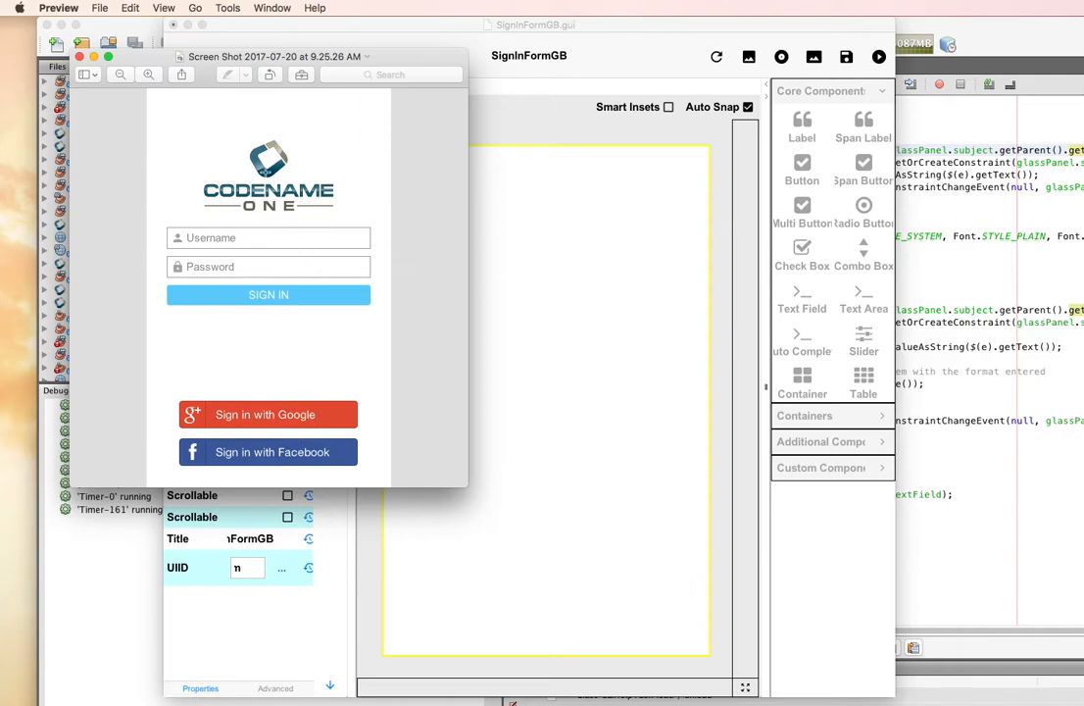
mouse_move(588, 209)
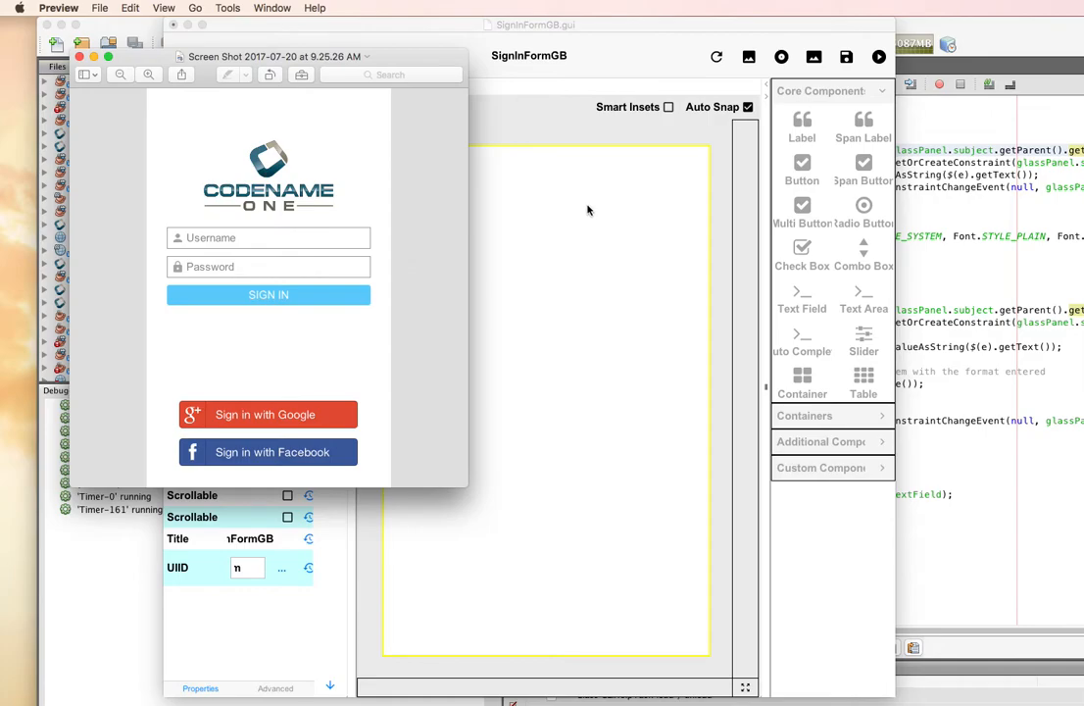
mouse_move(588, 192)
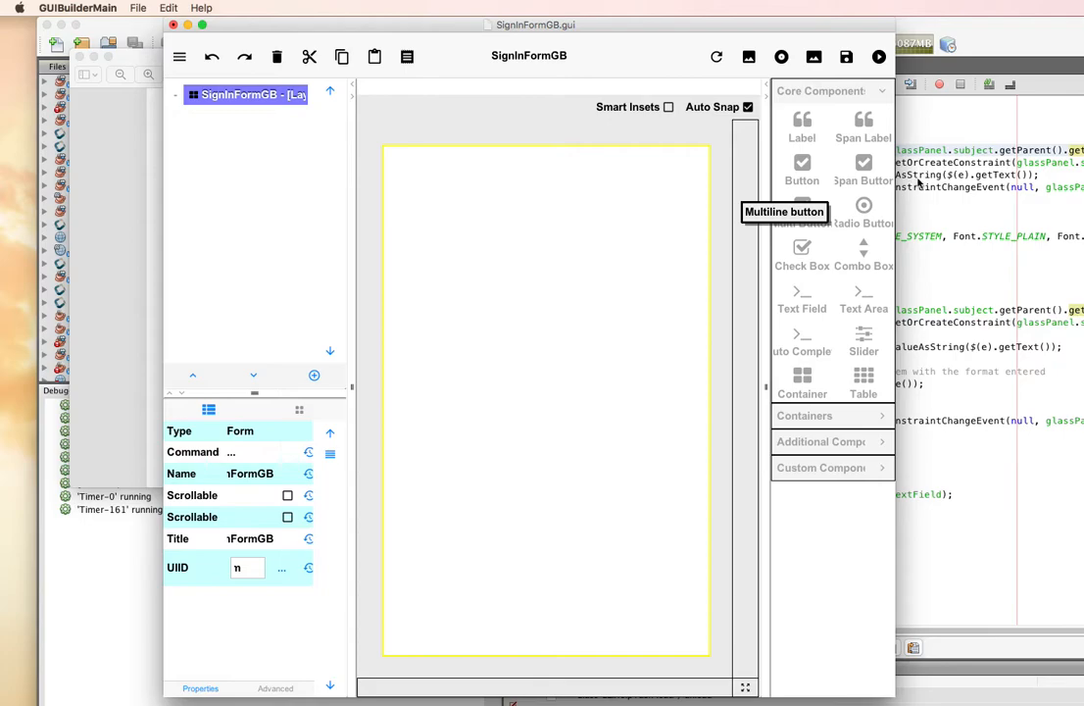
mouse_move(802, 125)
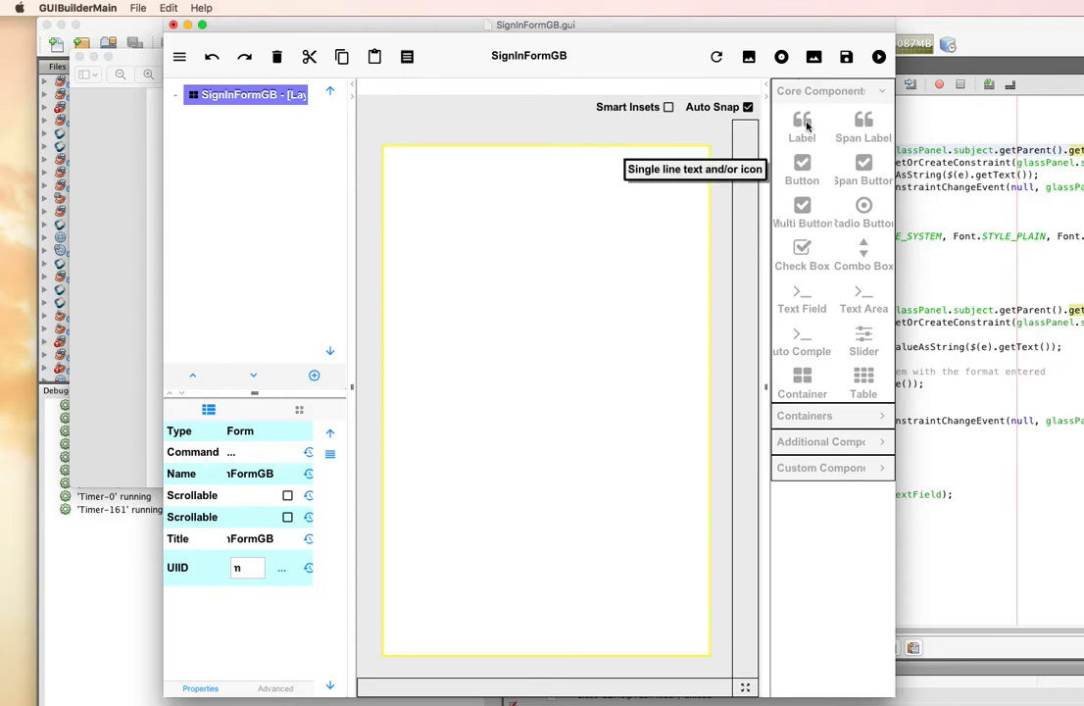
mouse_move(702, 158)
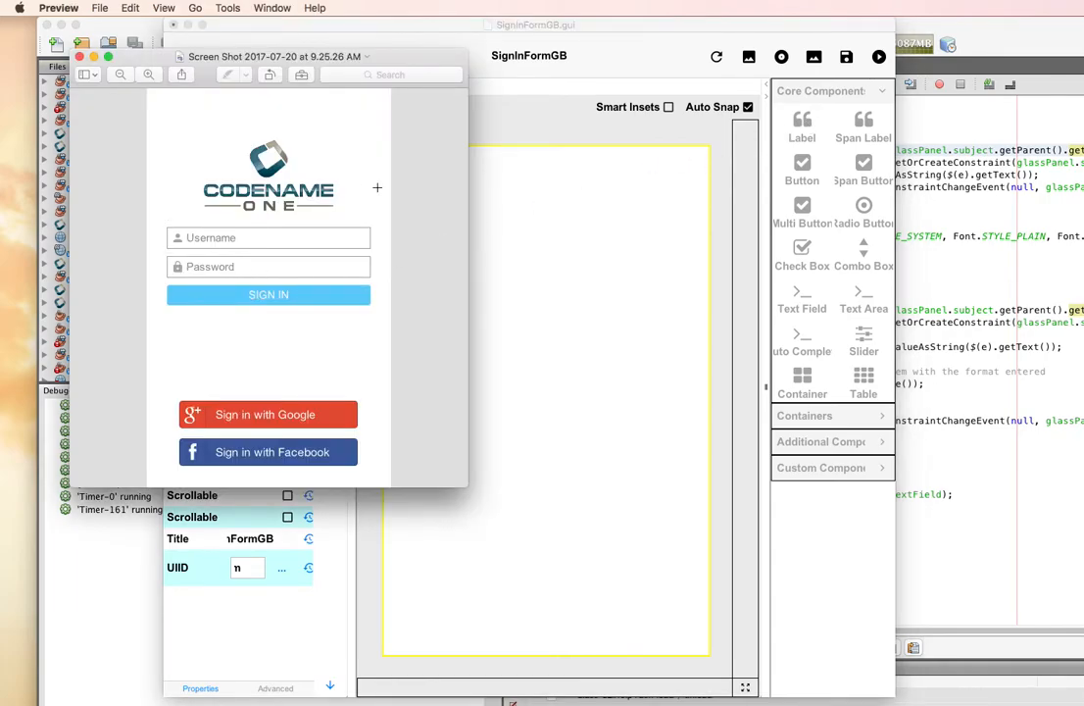
mouse_move(545, 255)
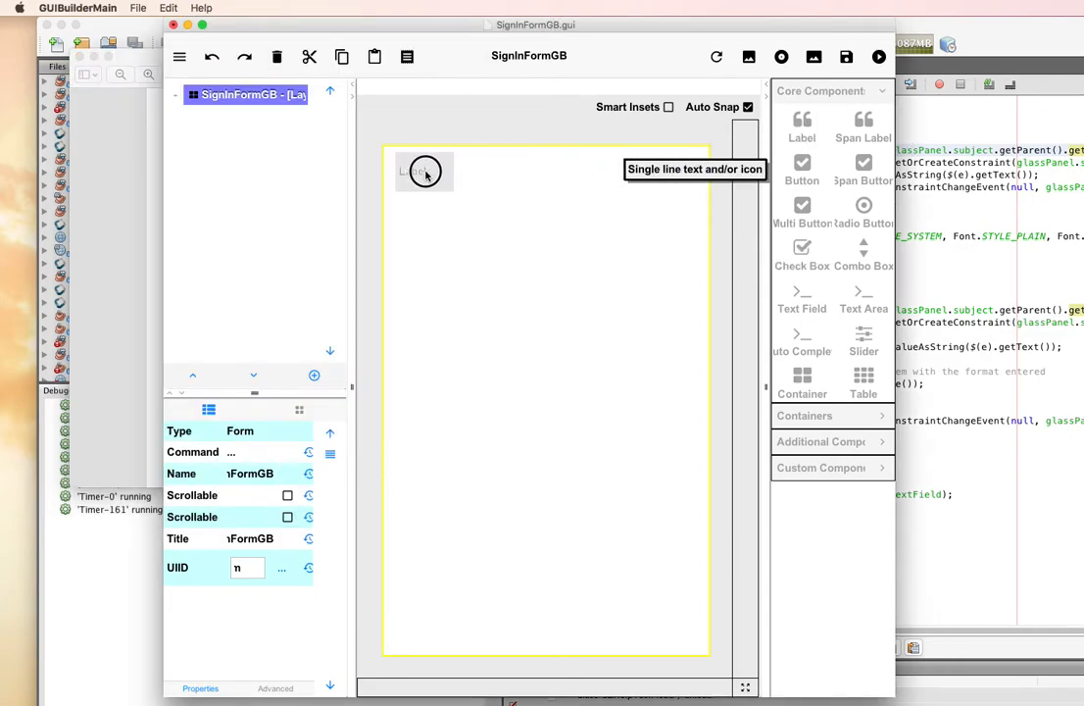
Place a Label at the top of the form with a 5mm inset and empty text
click(424, 169)
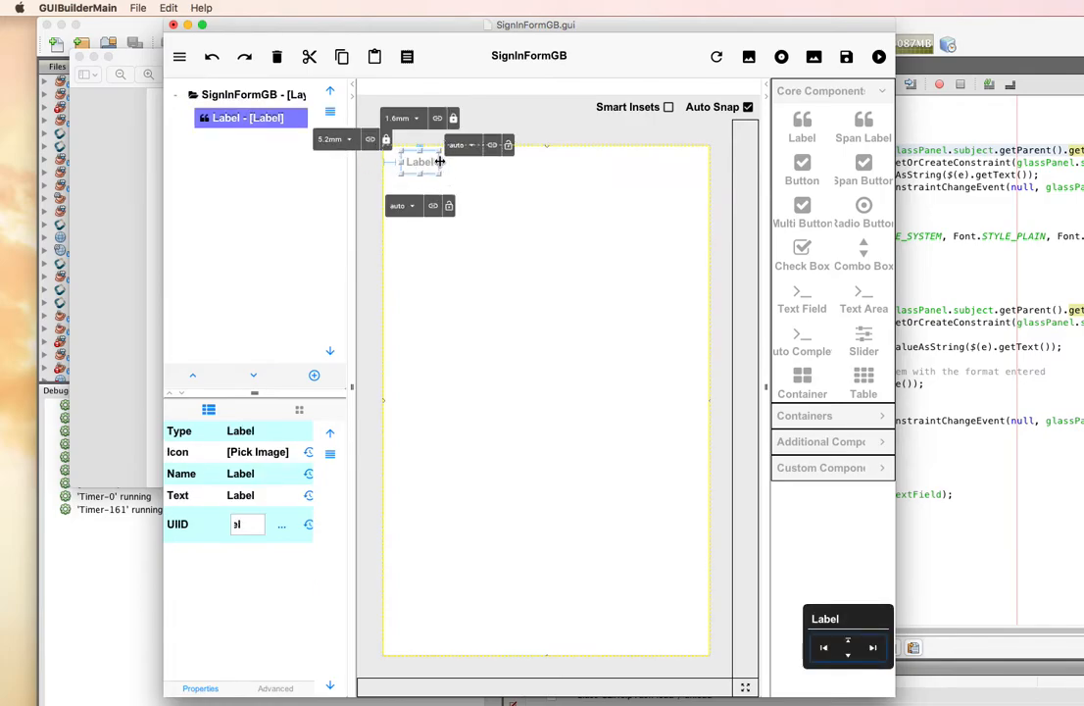
click(455, 145)
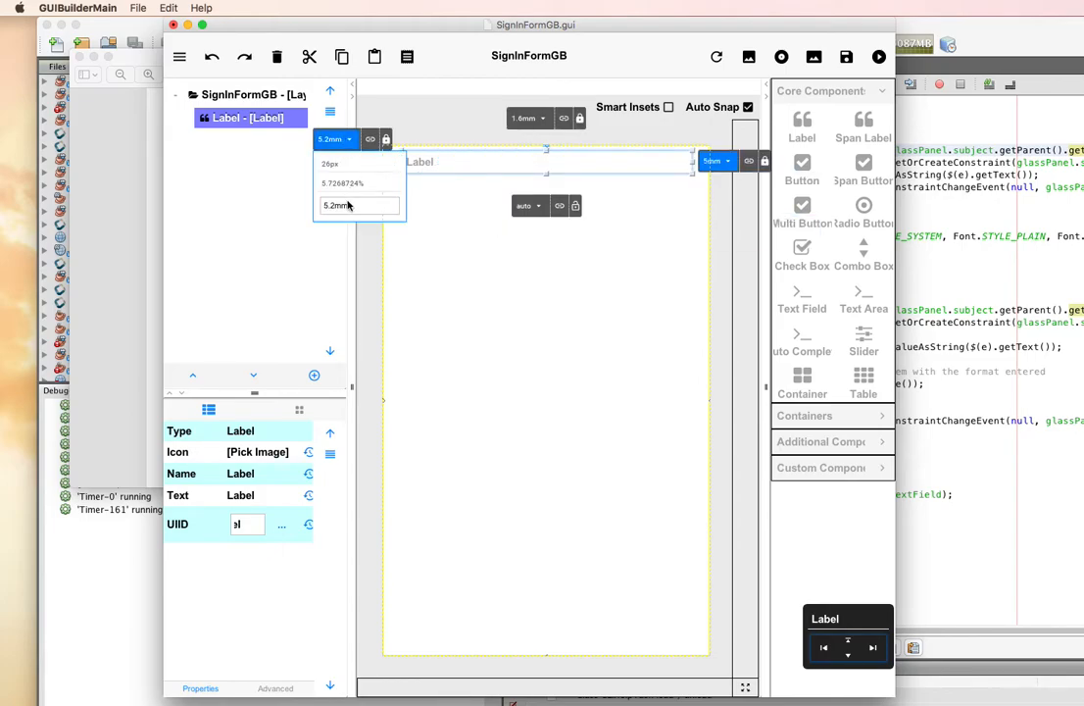
text(5m)
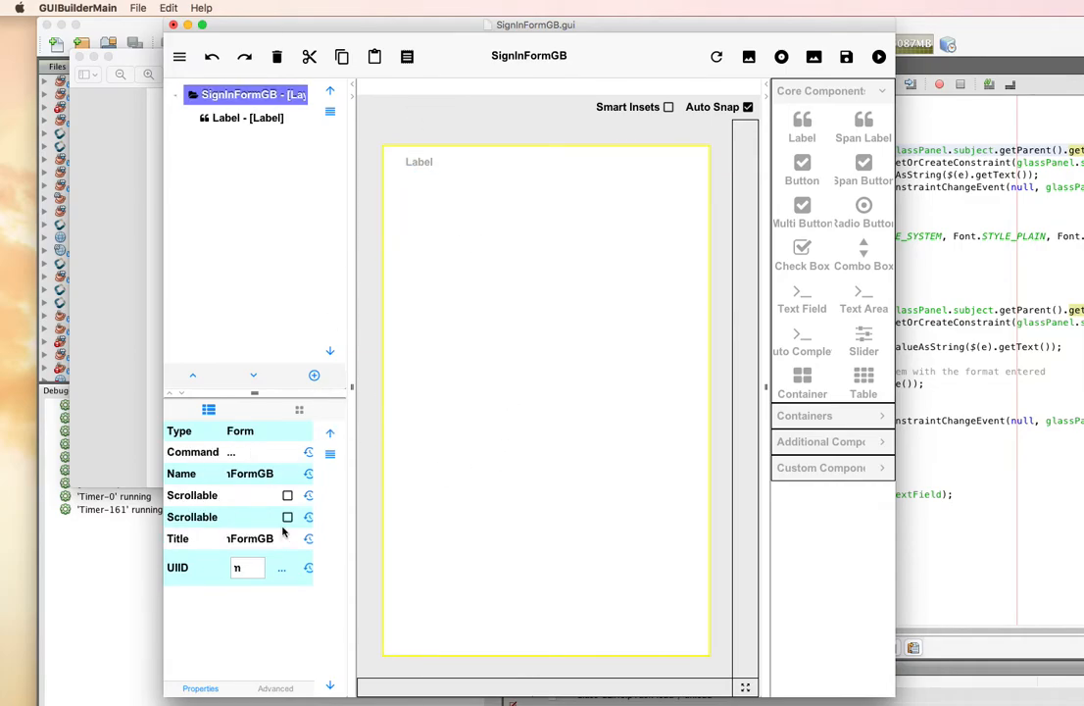
click(419, 161)
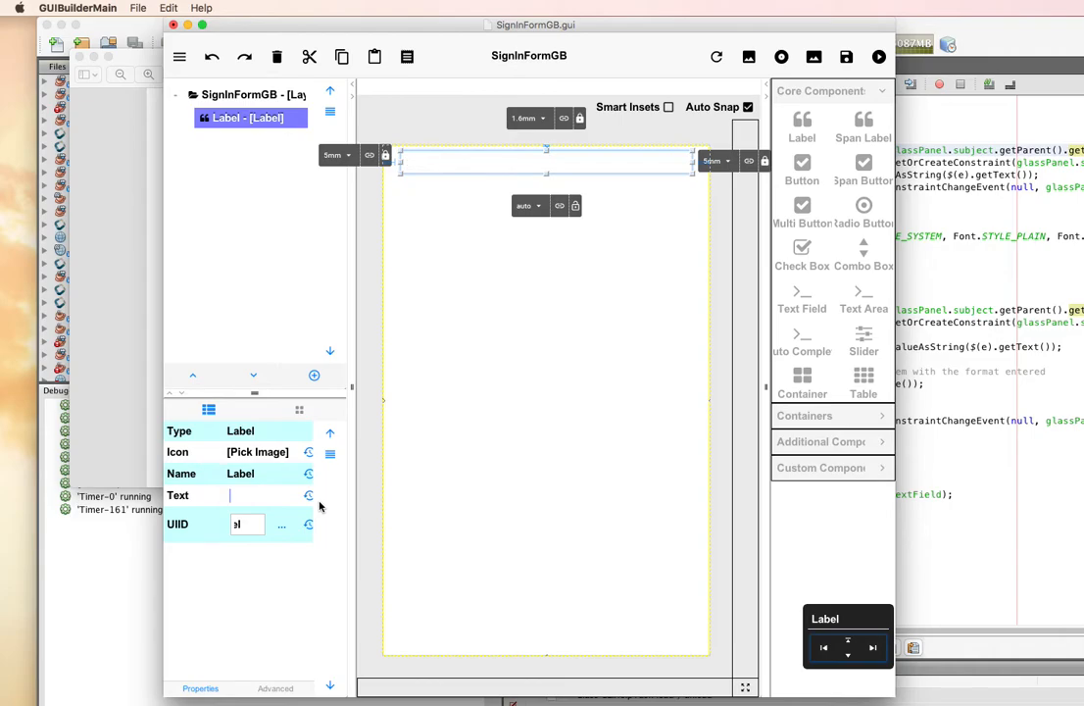
mouse_move(459, 127)
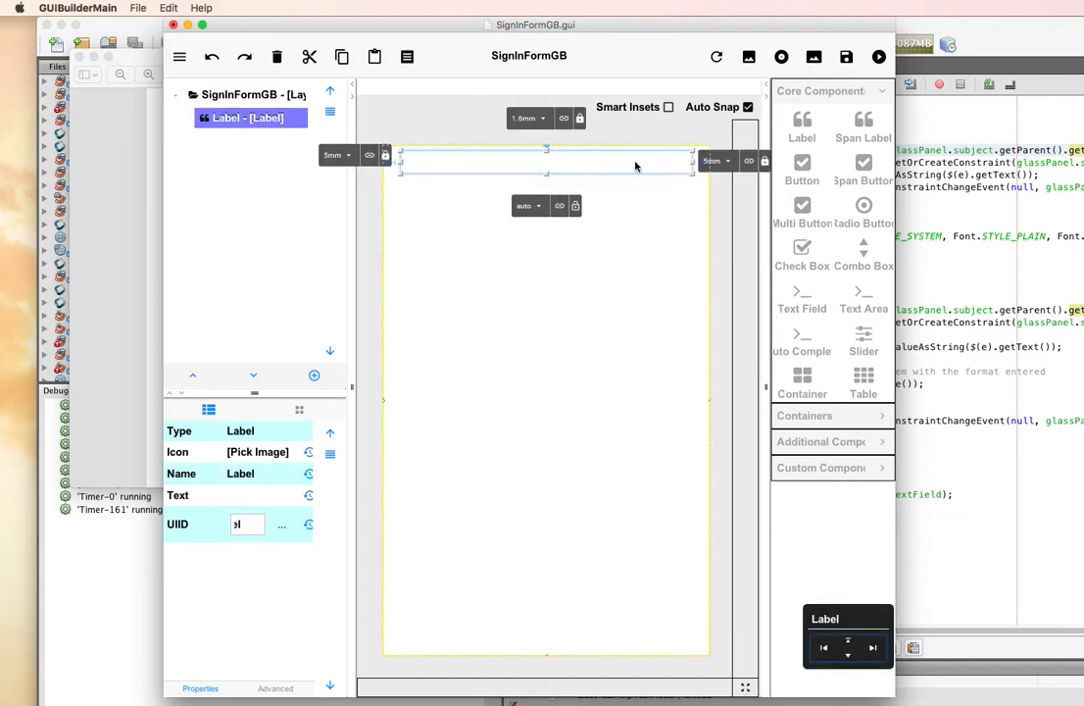
mouse_move(690, 163)
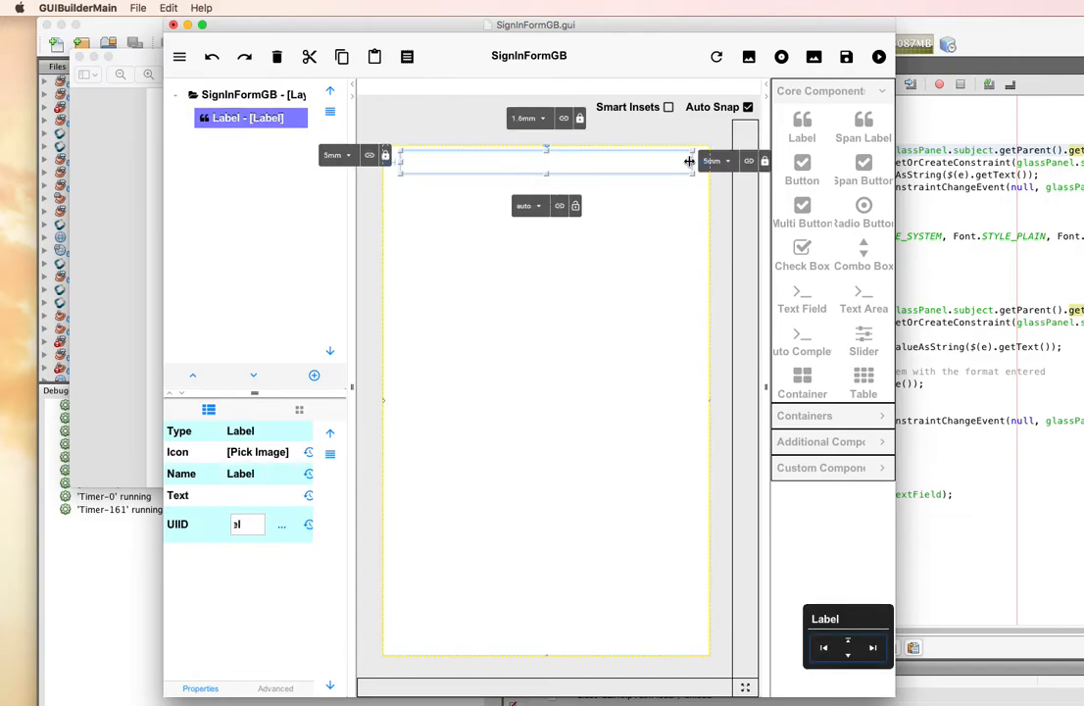
mouse_move(578, 262)
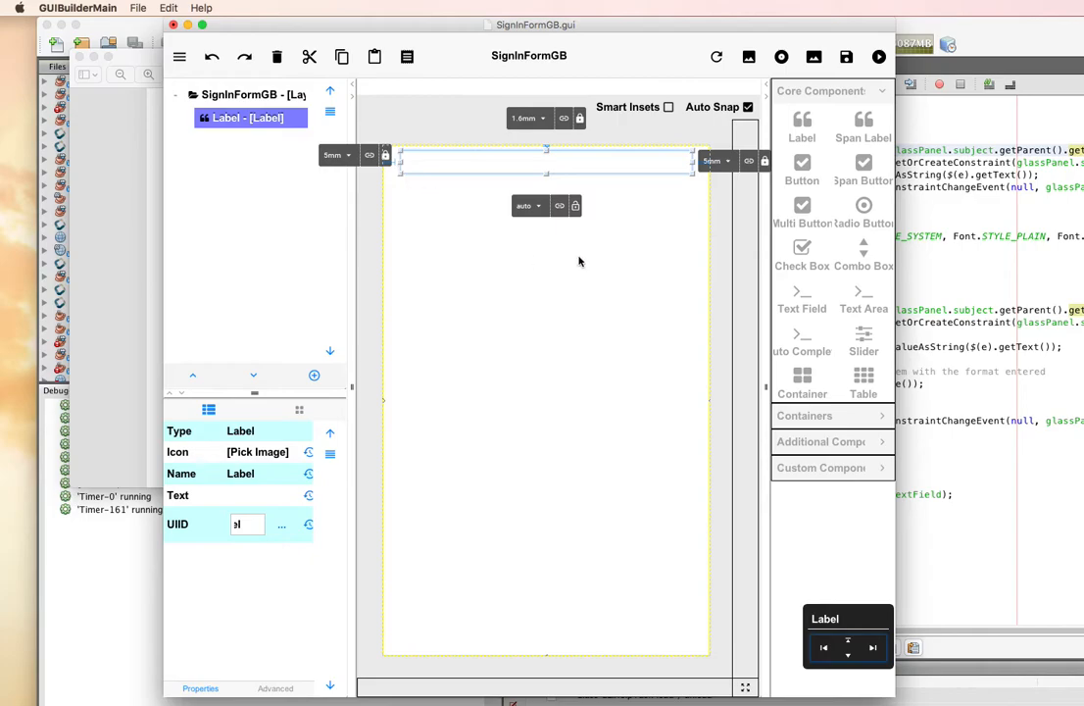
mouse_move(802, 121)
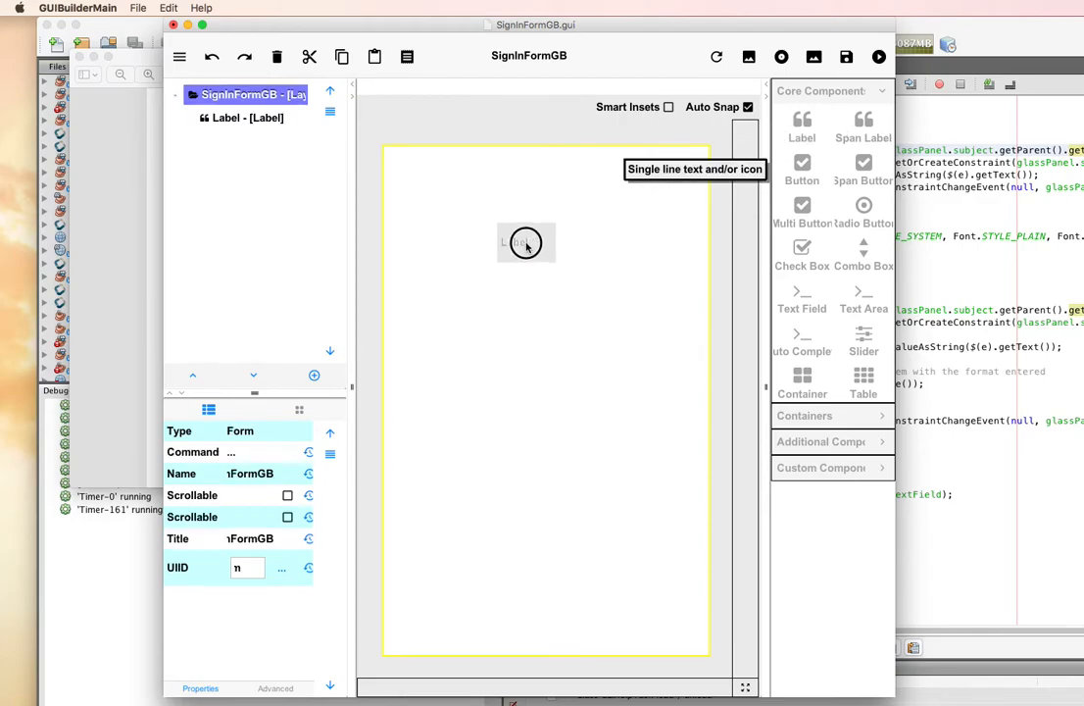
Add a second label mid-form and browse the res-file images for its icon
drag(525, 243, 589, 220)
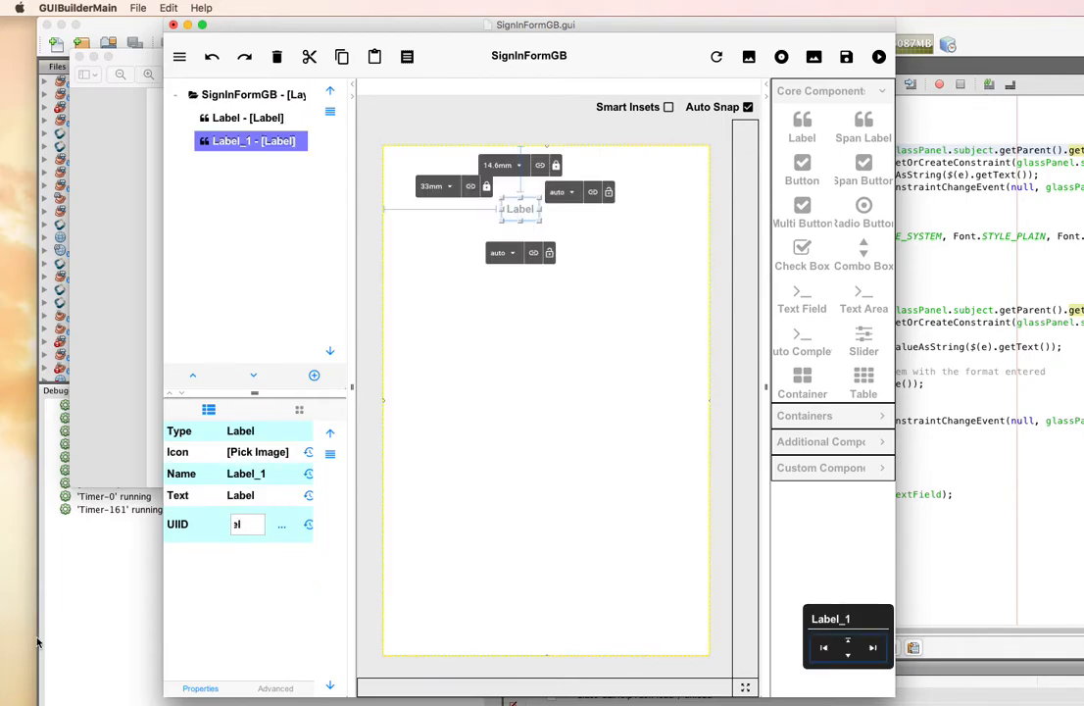
click(257, 451)
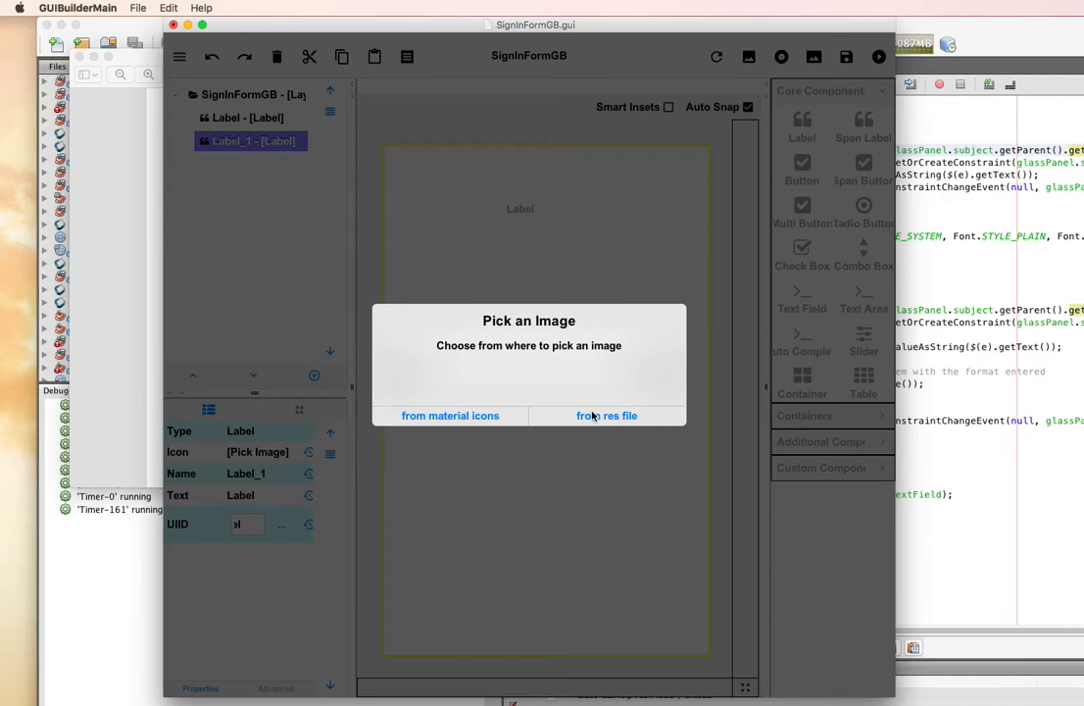
click(606, 415)
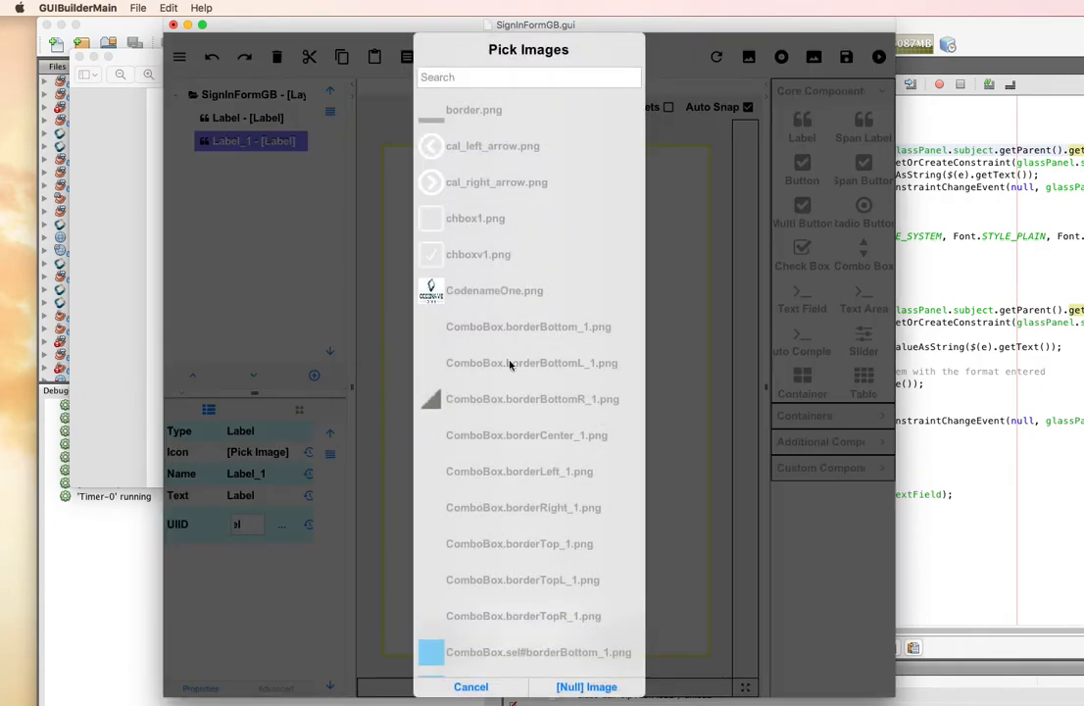
scroll(down, 3)
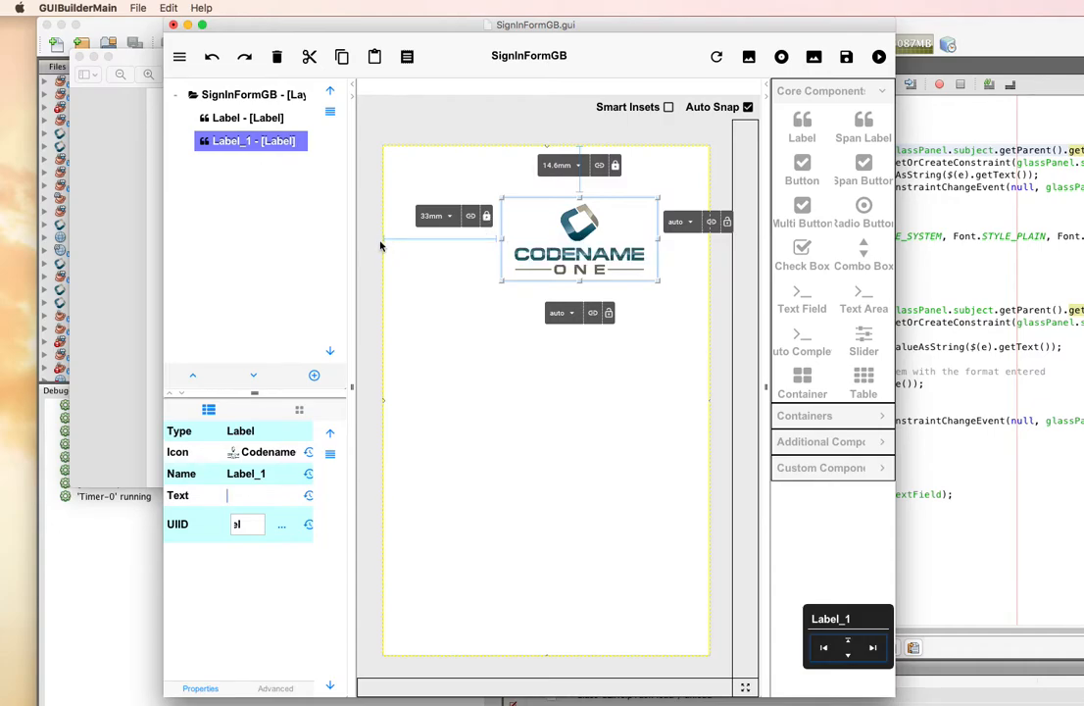
mouse_move(506, 243)
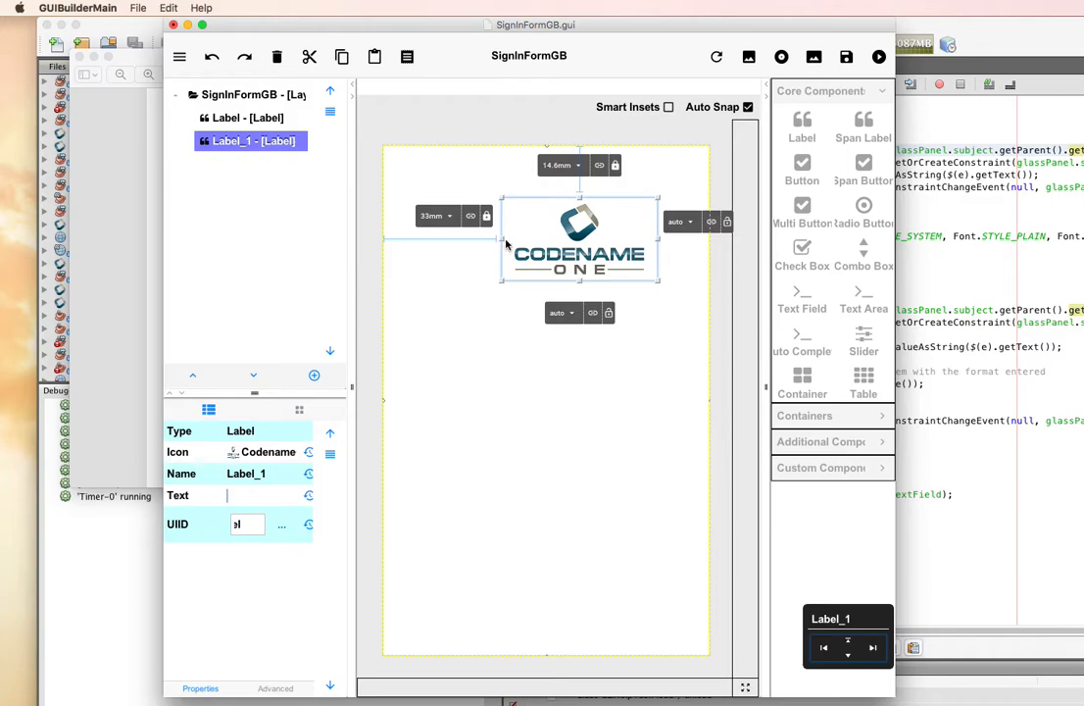
mouse_move(441, 221)
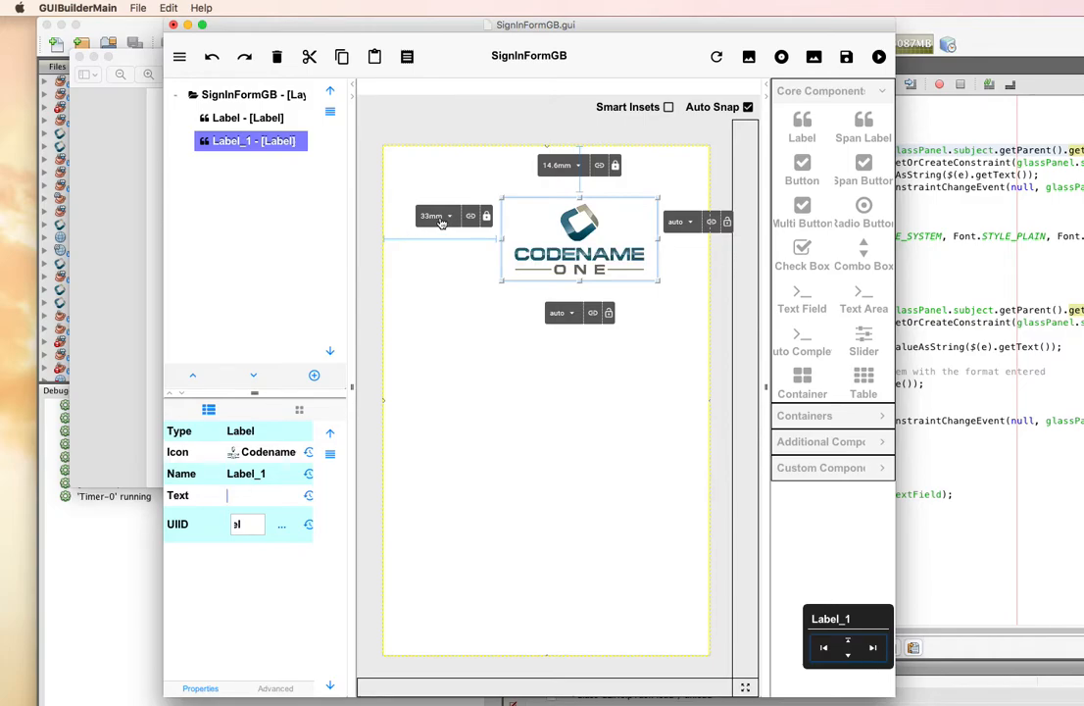
mouse_move(486, 215)
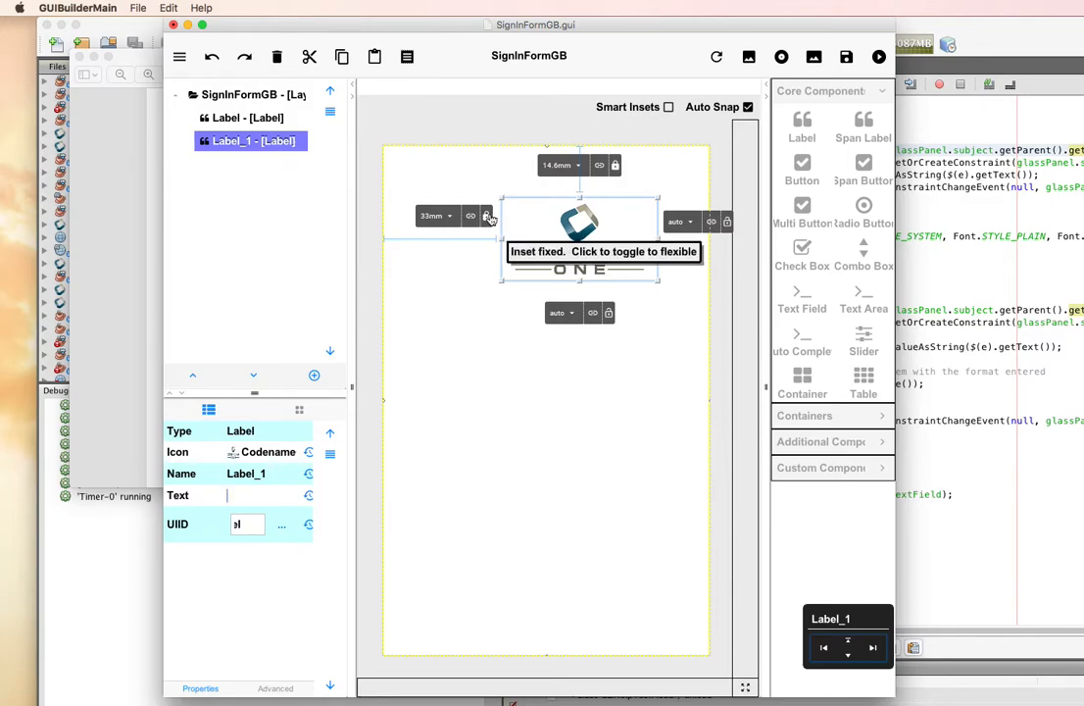
Make the logo's left inset flexible and drag it up to a proportional top inset
click(489, 216)
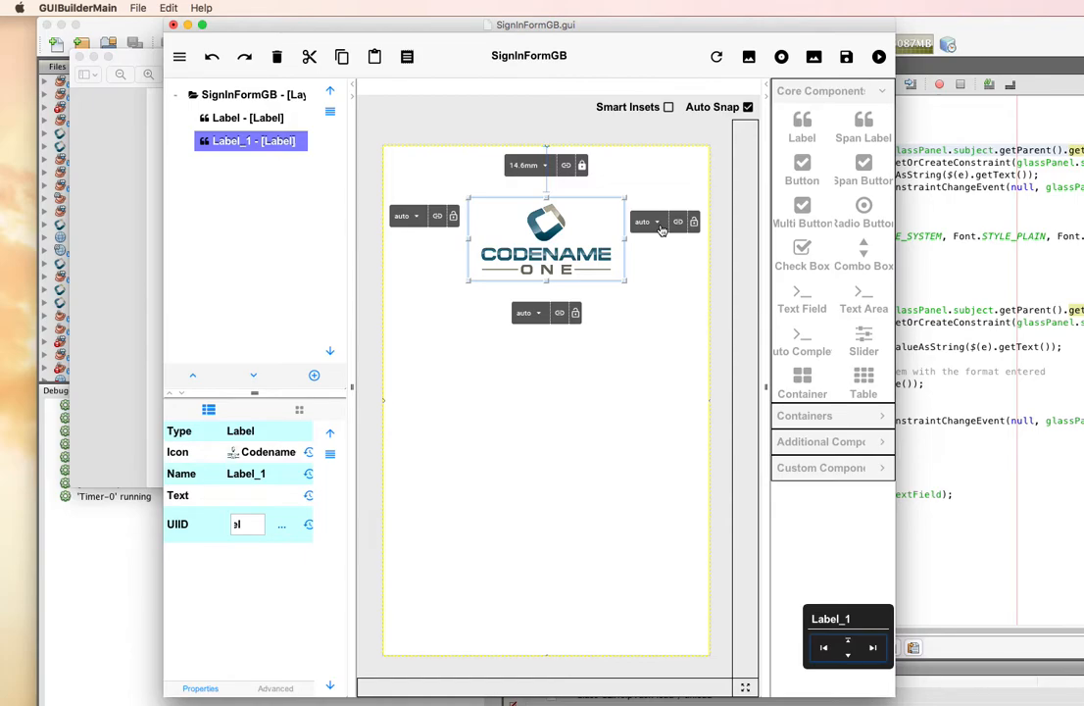
mouse_move(545, 173)
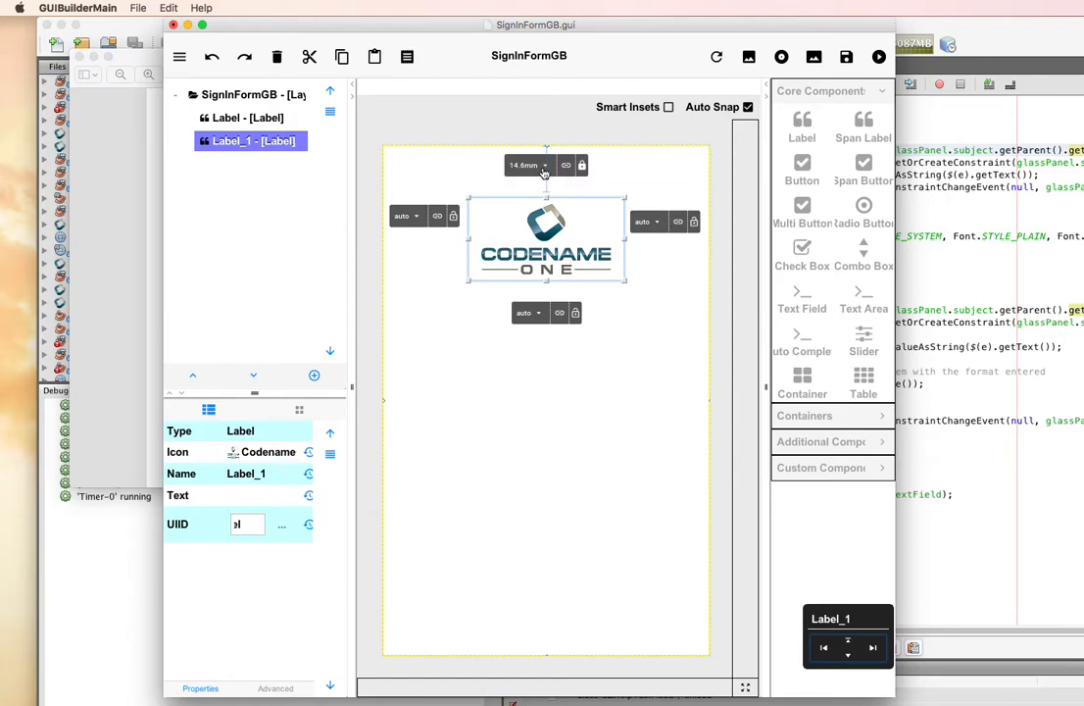
mouse_move(580, 165)
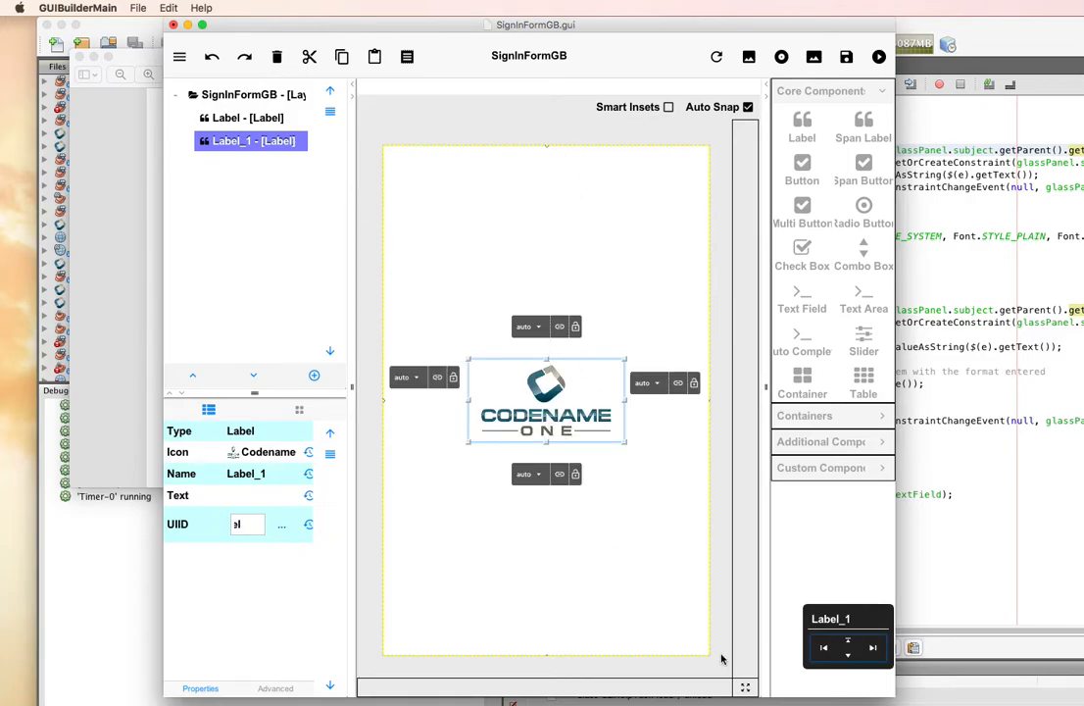
mouse_move(631, 455)
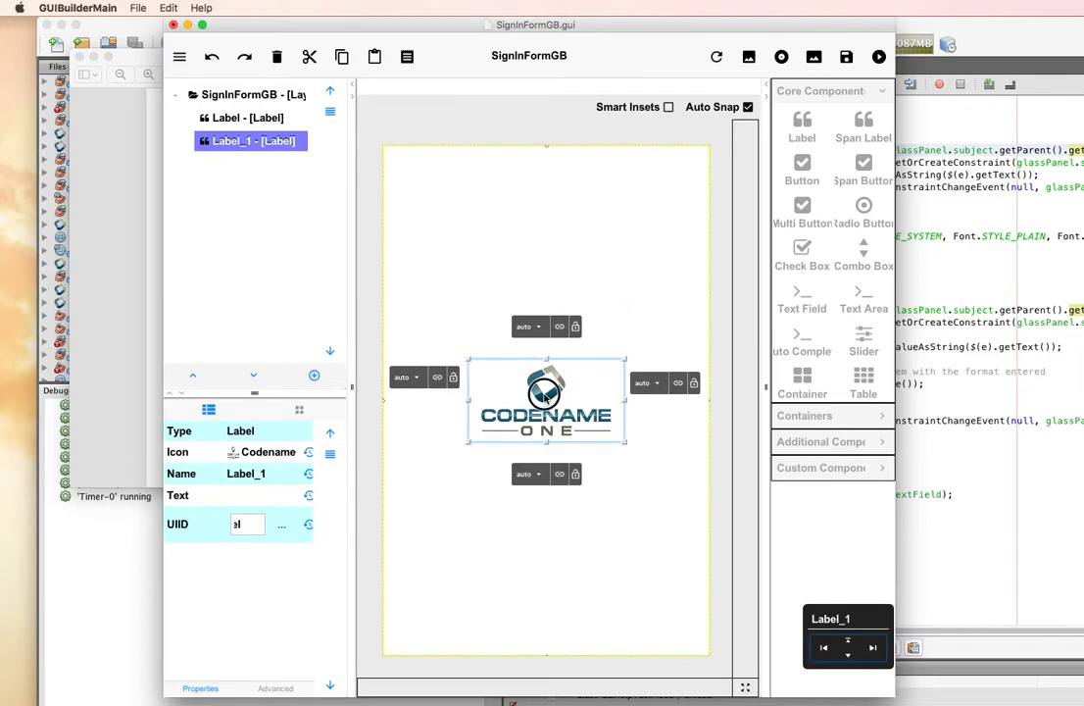
drag(545, 402, 545, 245)
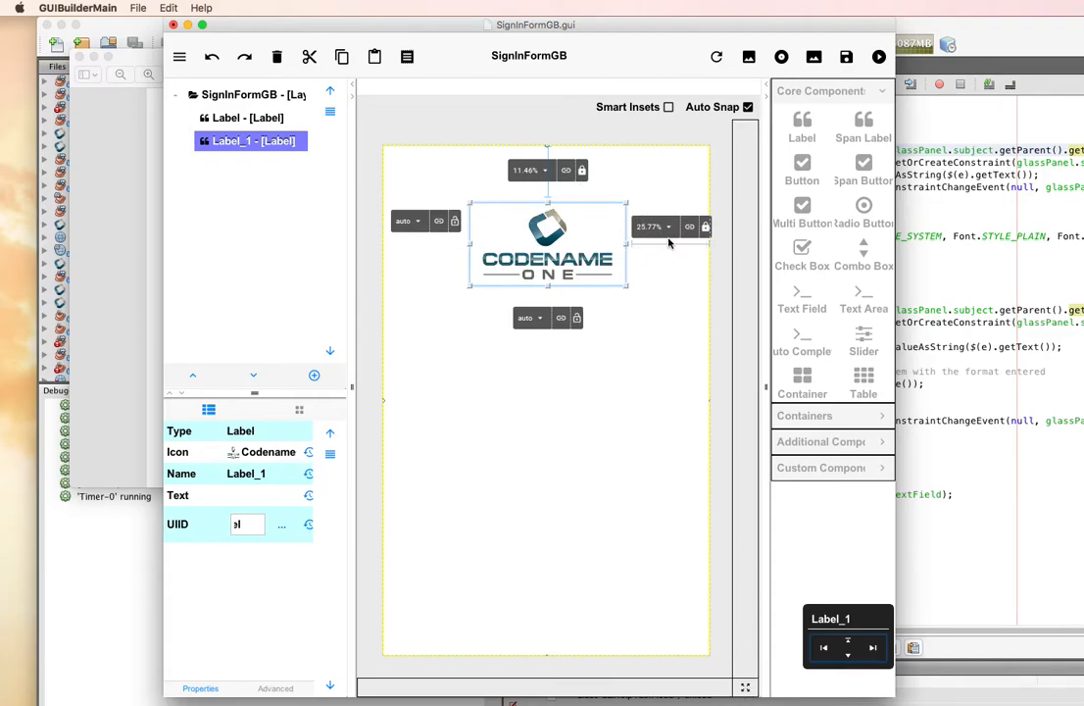
mouse_move(745, 450)
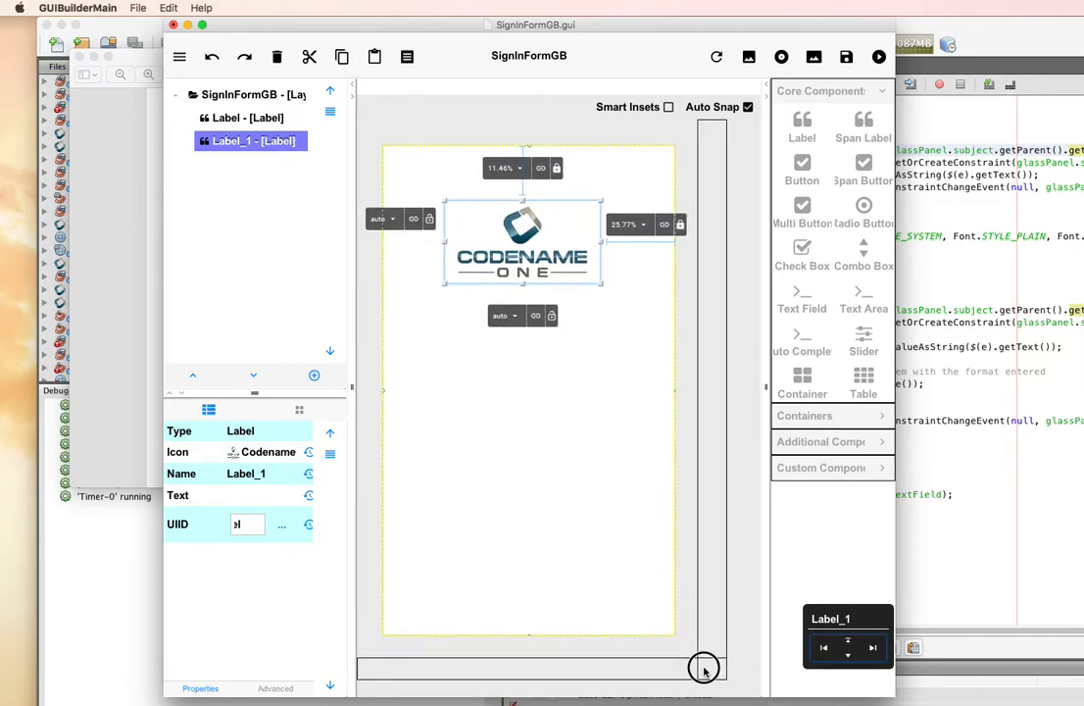
Make the logo's right inset flexible too, resizing the canvas to confirm it stays centred
drag(706, 669, 465, 551)
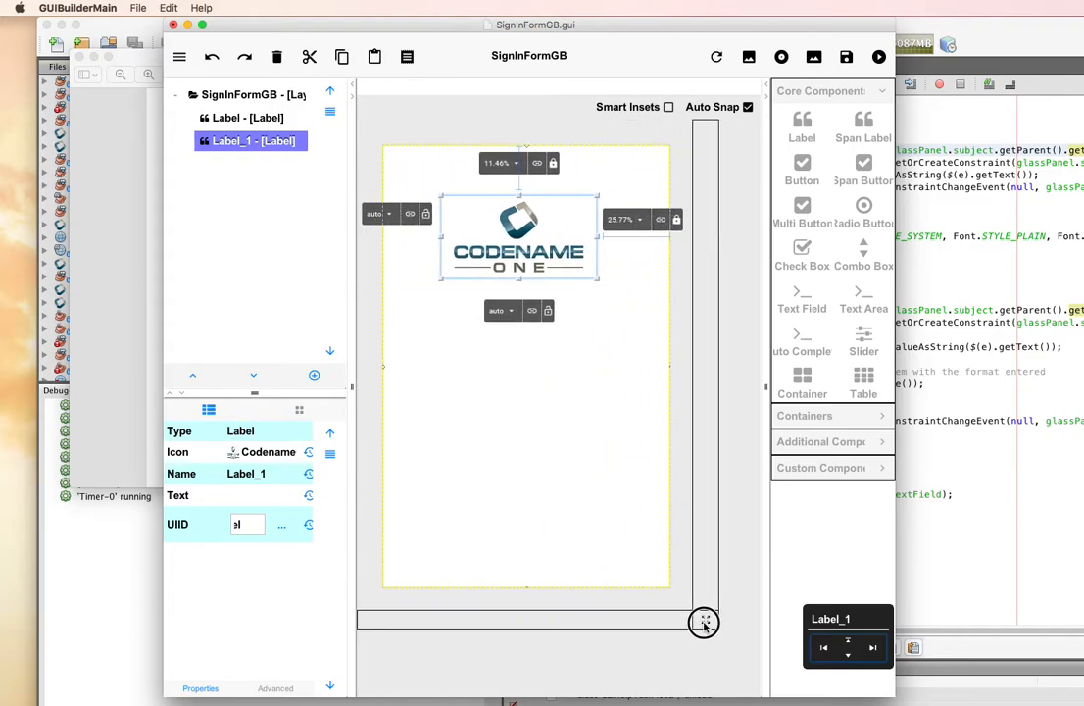
drag(704, 624, 675, 663)
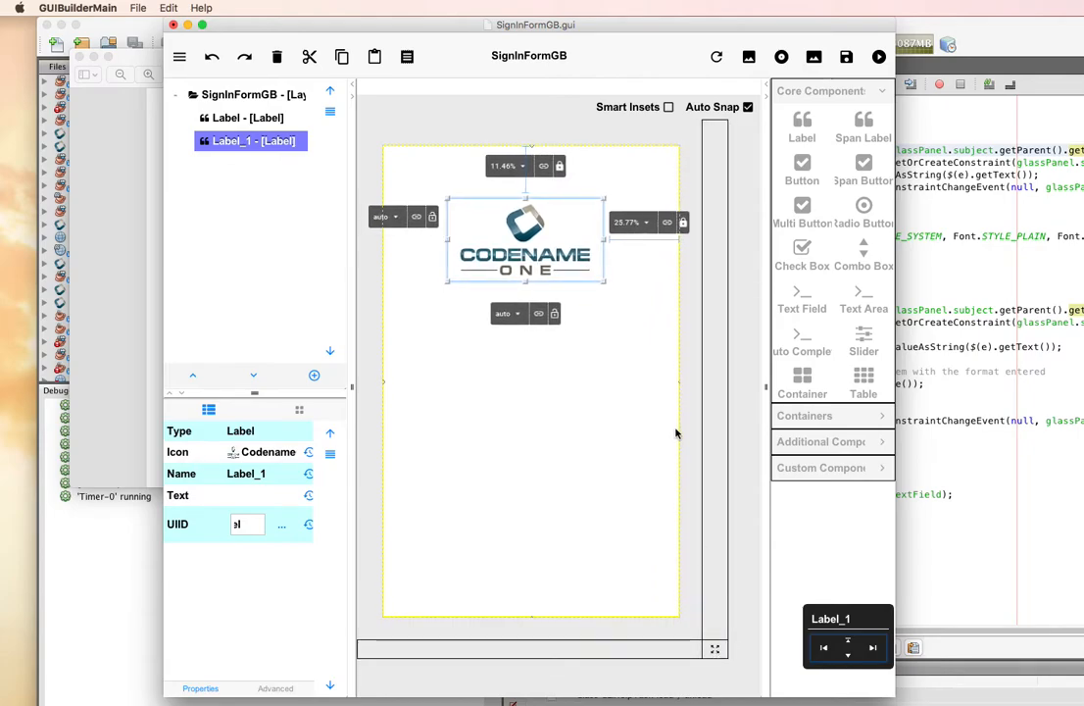
mouse_move(655, 373)
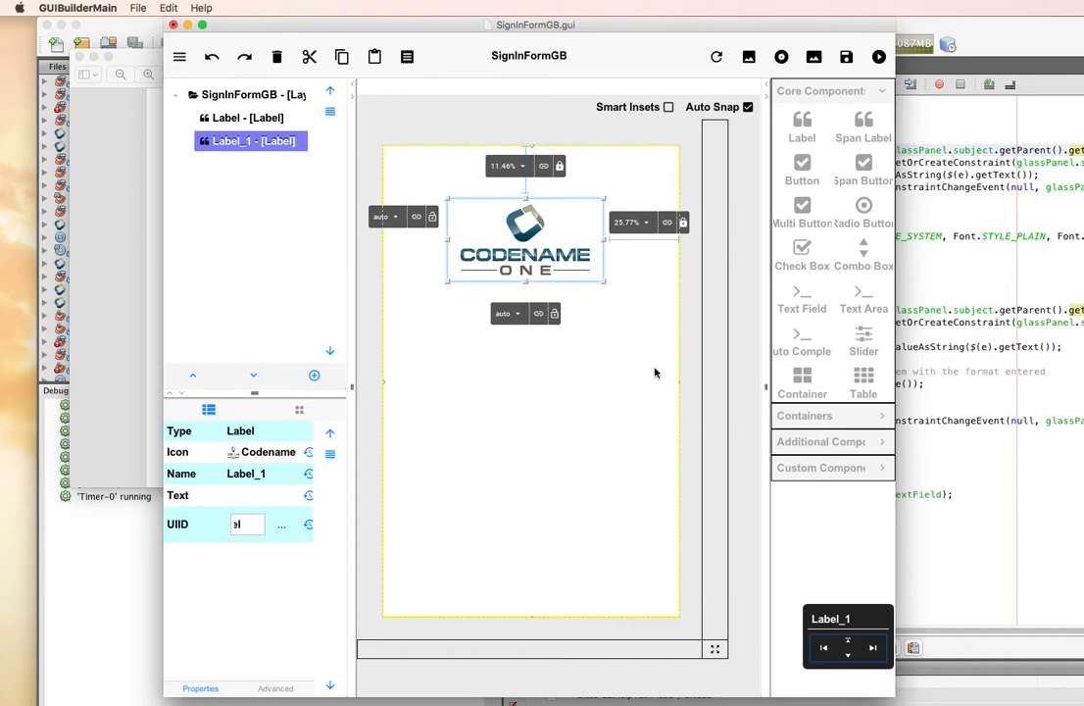
mouse_move(683, 223)
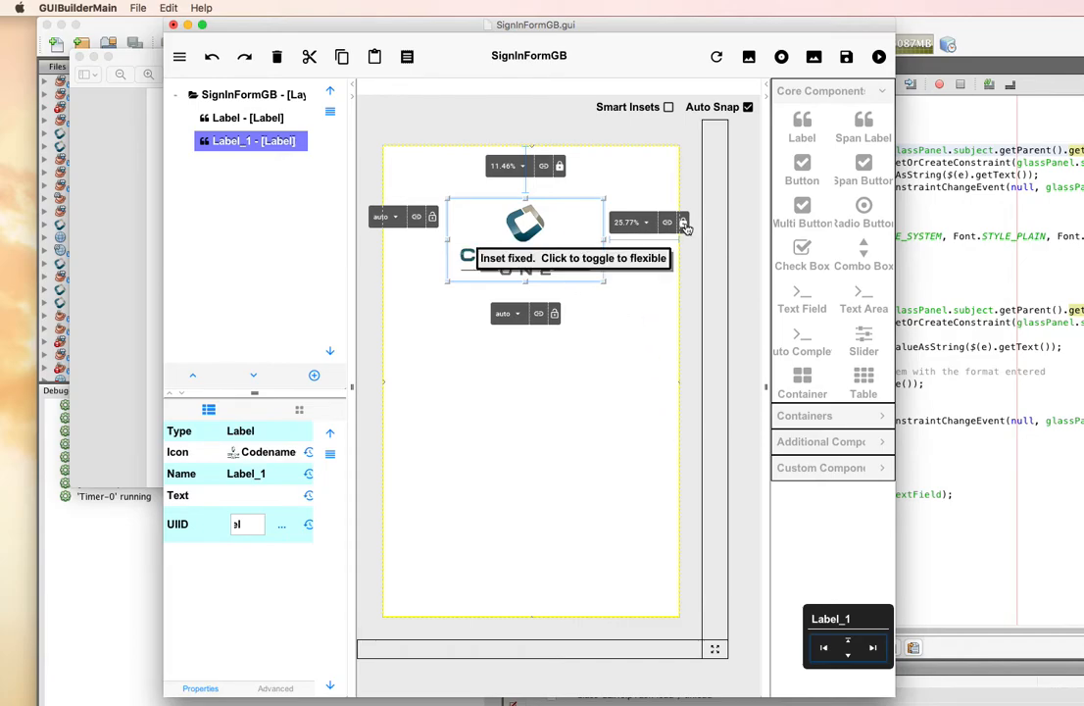
click(684, 223)
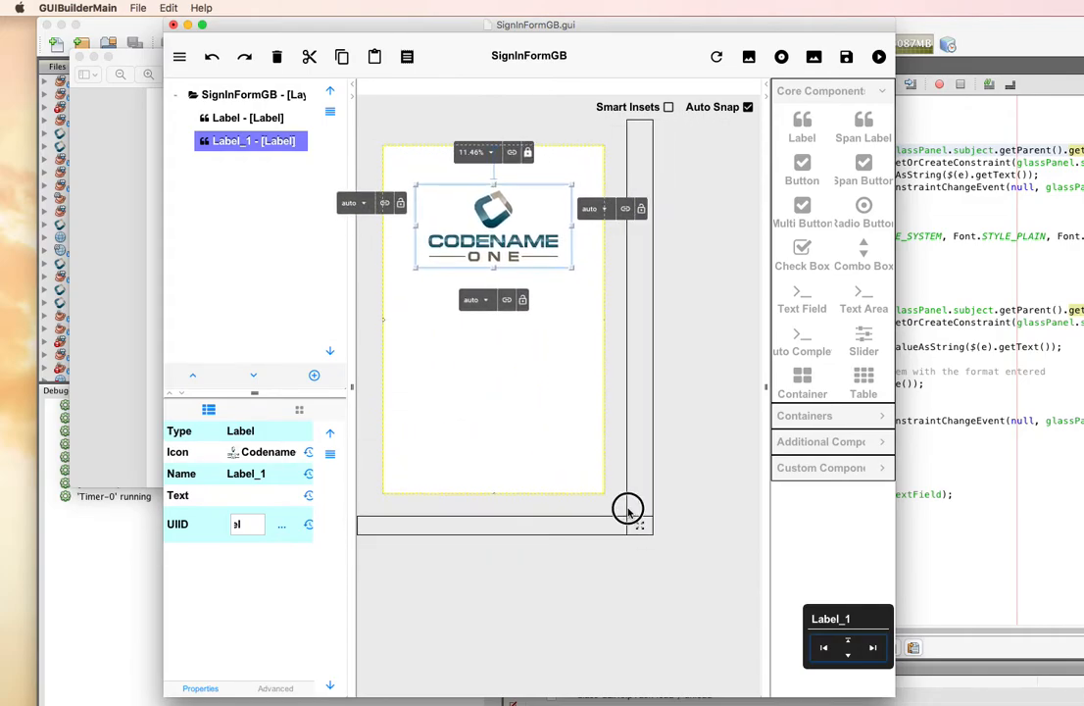
drag(628, 510, 718, 561)
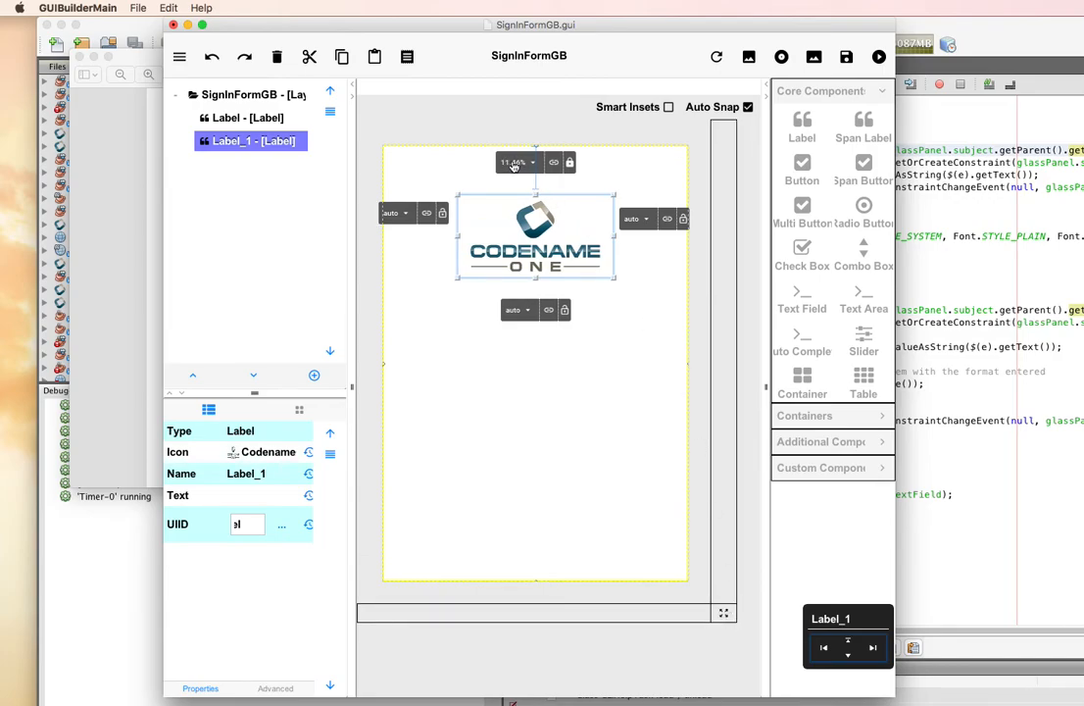
mouse_move(659, 290)
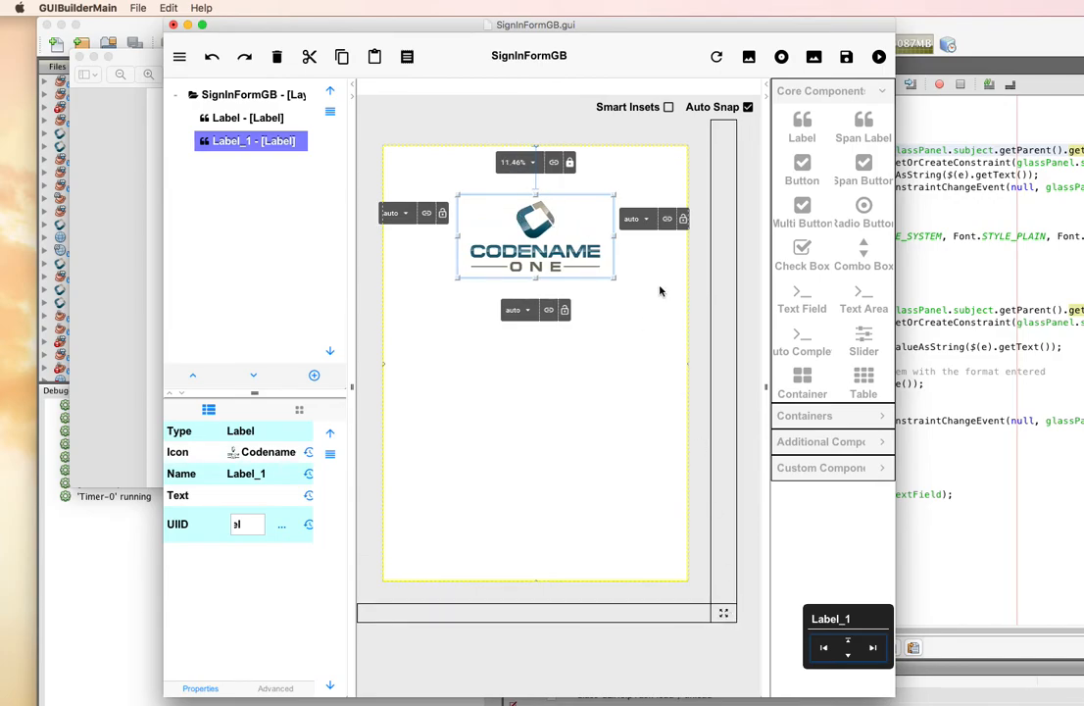
mouse_move(804, 206)
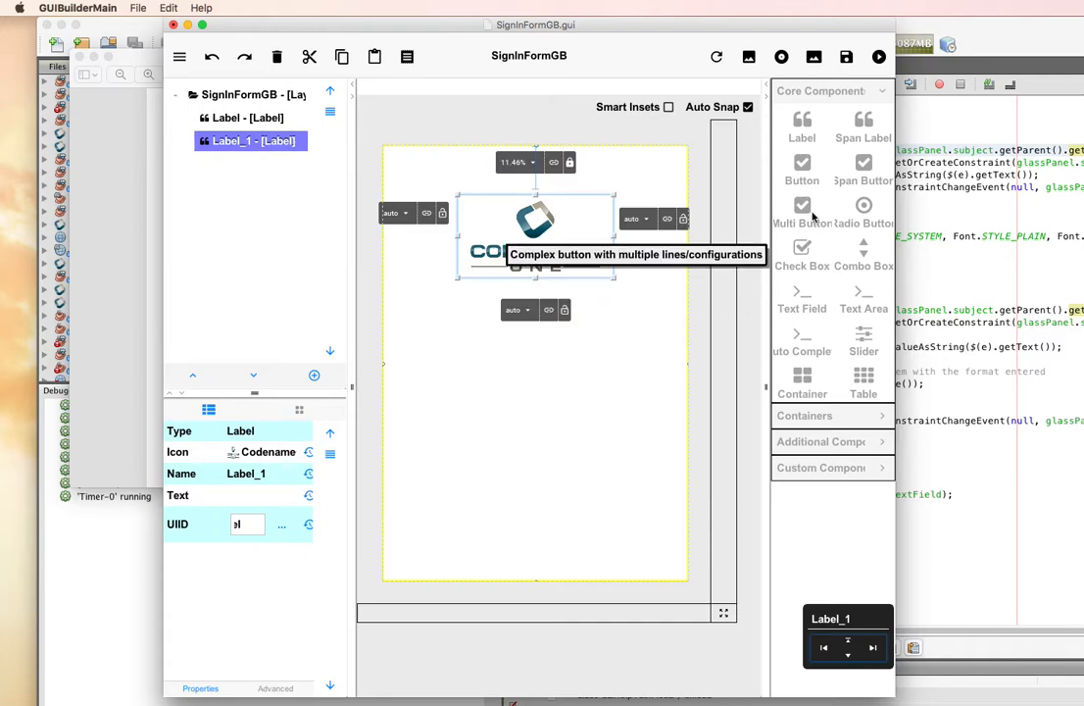
mouse_move(619, 332)
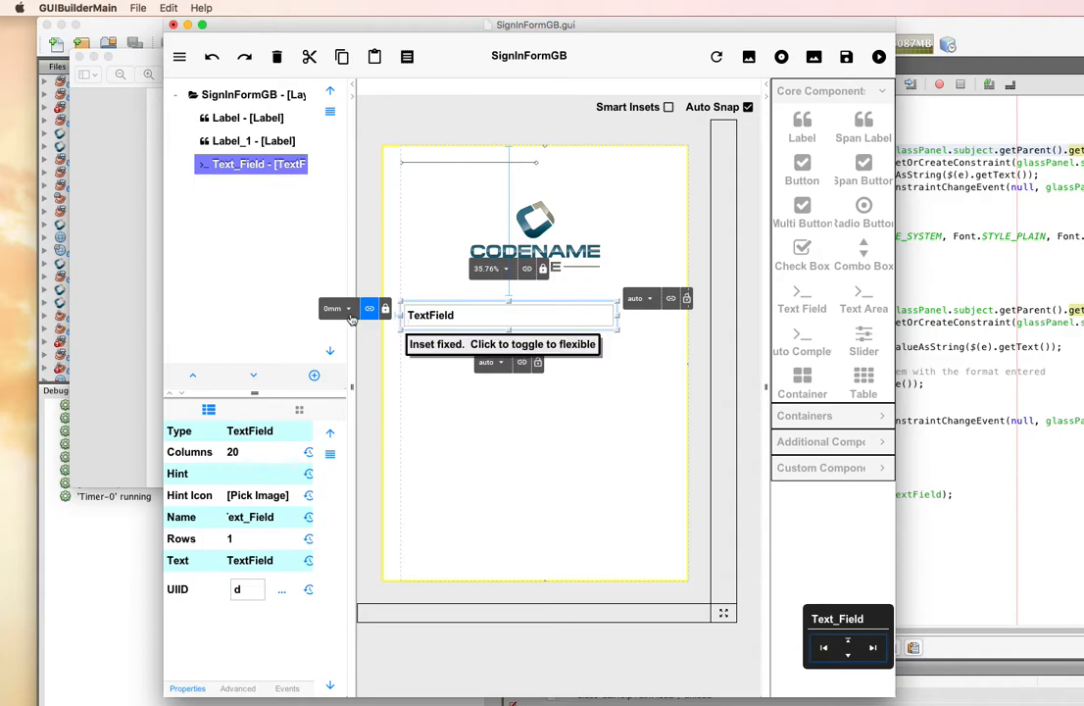
mouse_move(722, 125)
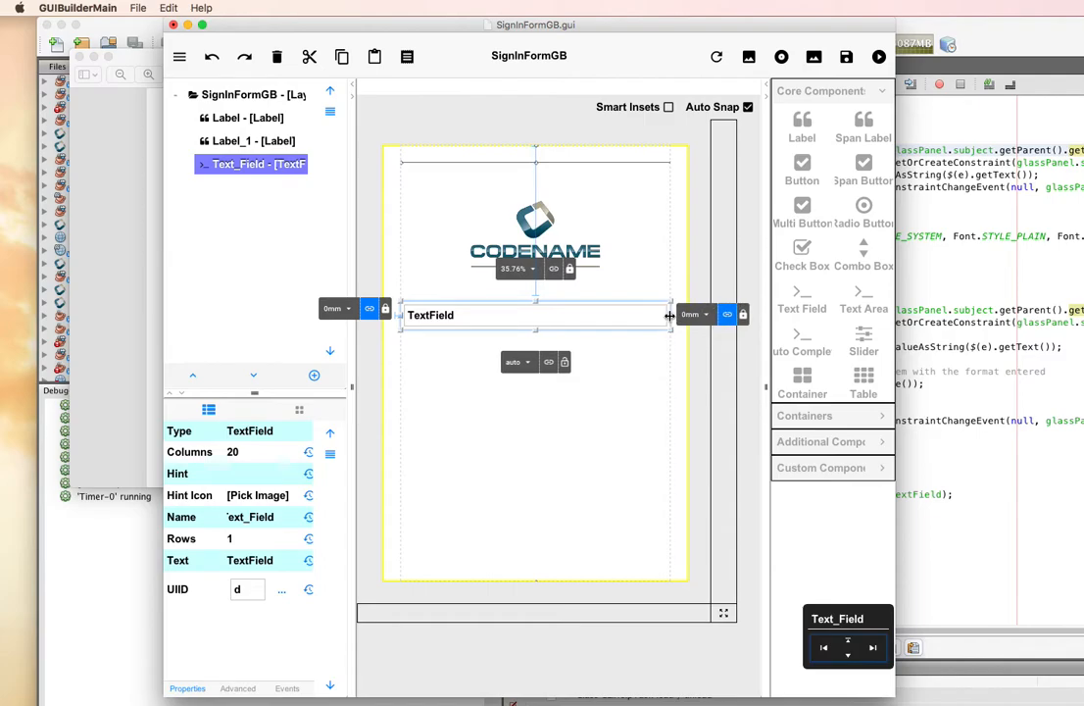
mouse_move(518, 337)
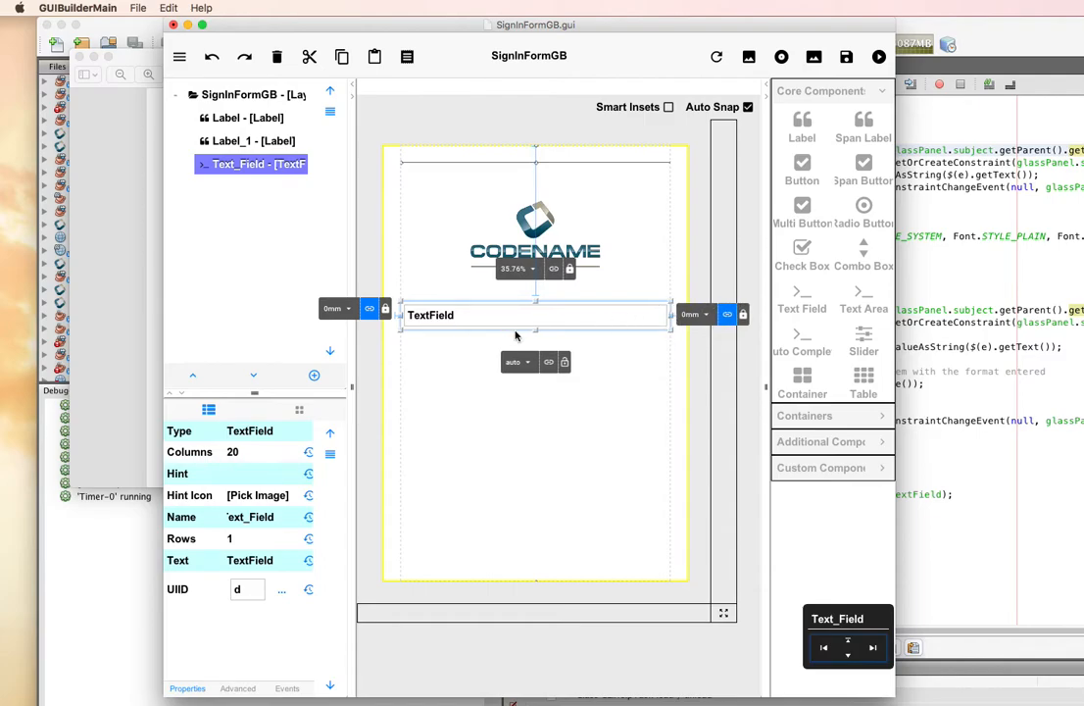
mouse_move(474, 316)
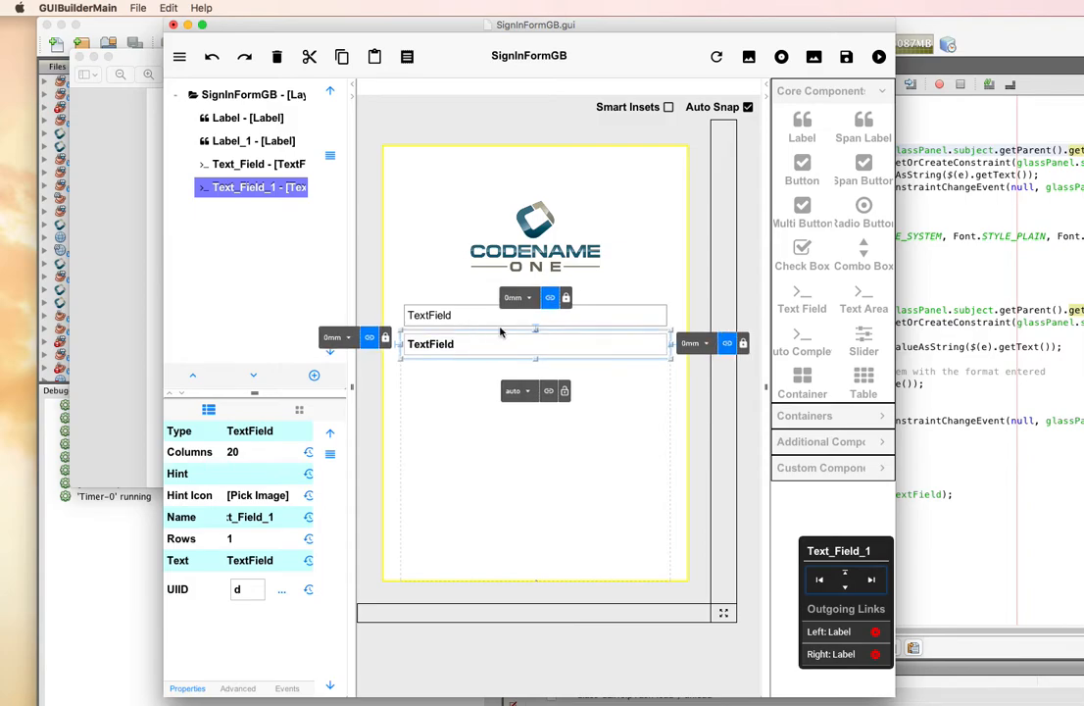
mouse_move(518, 341)
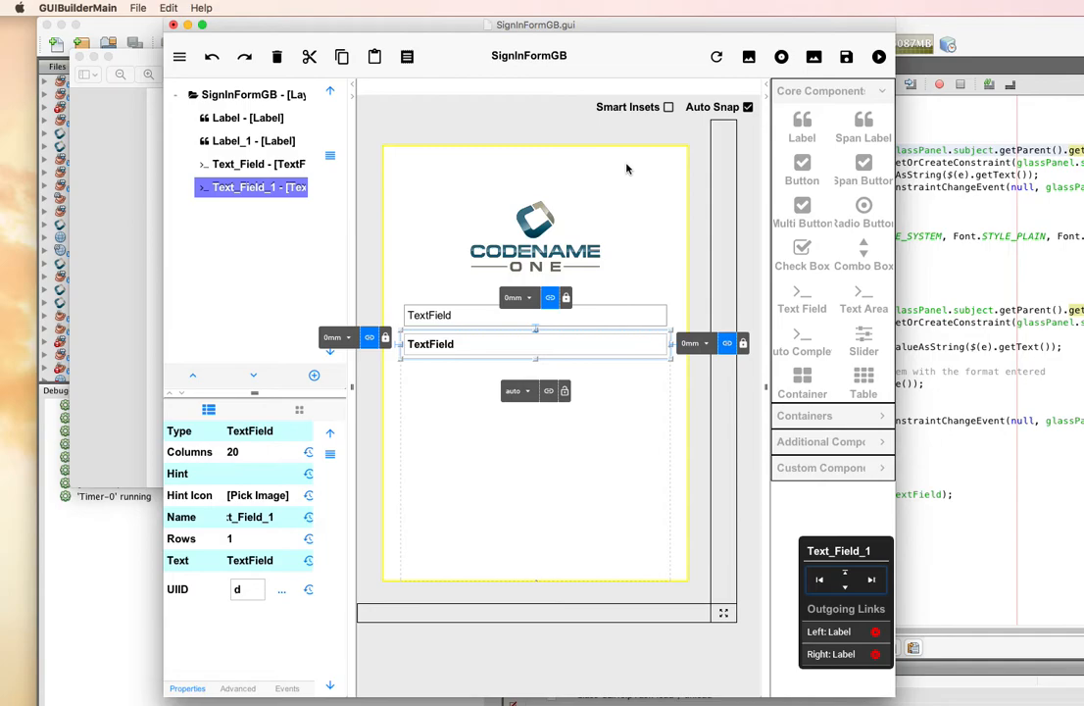
mouse_move(616, 181)
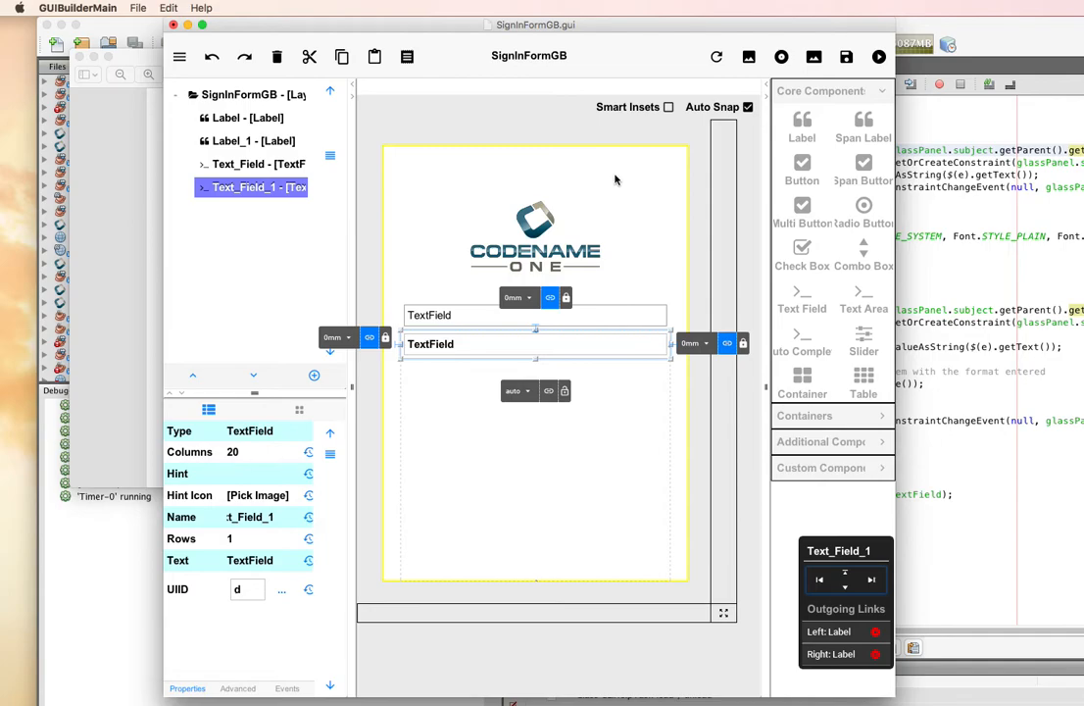
mouse_move(620, 182)
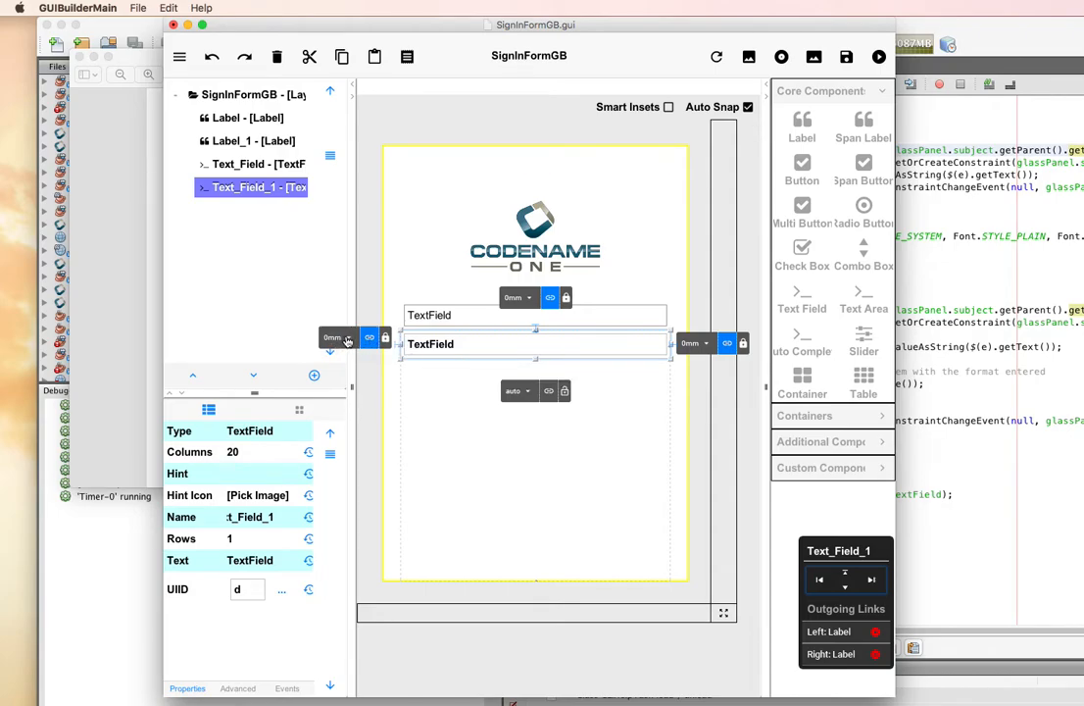
Review Text_Field_1's and the logo's insets before linking Text_Field_1's top to Text_Field
click(338, 337)
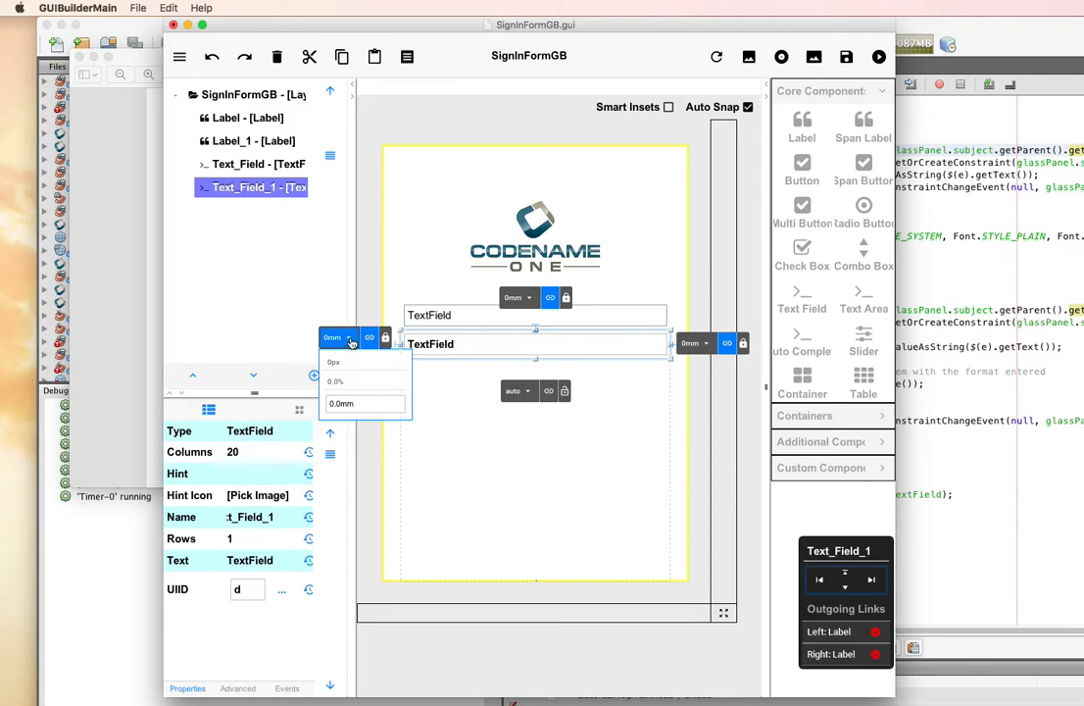
mouse_move(369, 338)
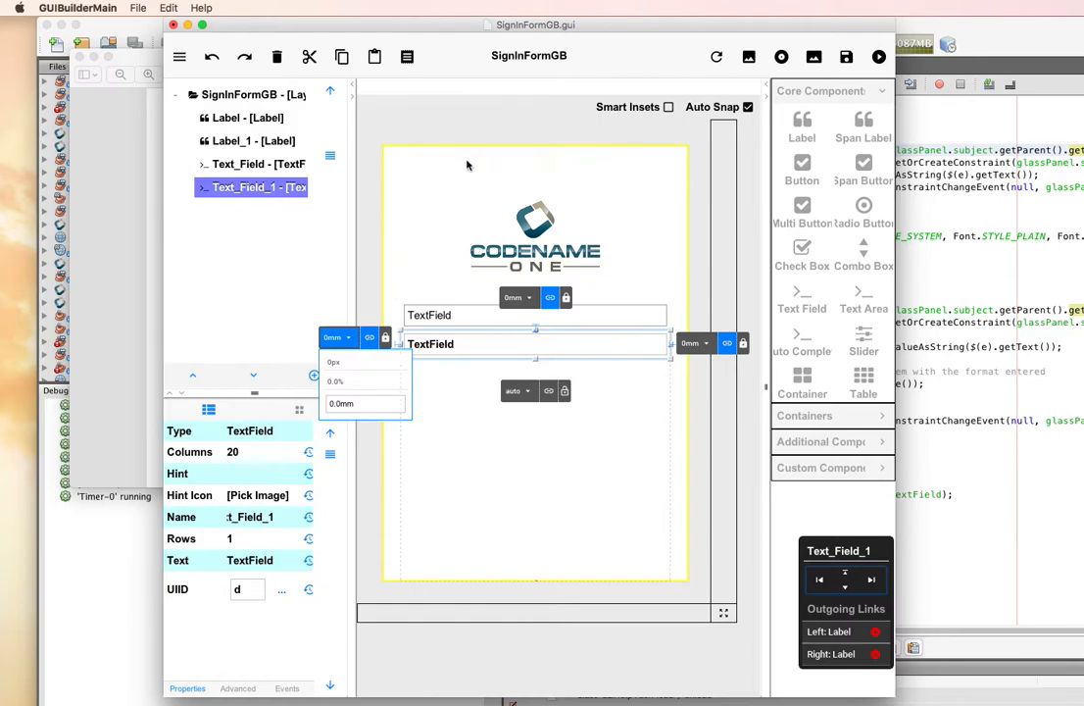
mouse_move(424, 234)
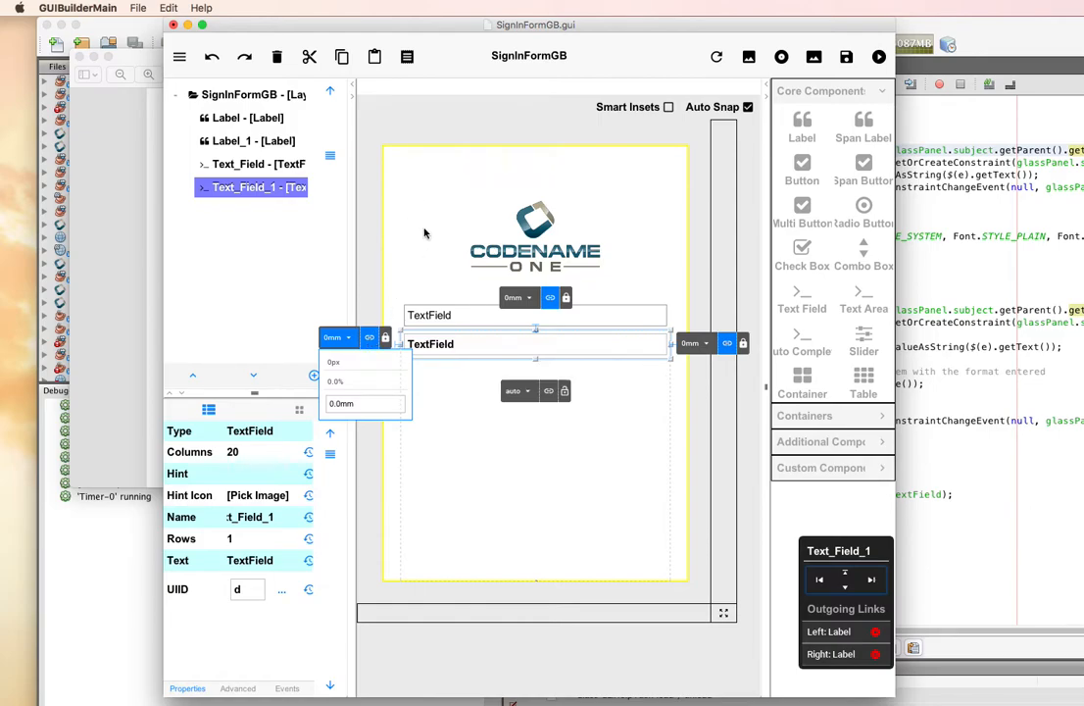
mouse_move(368, 337)
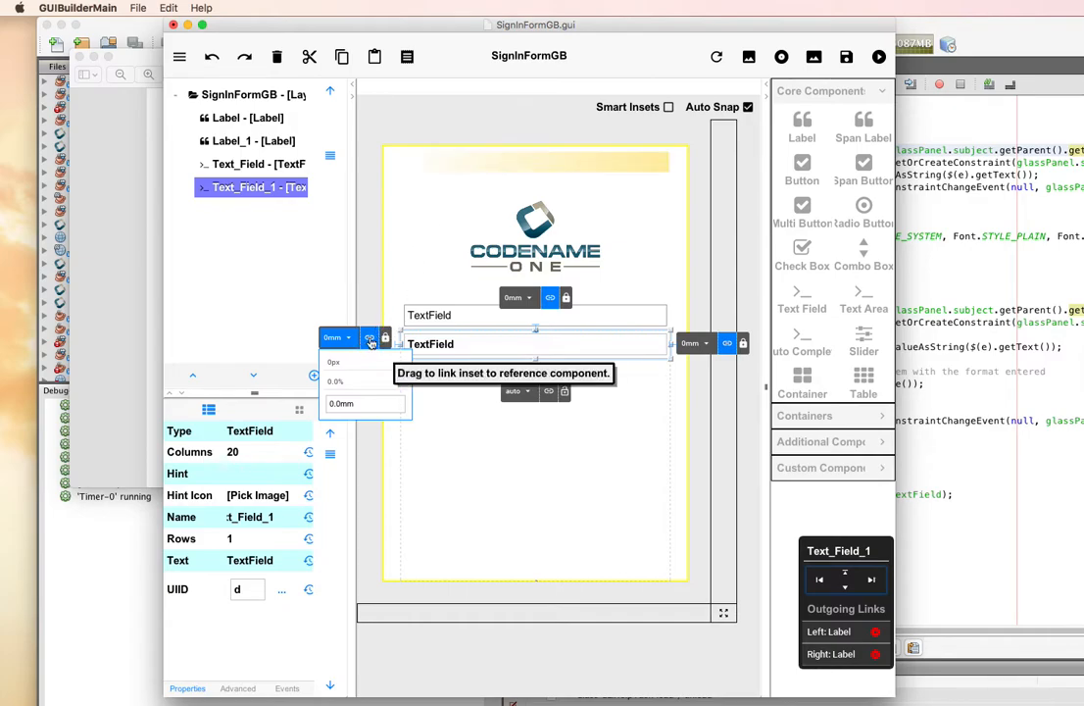
mouse_move(472, 160)
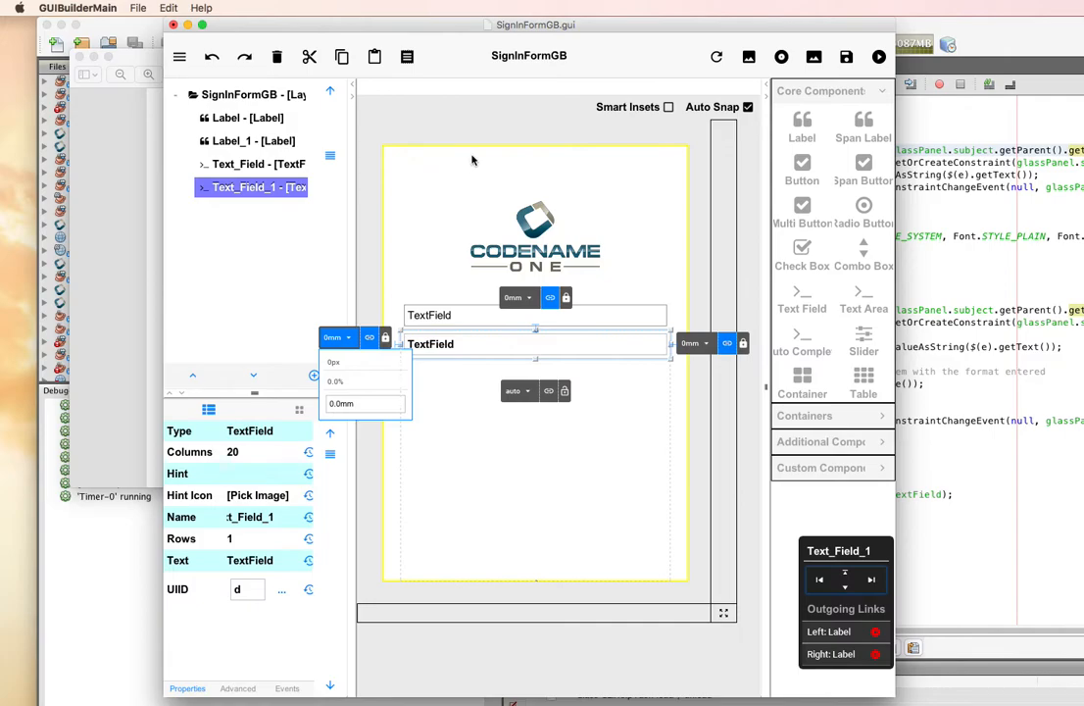
click(235, 118)
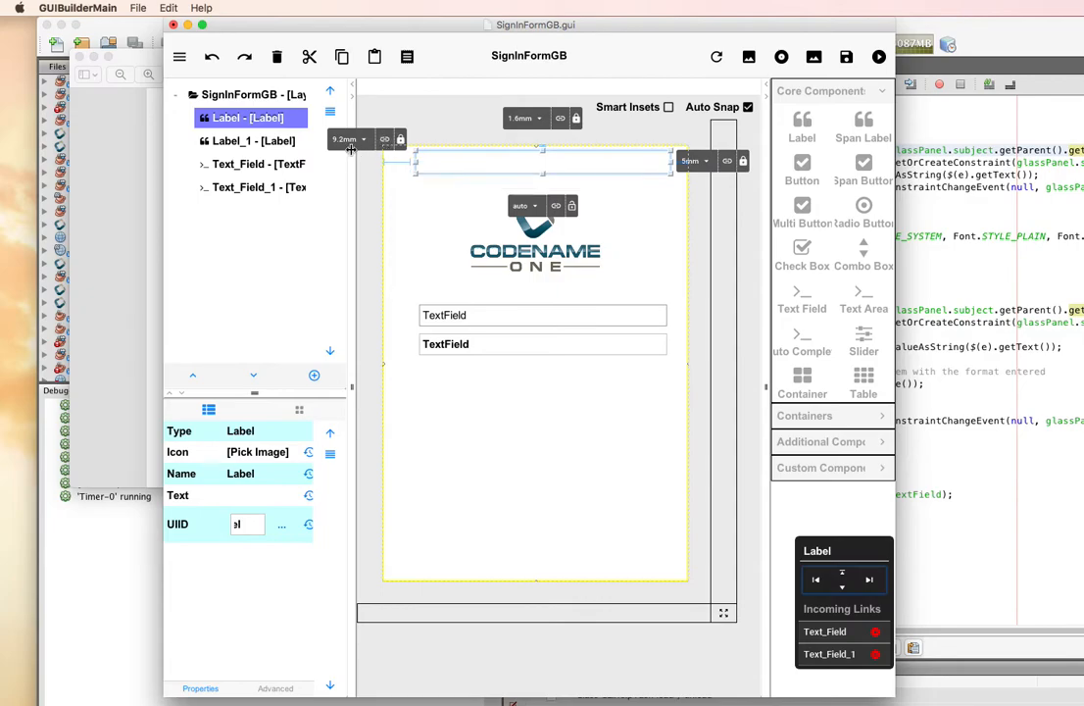
click(349, 139)
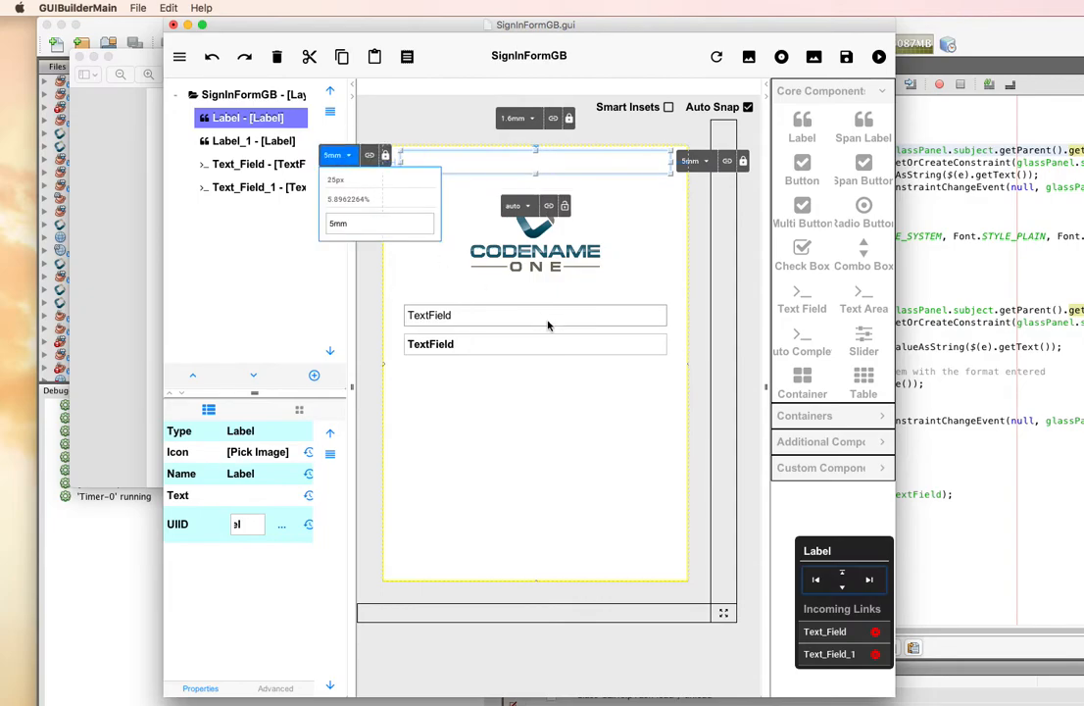
click(251, 94)
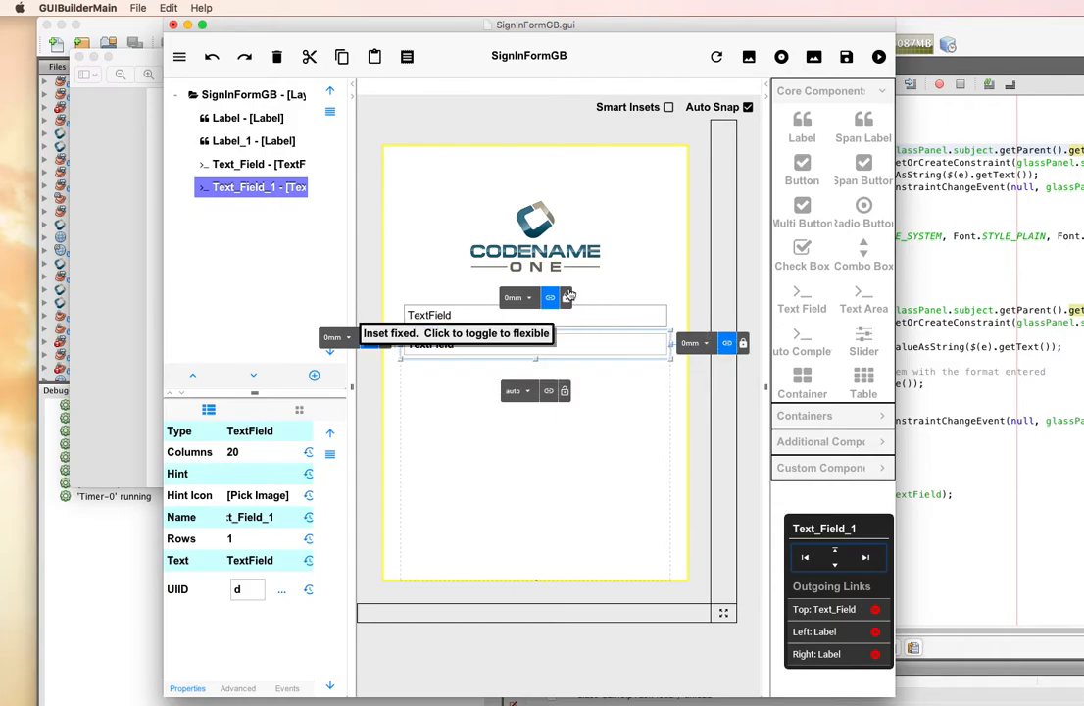
mouse_move(551, 298)
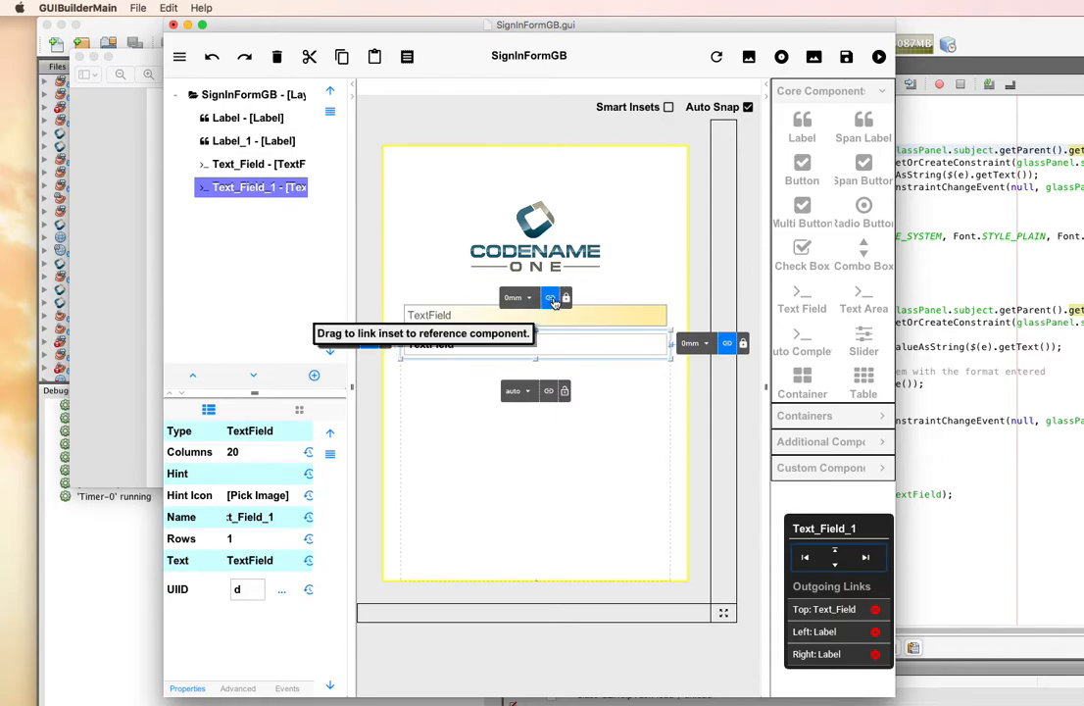
mouse_move(553, 310)
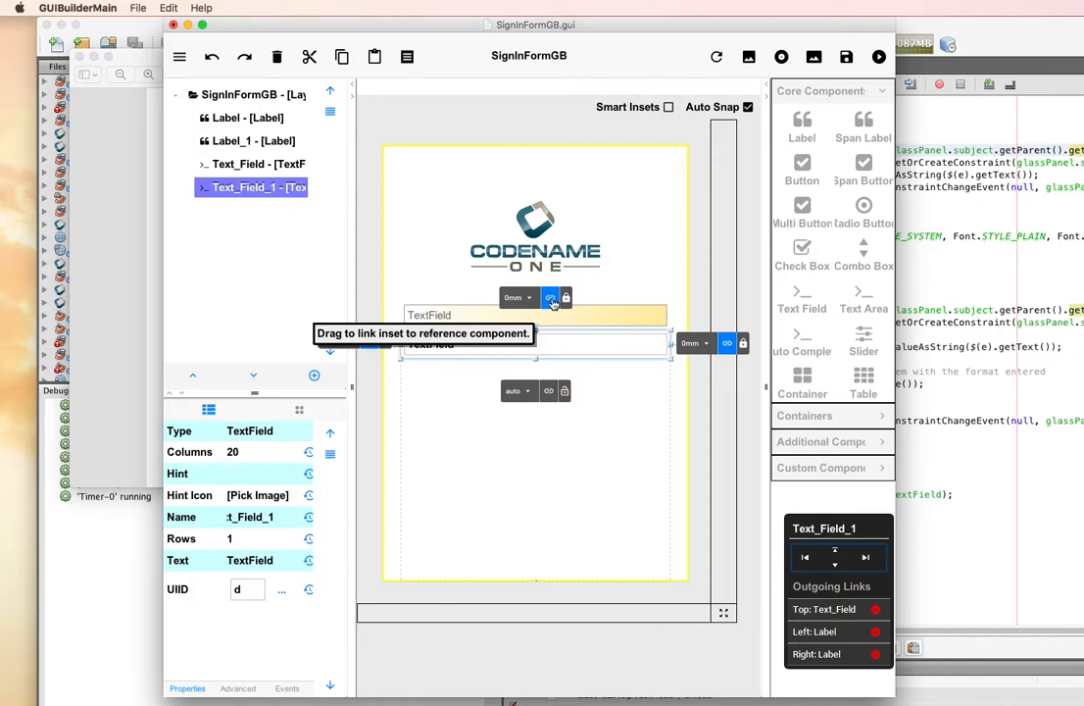
click(551, 298)
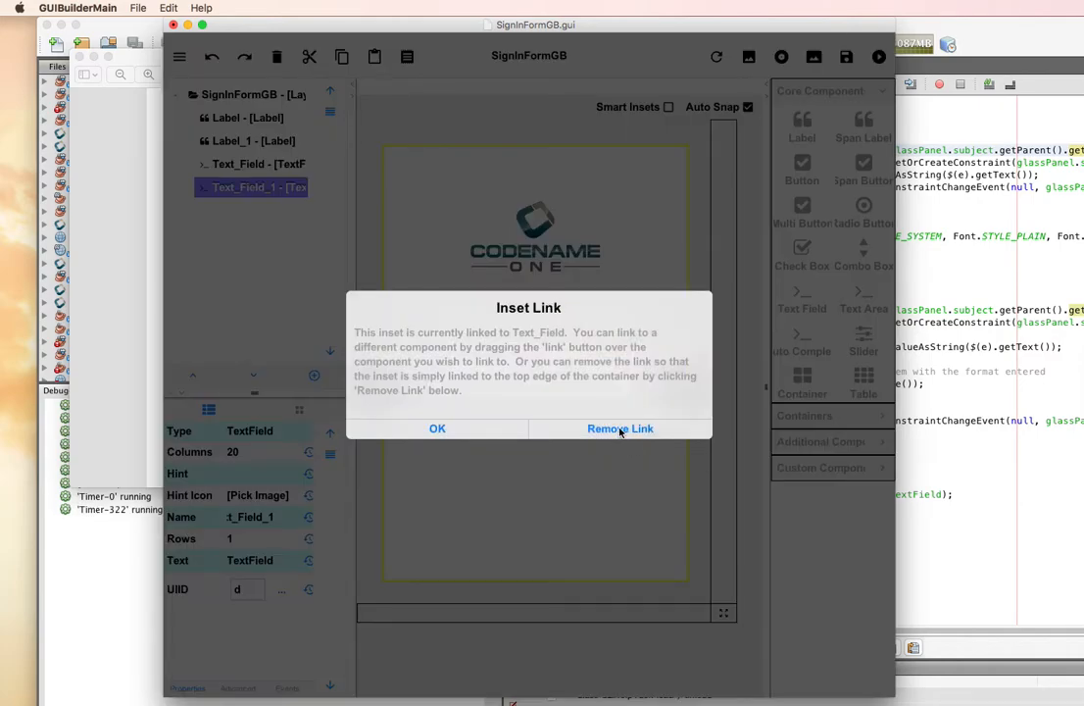
click(620, 427)
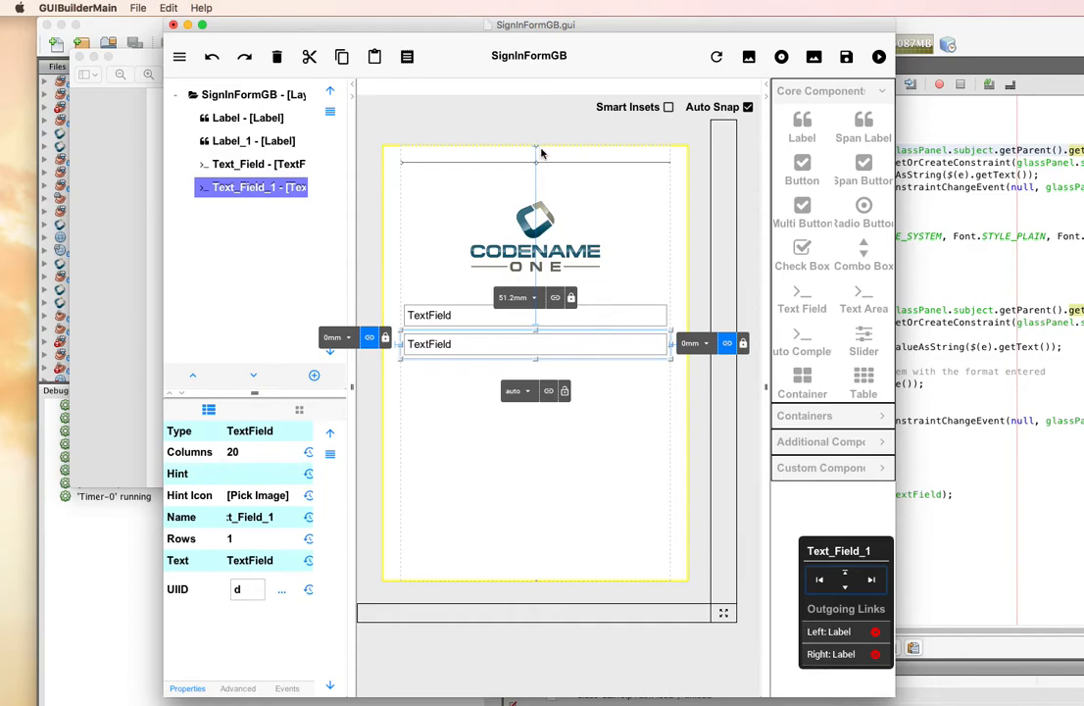
mouse_move(690, 456)
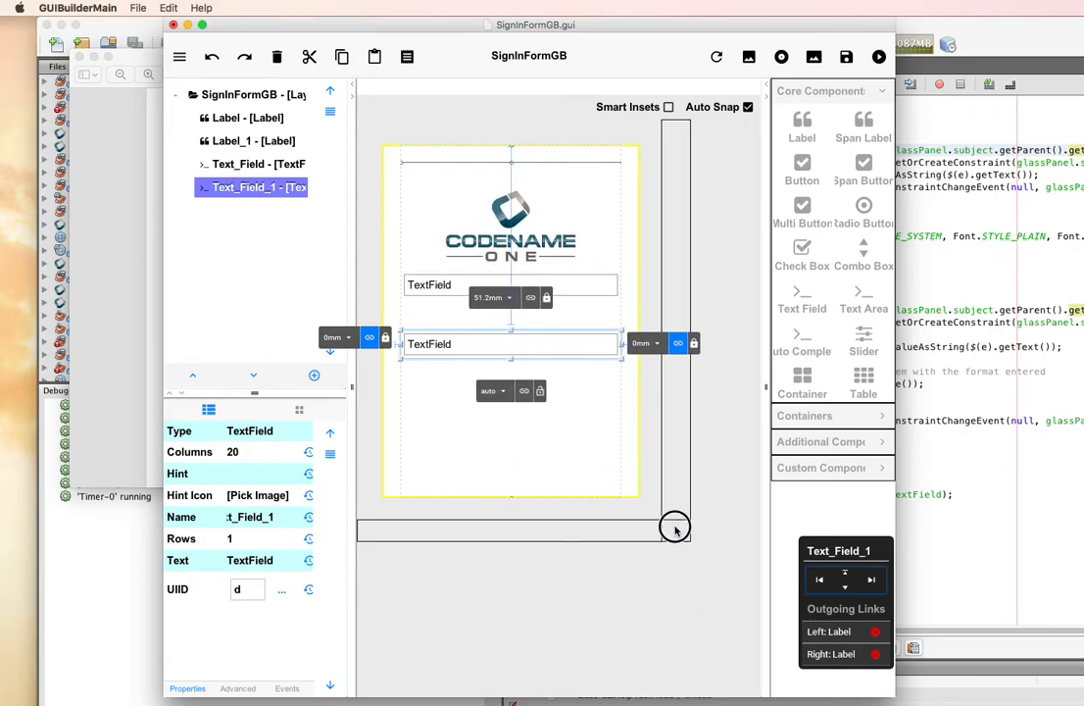
drag(674, 527, 700, 590)
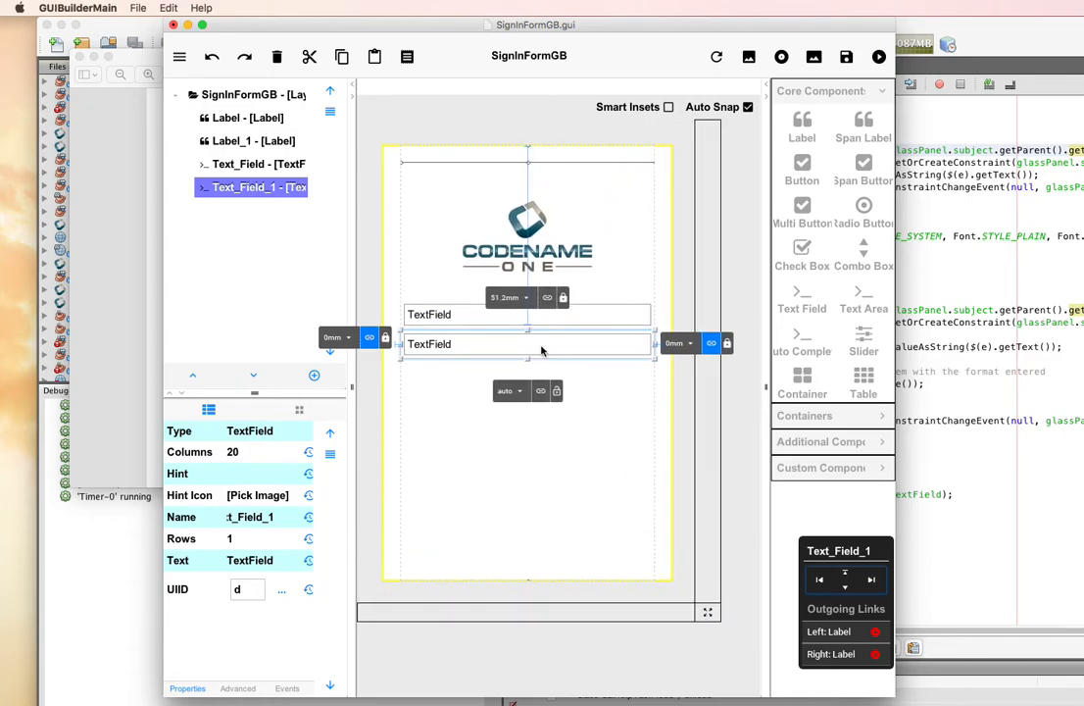
mouse_move(549, 298)
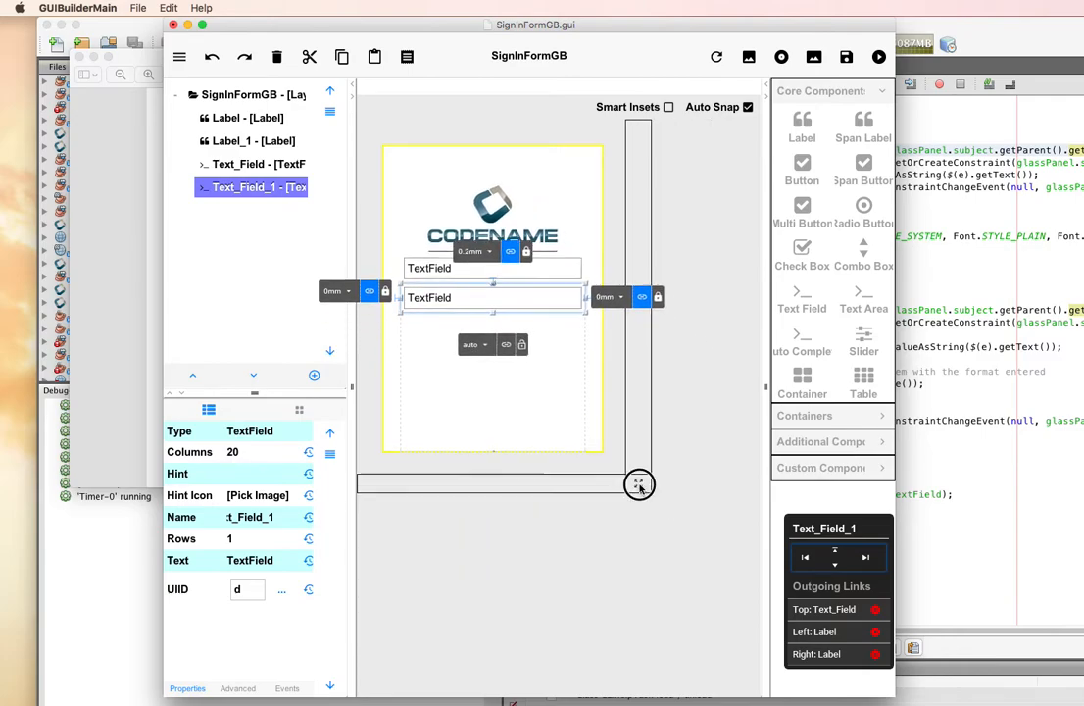
drag(639, 487, 702, 616)
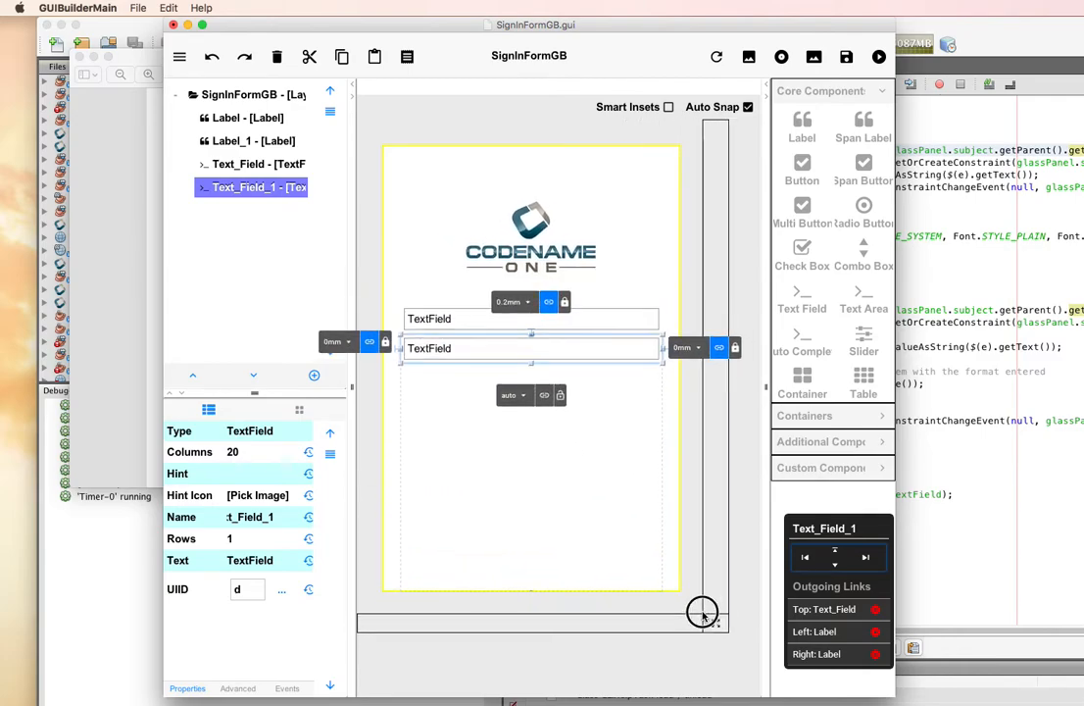
drag(702, 612, 722, 647)
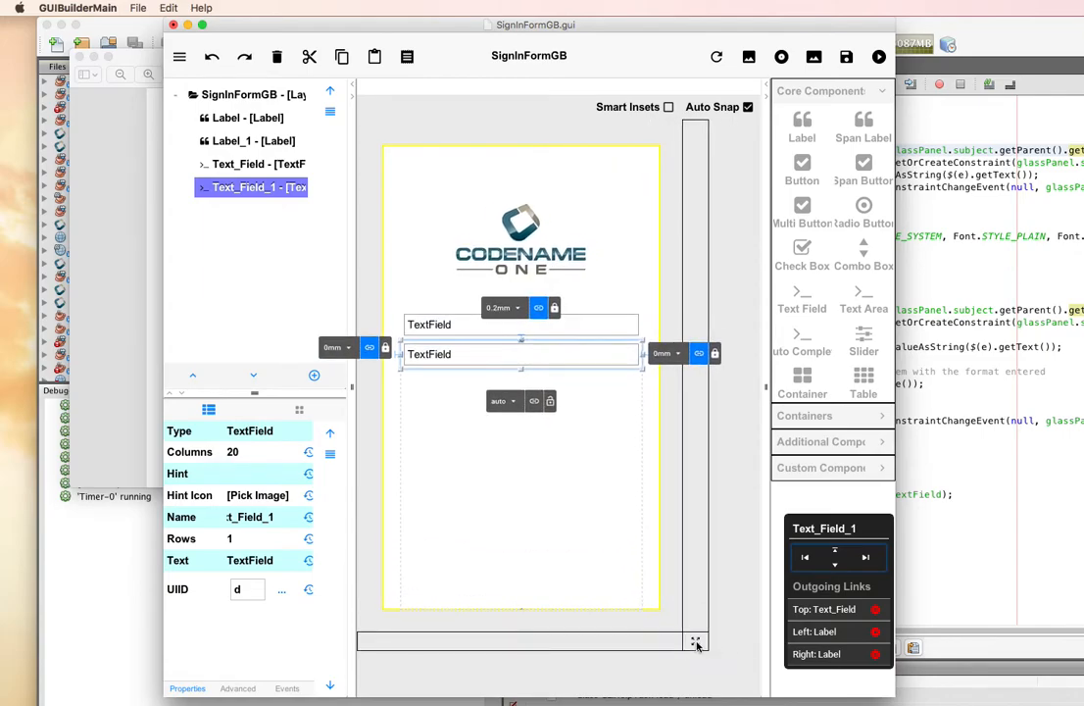
mouse_move(627, 556)
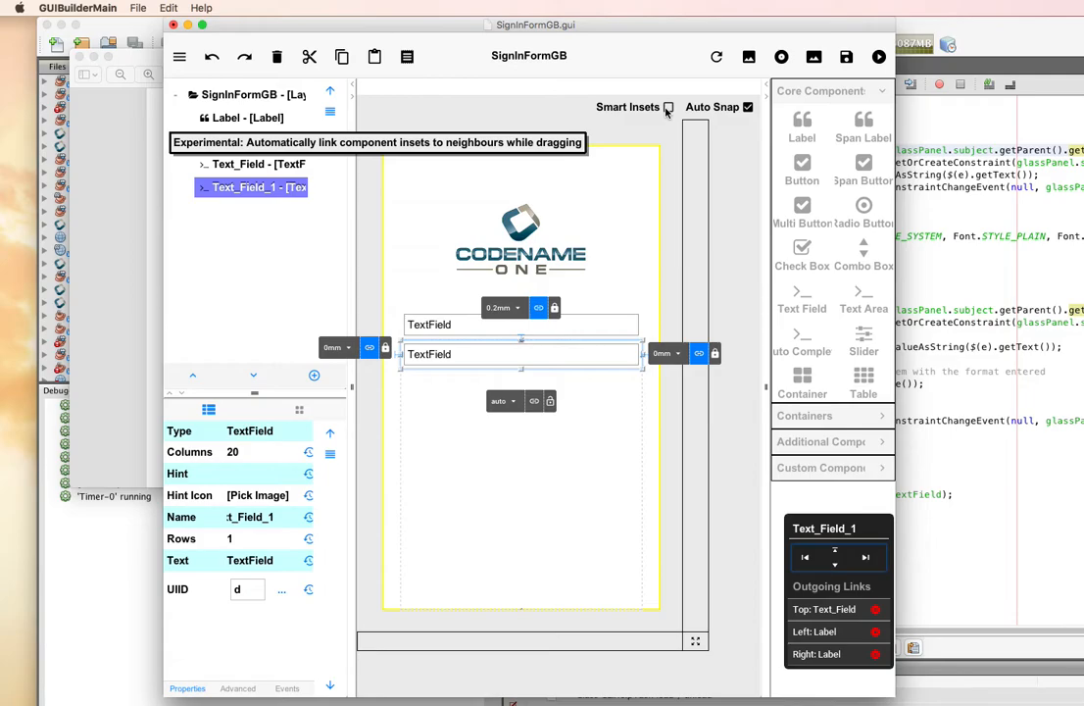
mouse_move(666, 116)
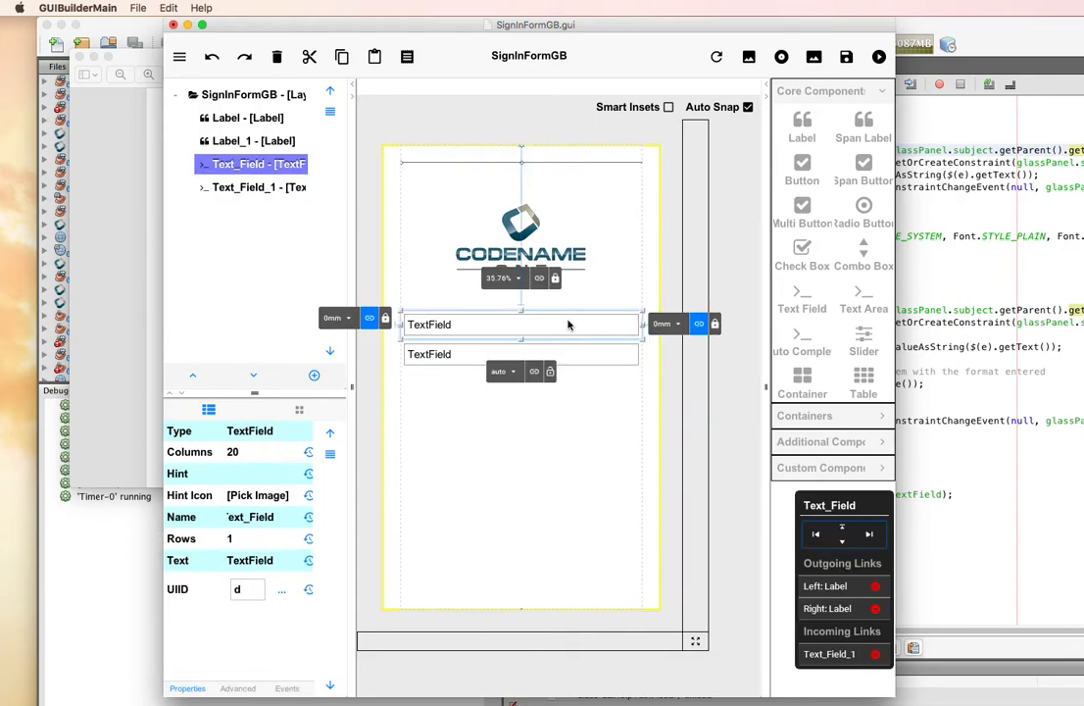
mouse_move(522, 163)
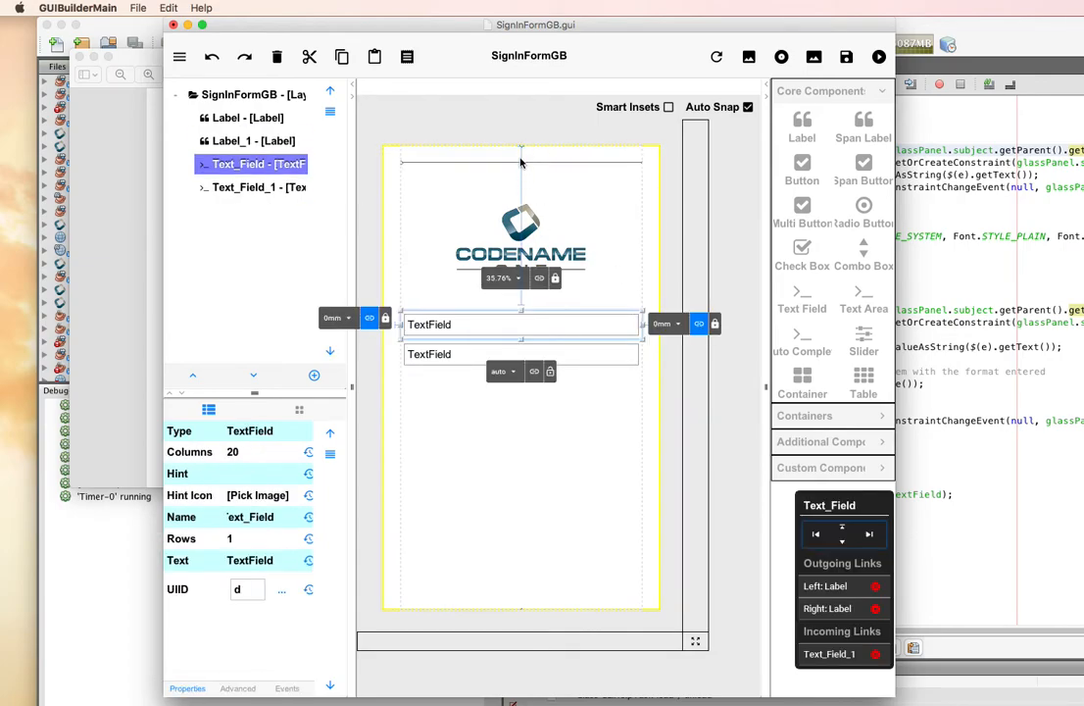
mouse_move(537, 279)
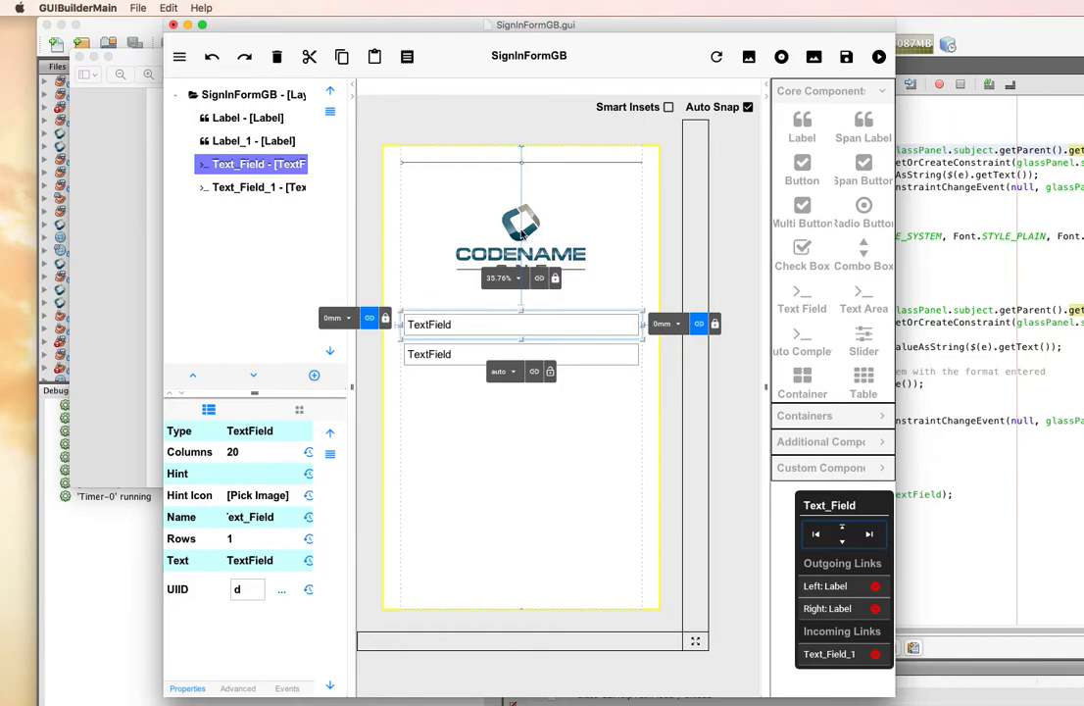
mouse_move(539, 278)
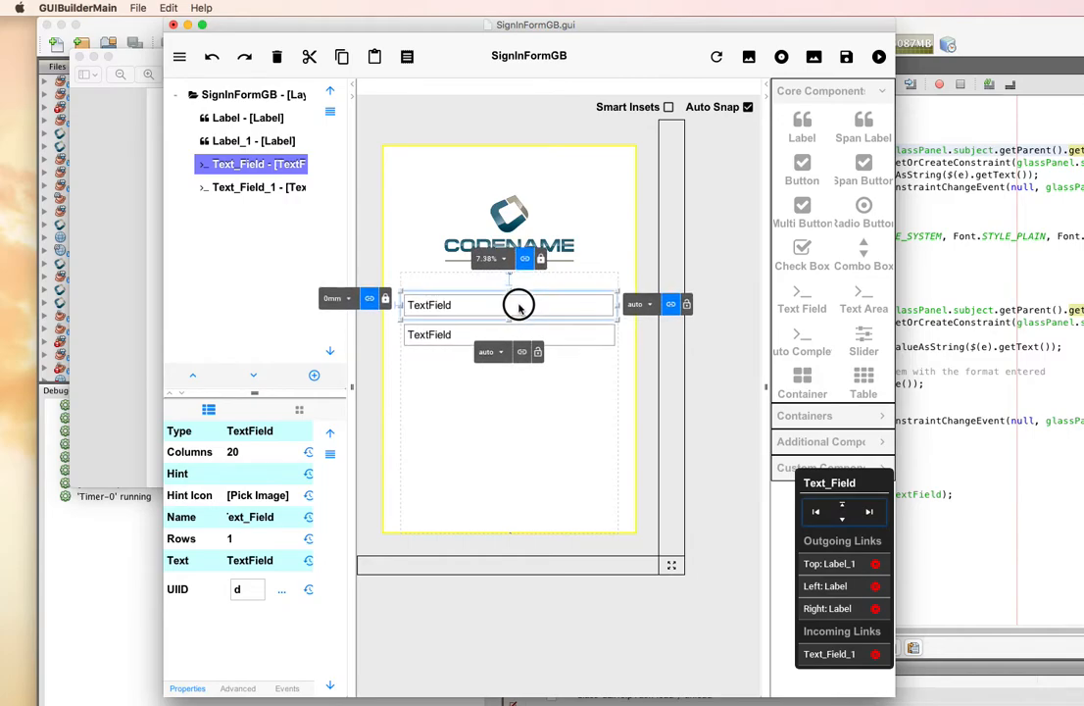
Fine-tune the gap above Text_Field after linking its top to Label_1
drag(520, 306, 520, 298)
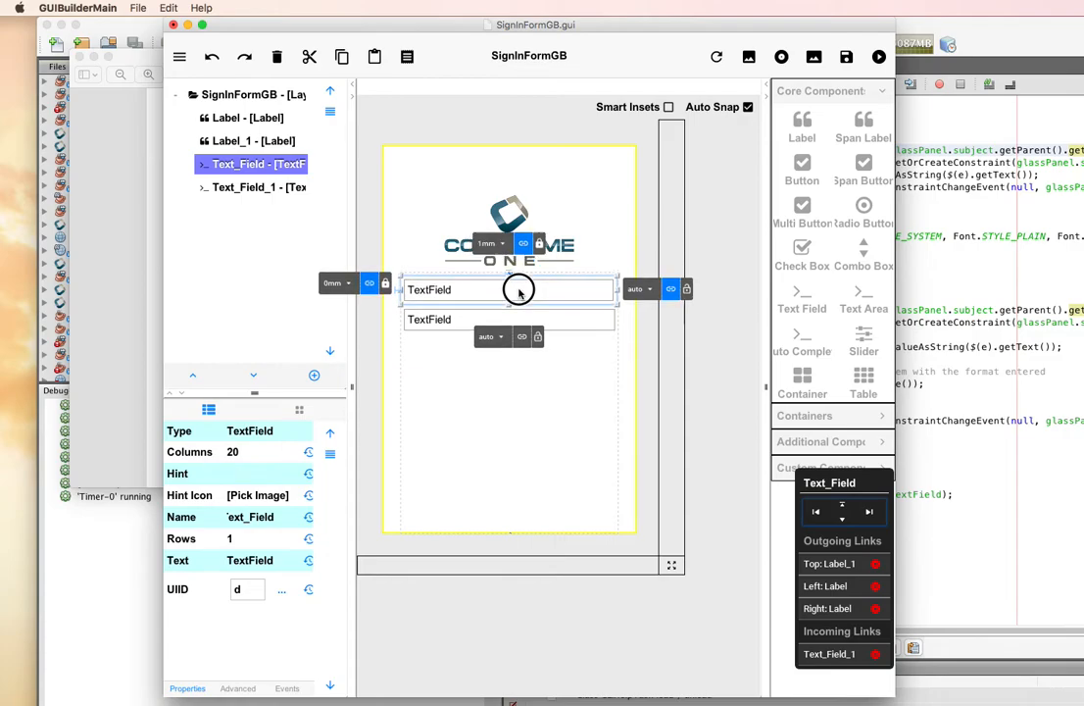
drag(519, 290, 520, 298)
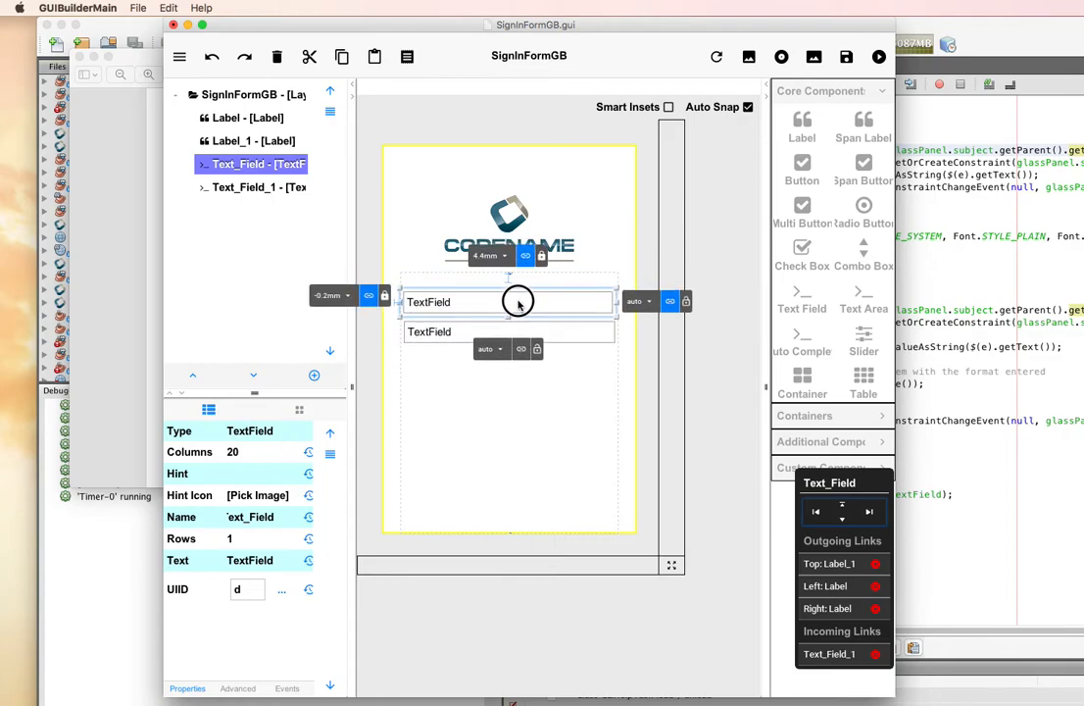
click(490, 255)
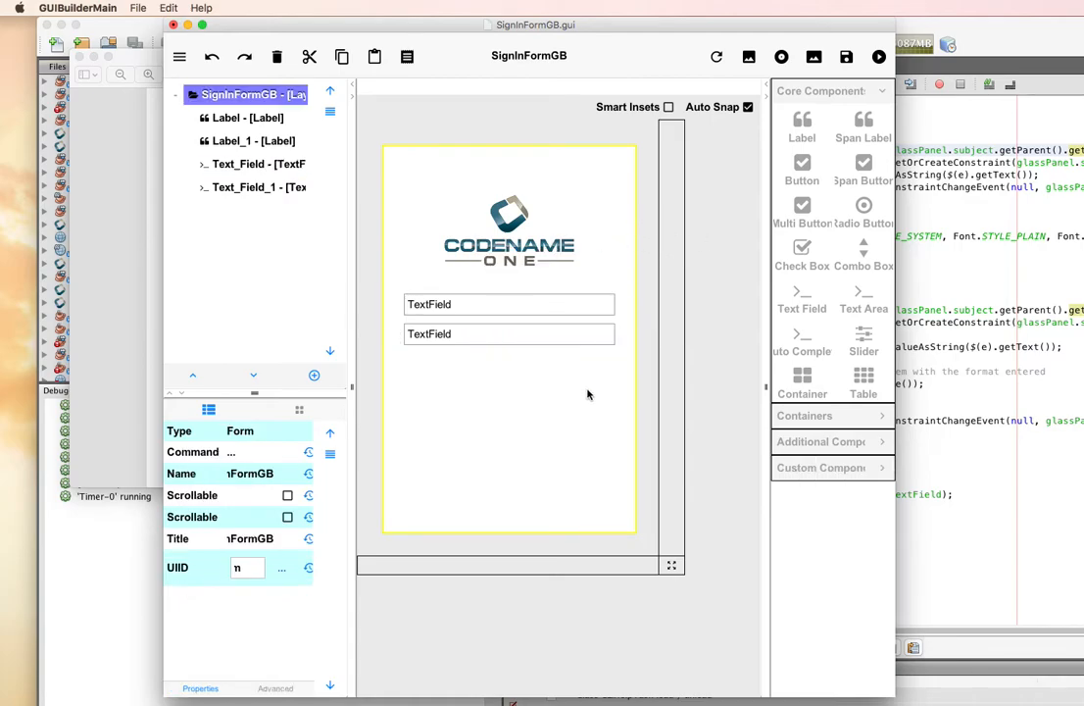
mouse_move(545, 329)
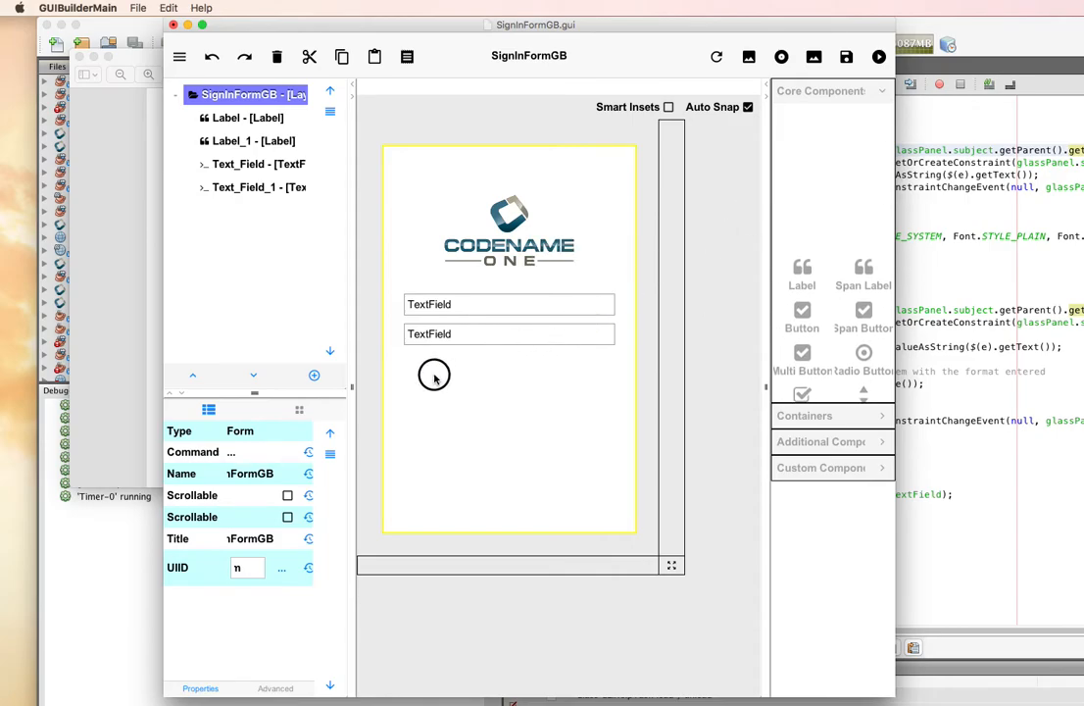
Drop a Button below Text_Field_1 and stretch it across the form width
click(828, 90)
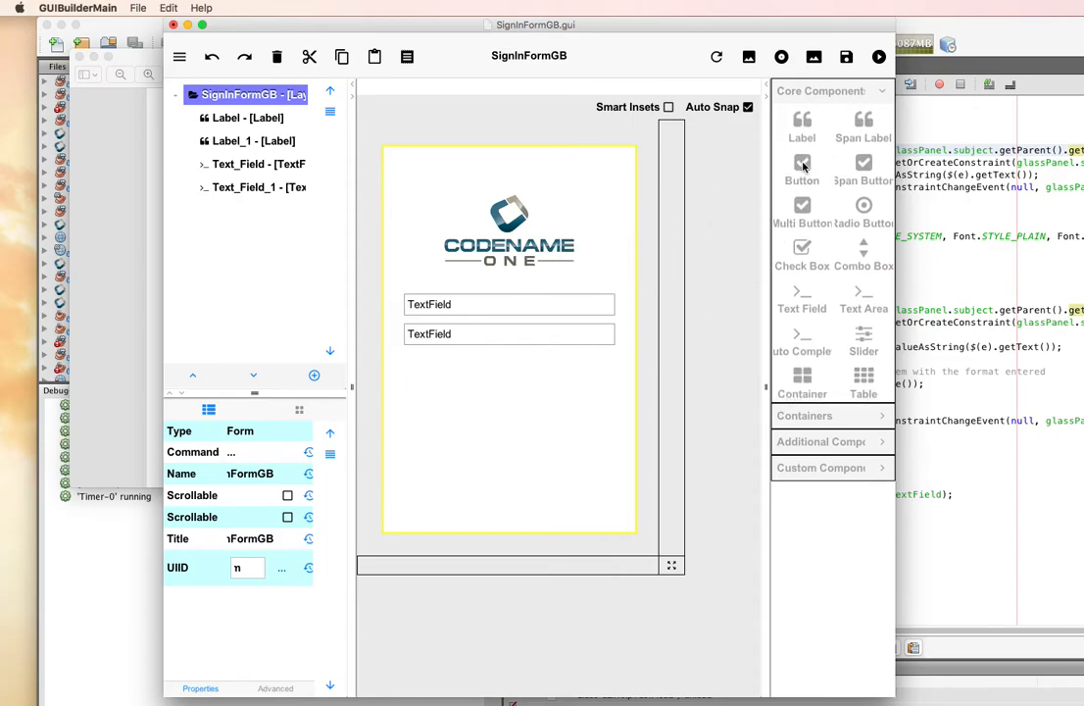
drag(802, 164, 435, 365)
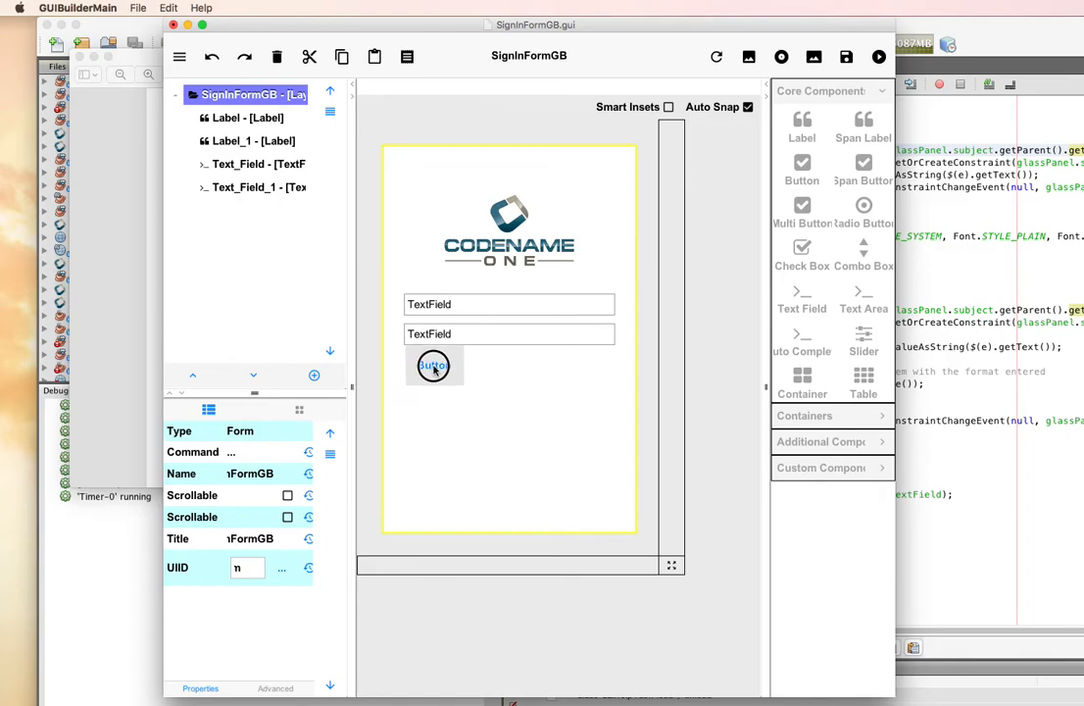
click(435, 365)
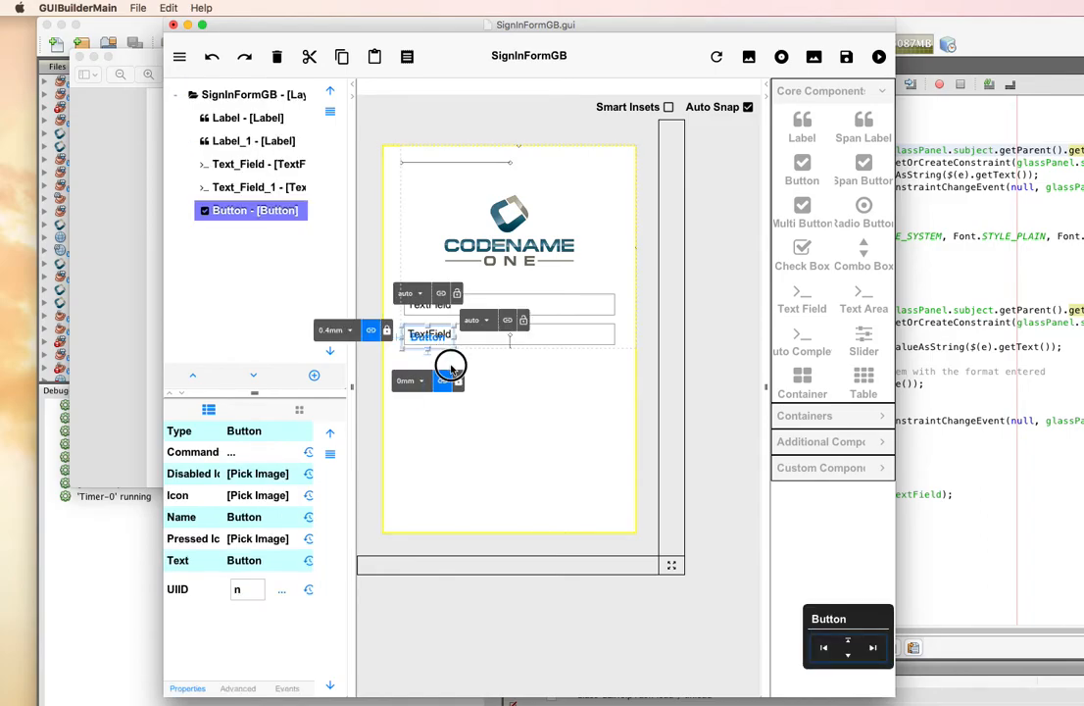
drag(441, 369, 436, 357)
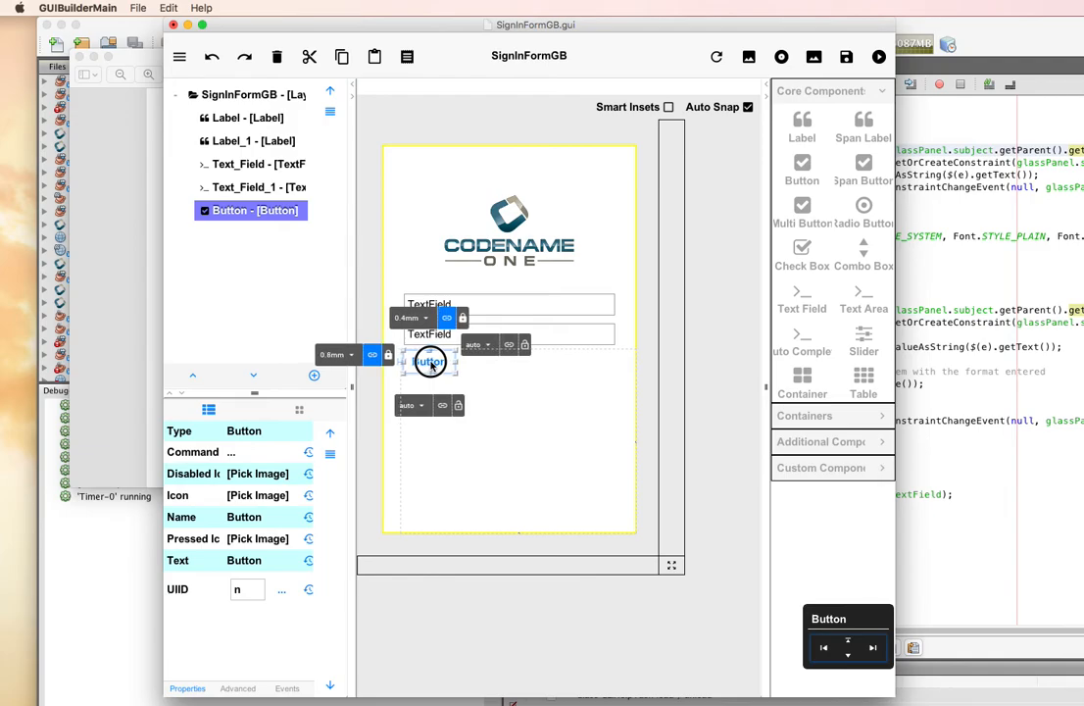
drag(430, 361, 615, 366)
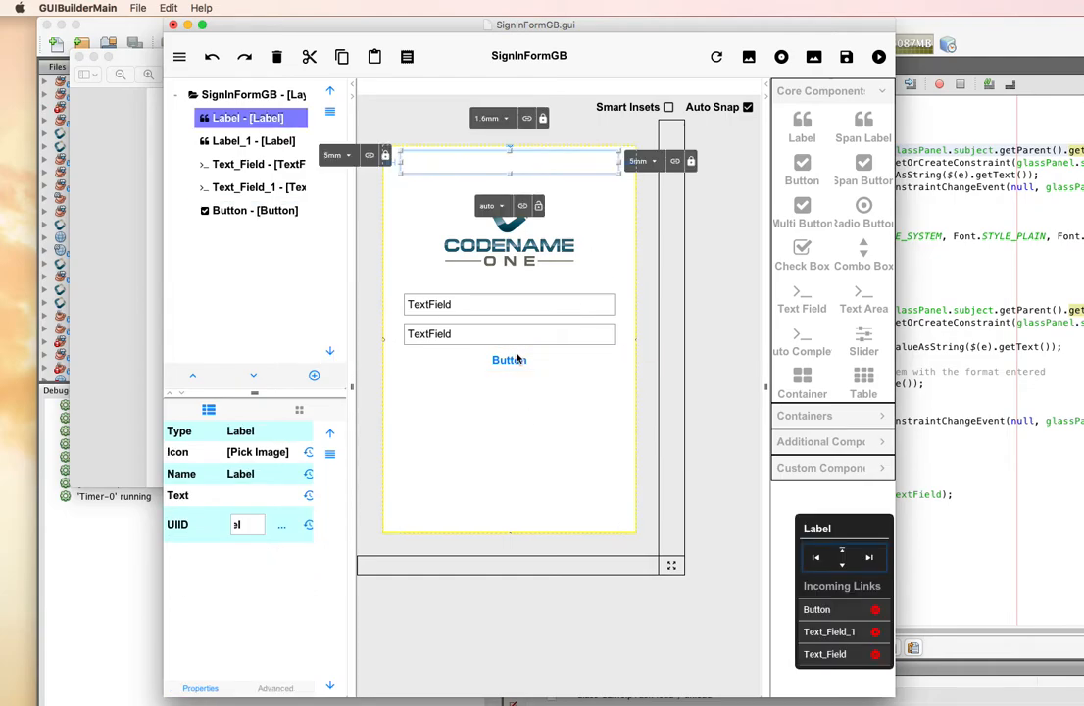
Link the button's top inset to Text_Field_1
click(510, 361)
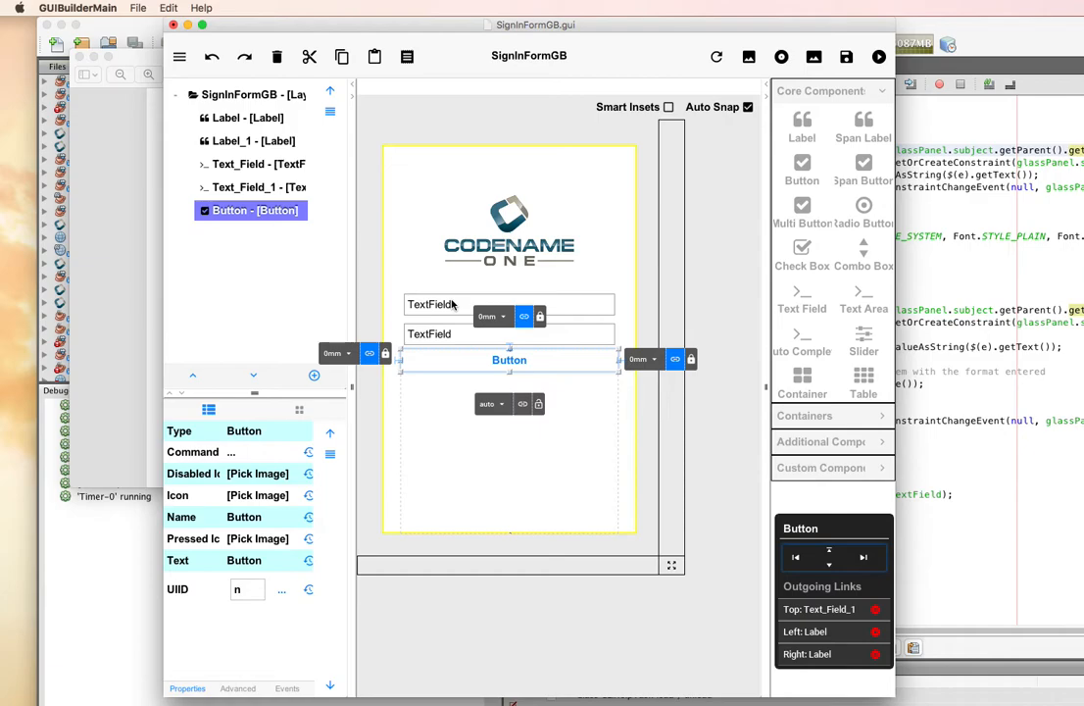
click(510, 333)
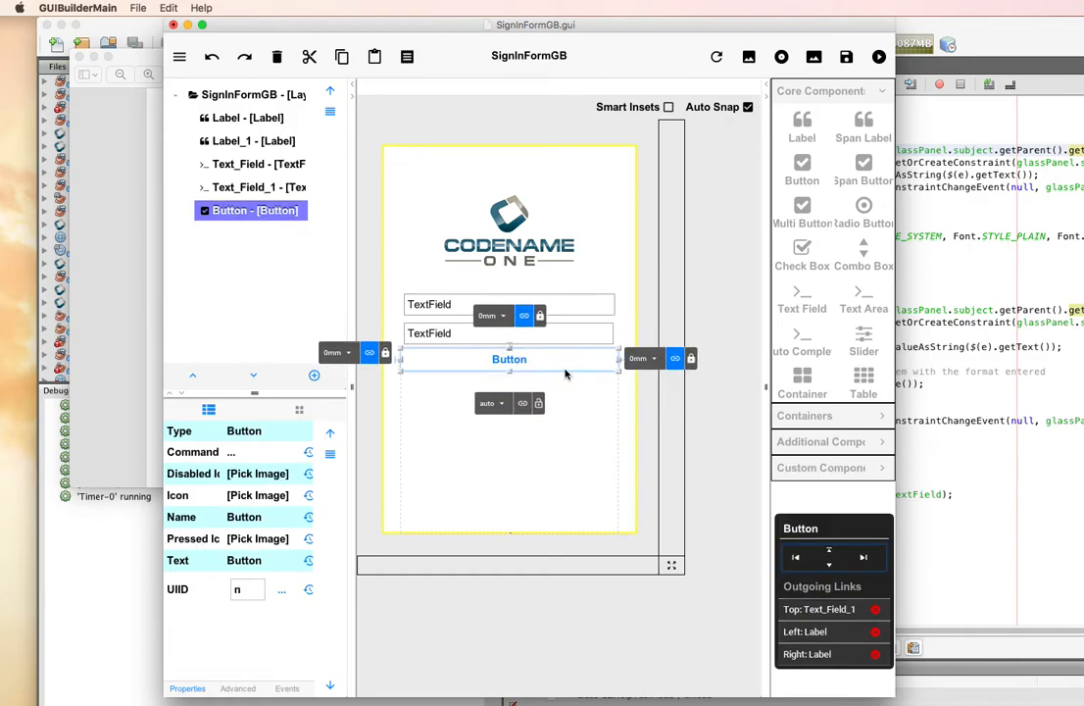
mouse_move(596, 202)
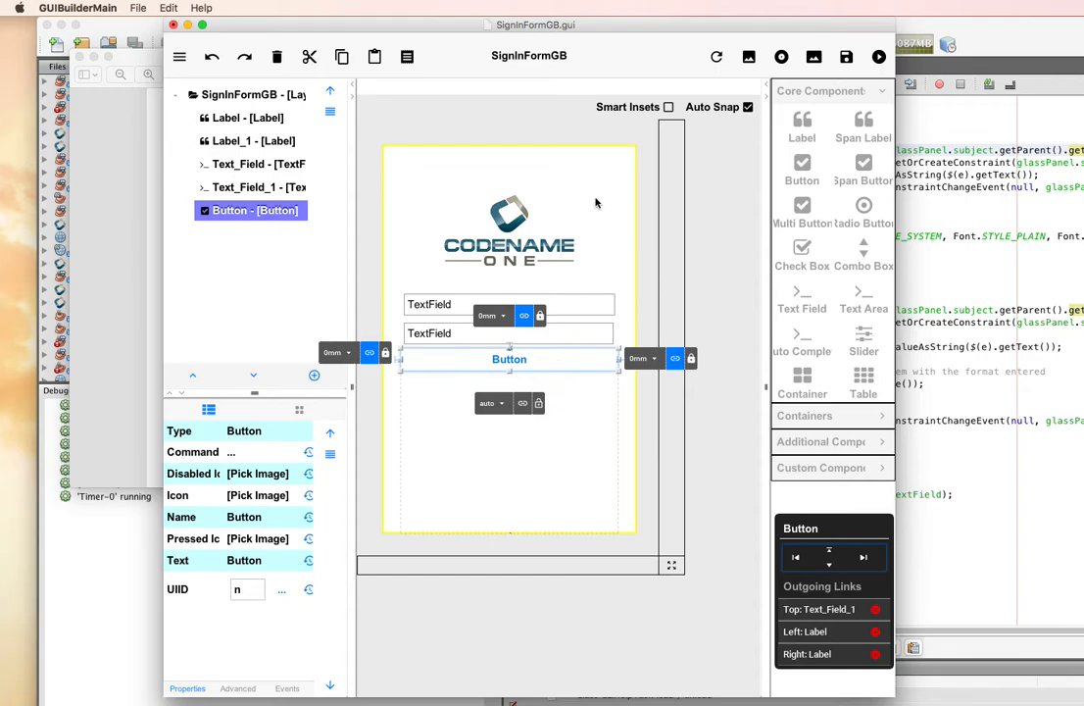
mouse_move(602, 326)
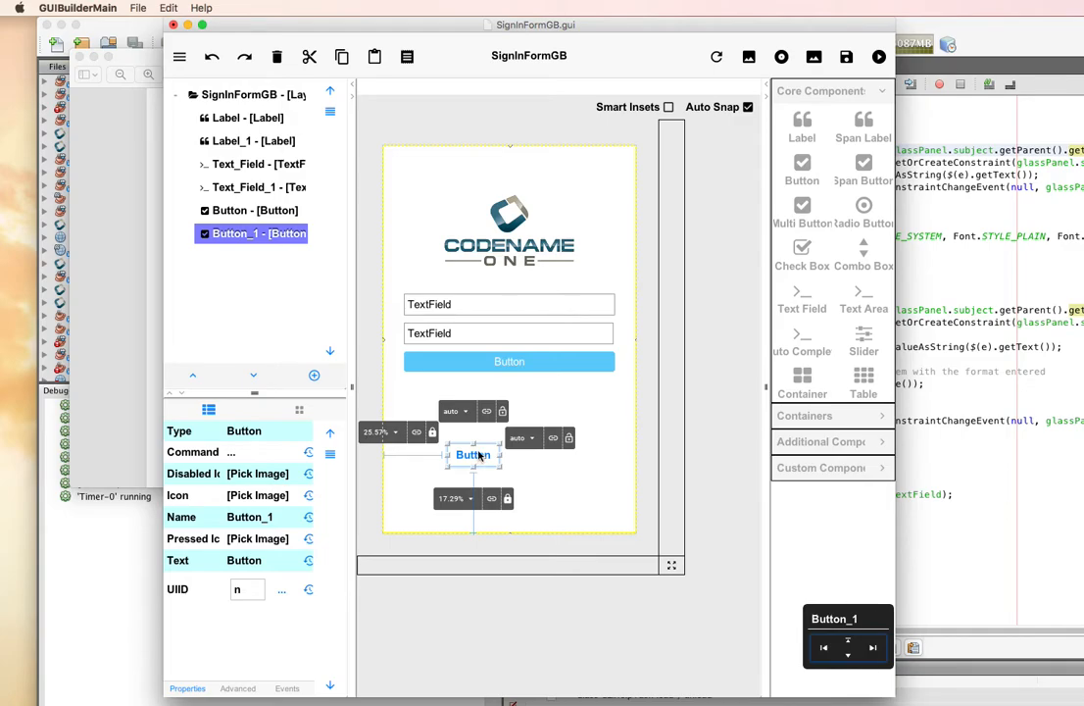
mouse_move(415, 431)
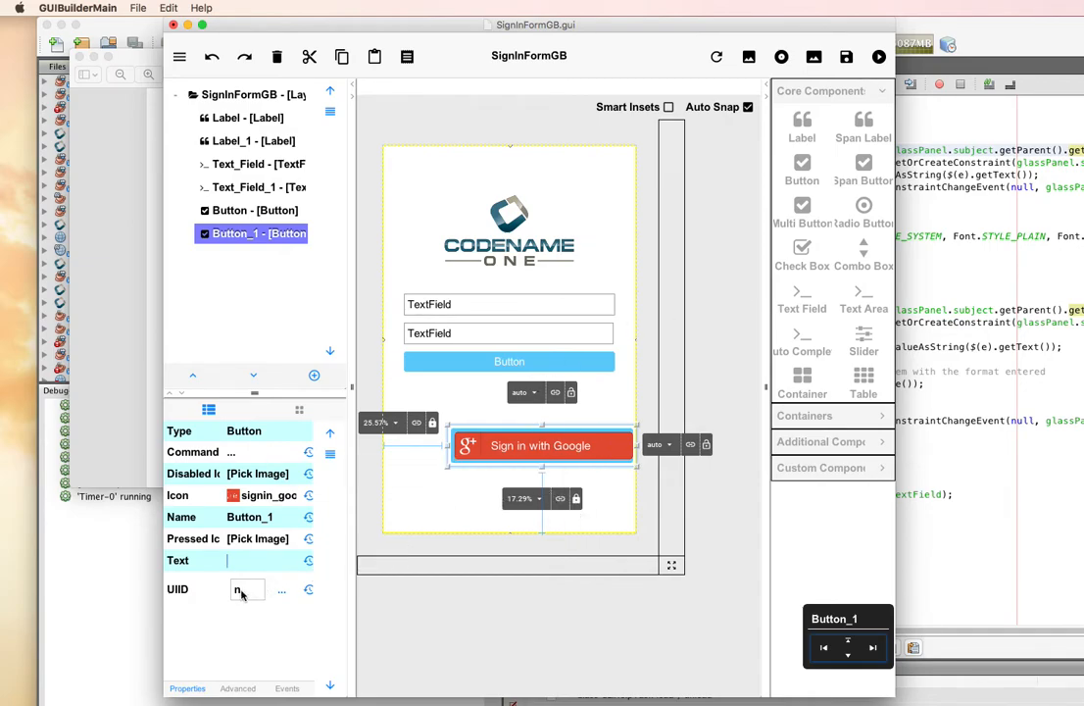
Edit the new button's property text, entering 'Lab'
text(Lab)
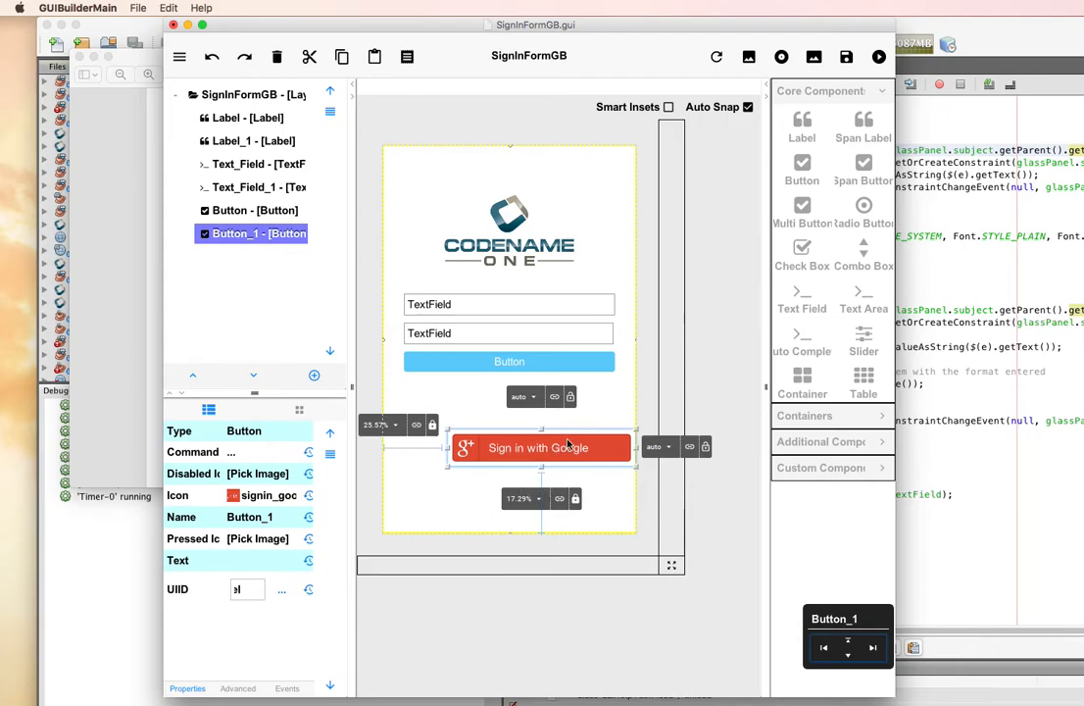
mouse_move(551, 449)
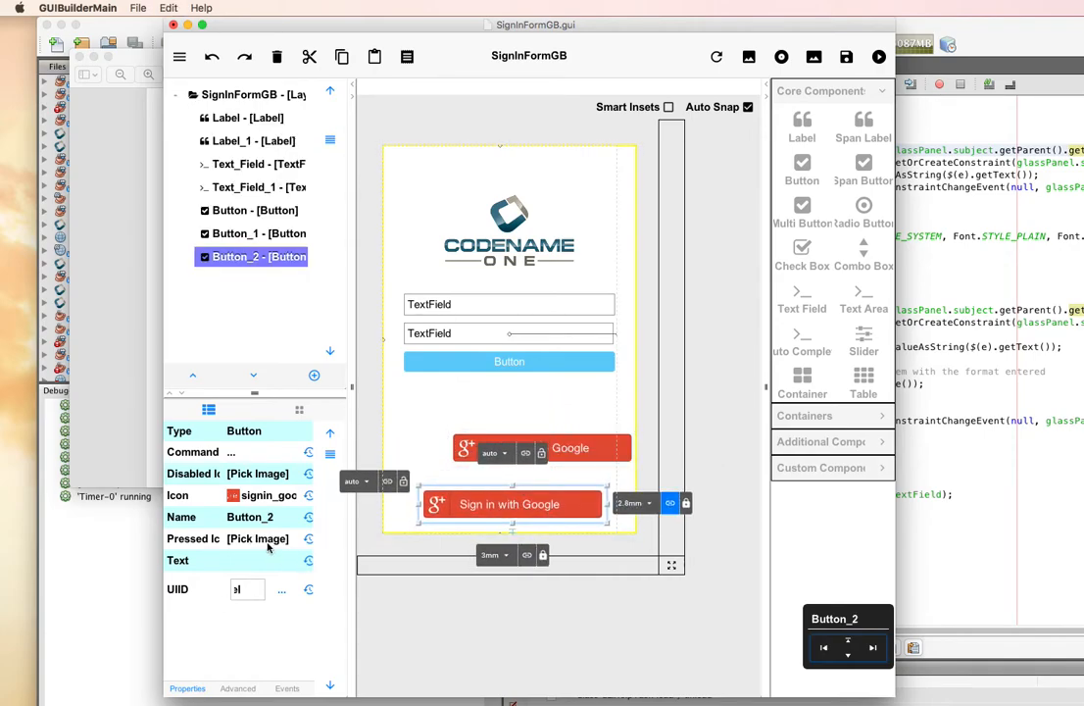
Give Button_2 the signin_facebook.png icon from the res file
click(259, 494)
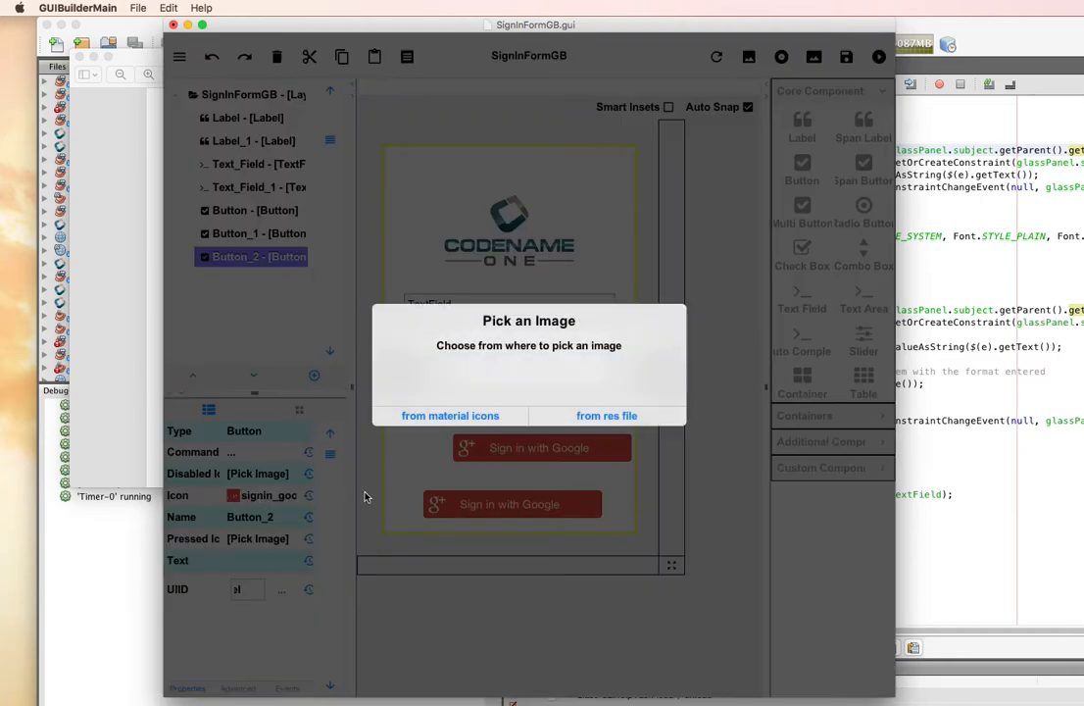
click(606, 416)
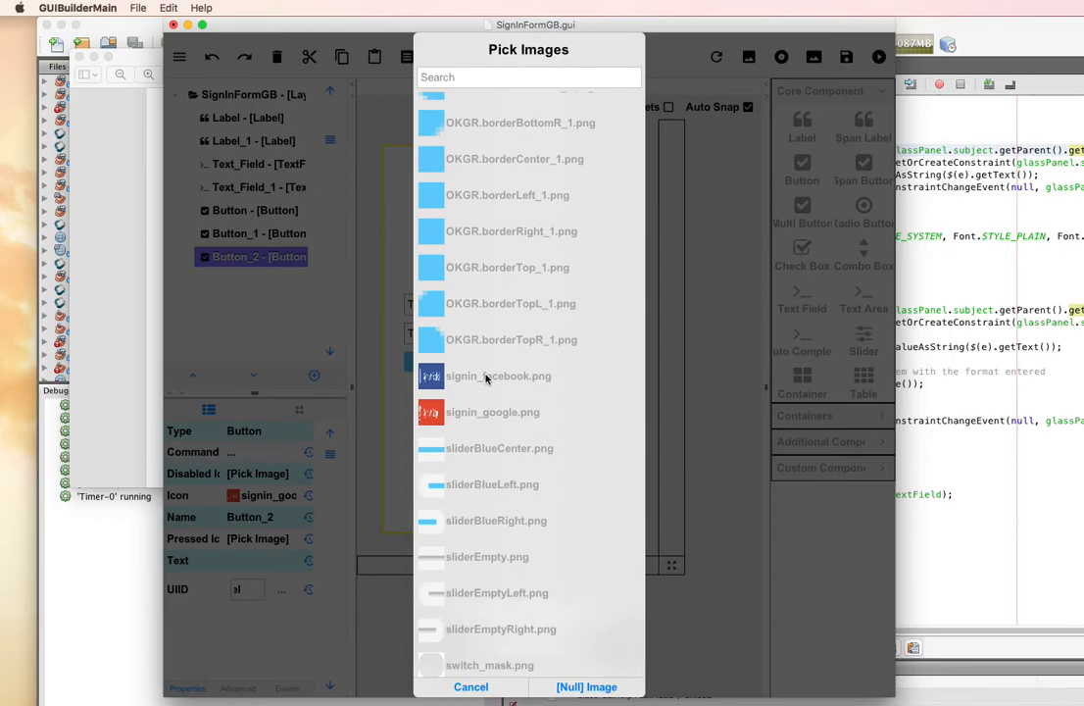
click(497, 377)
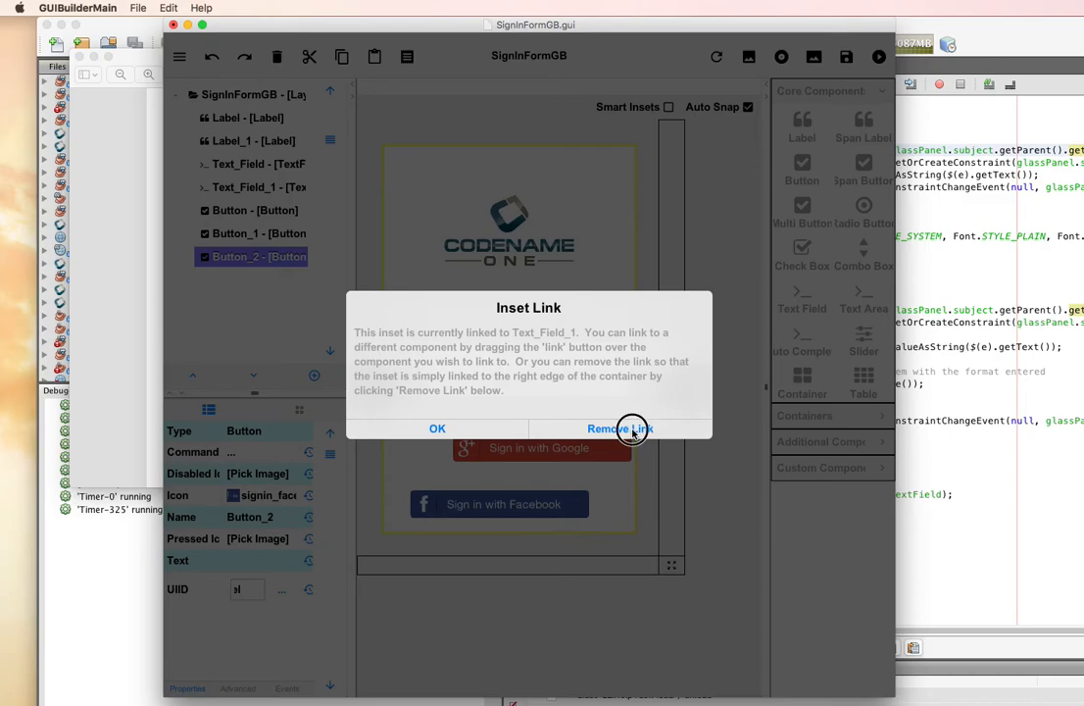
Remove the old inset links so Button_1's bottom can chain to Button_2
click(617, 427)
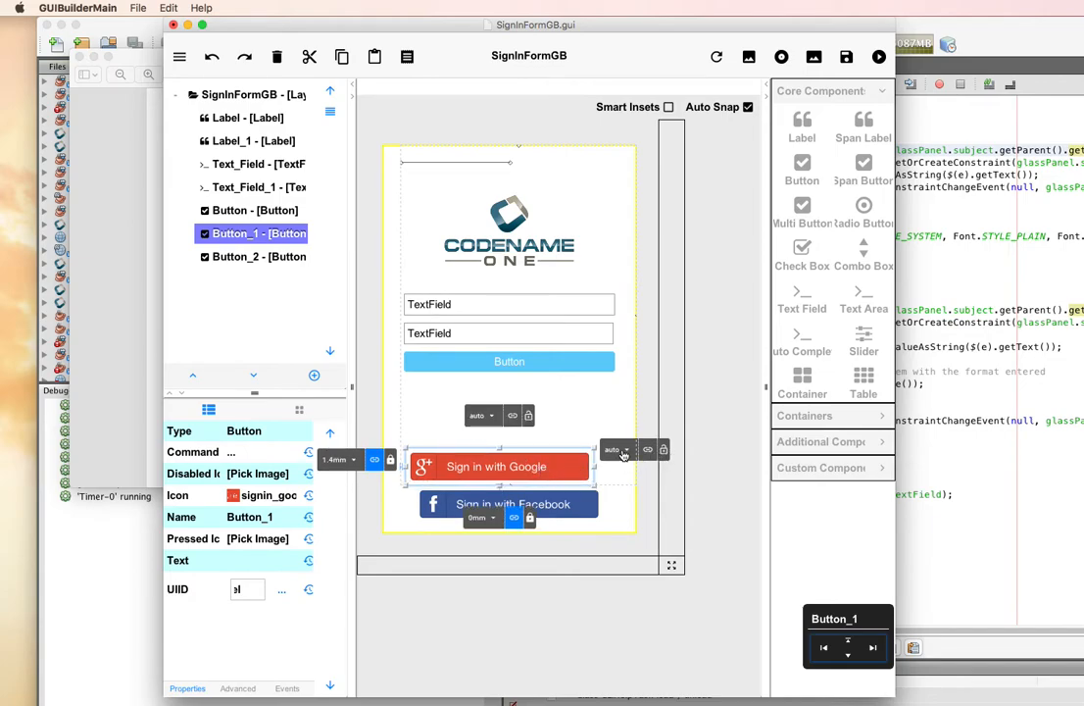
mouse_move(664, 449)
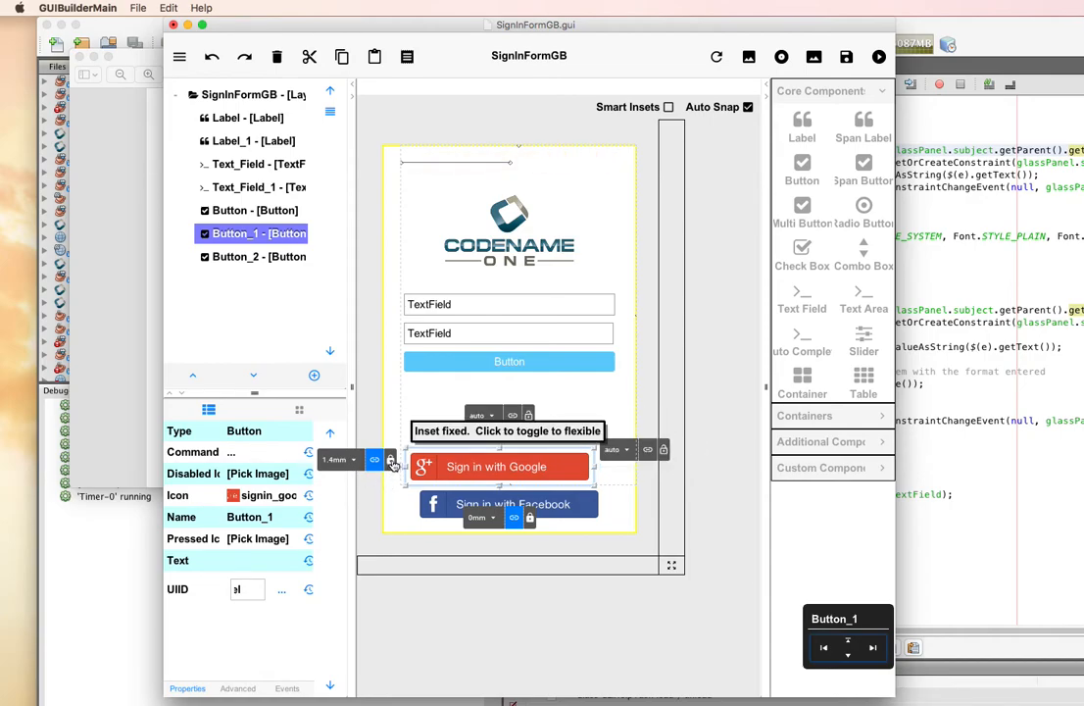
click(390, 459)
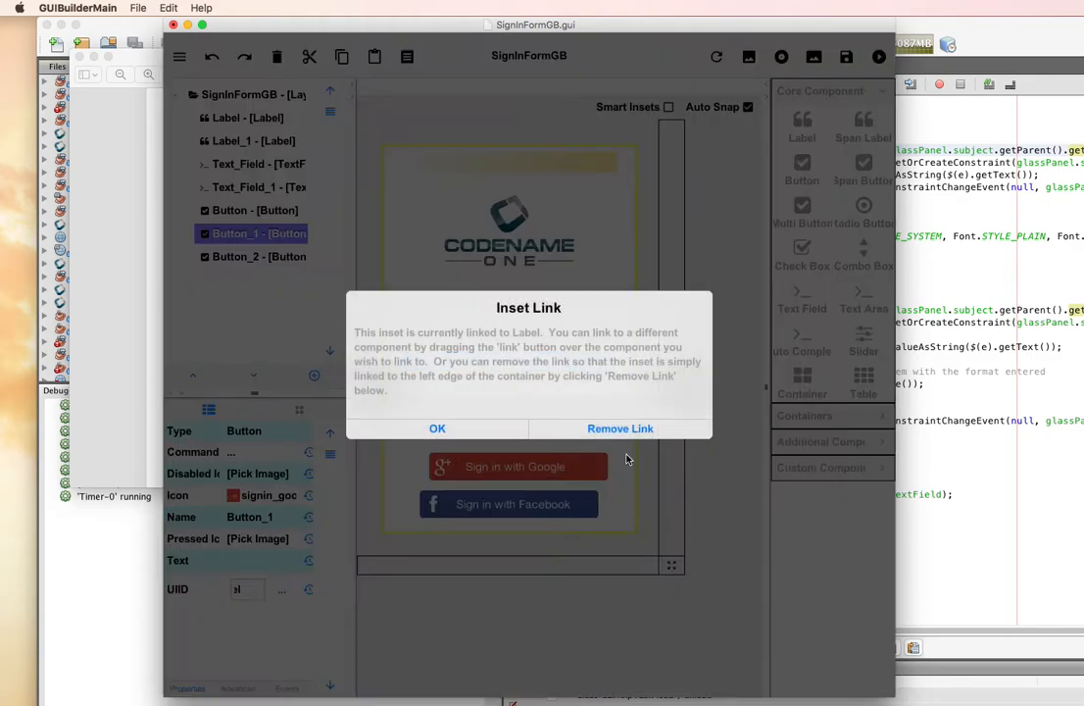
click(619, 428)
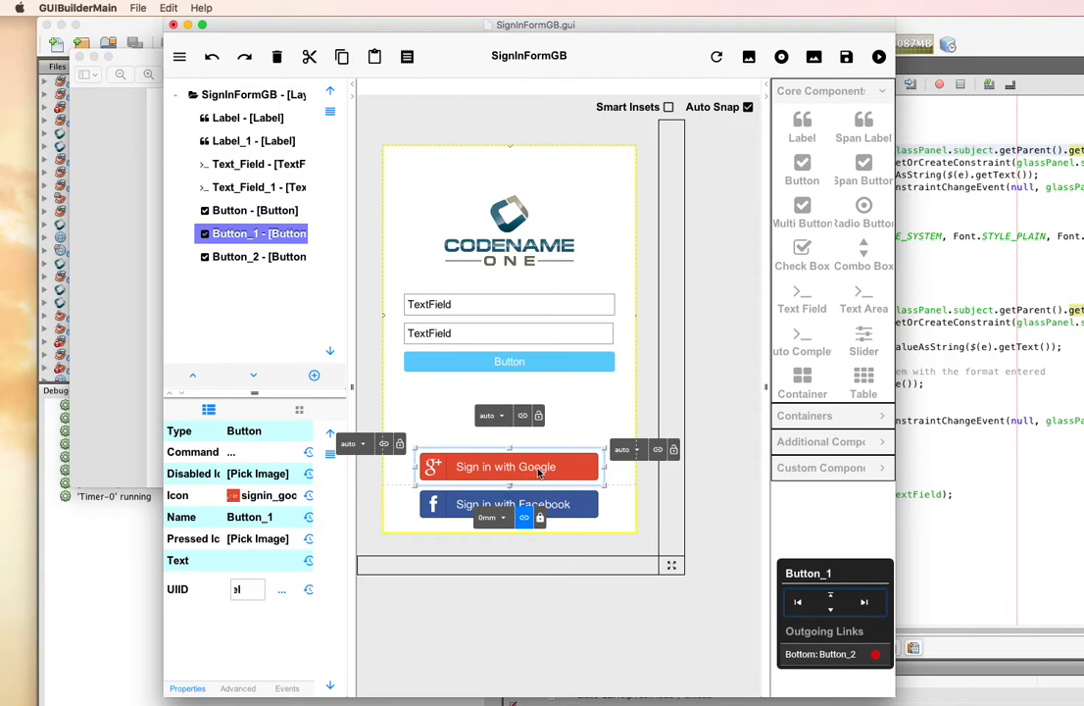
mouse_move(702, 576)
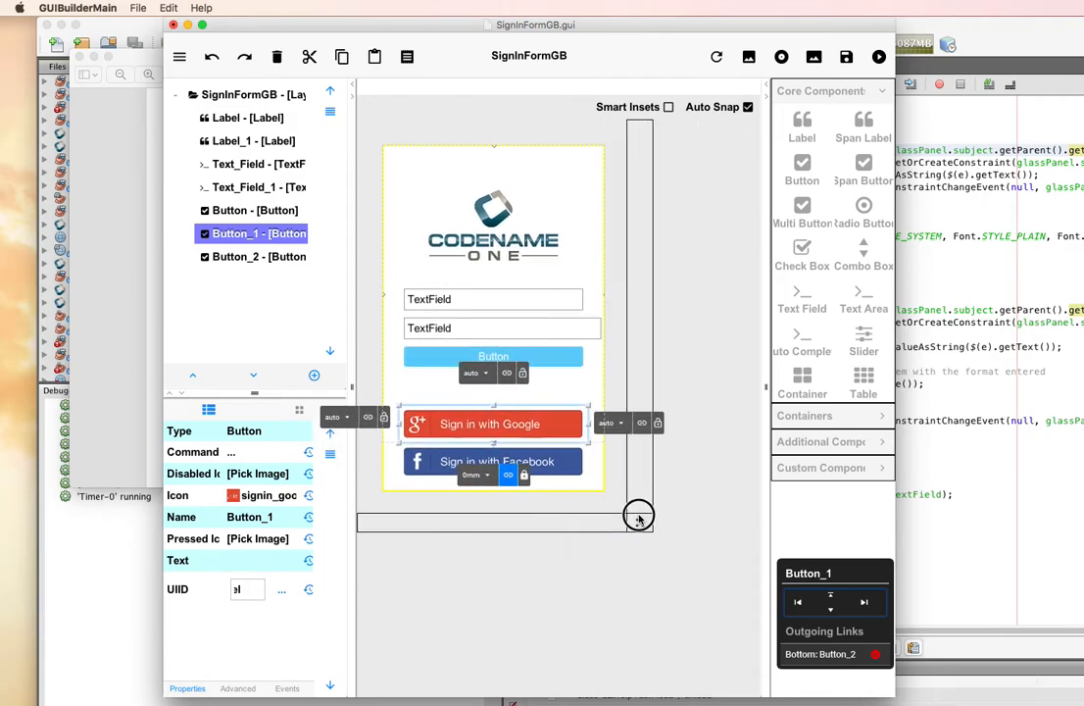
Resize the preview to check the buttons stay stacked, then select Button_2 to fix its bottom inset
drag(639, 513, 677, 557)
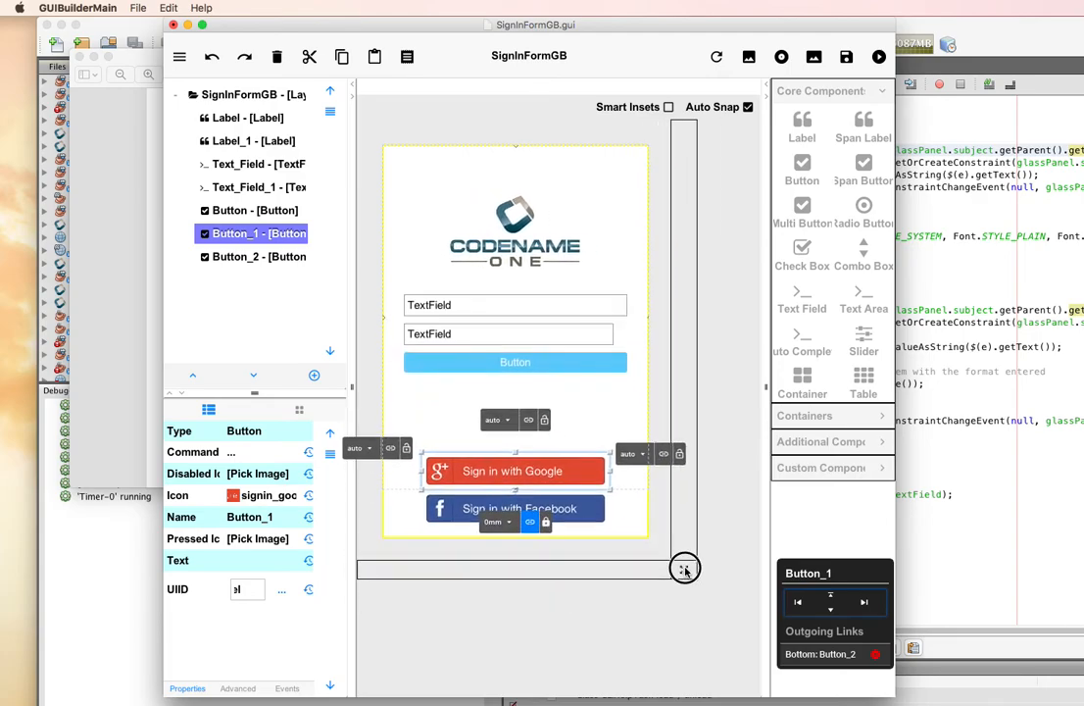
click(507, 333)
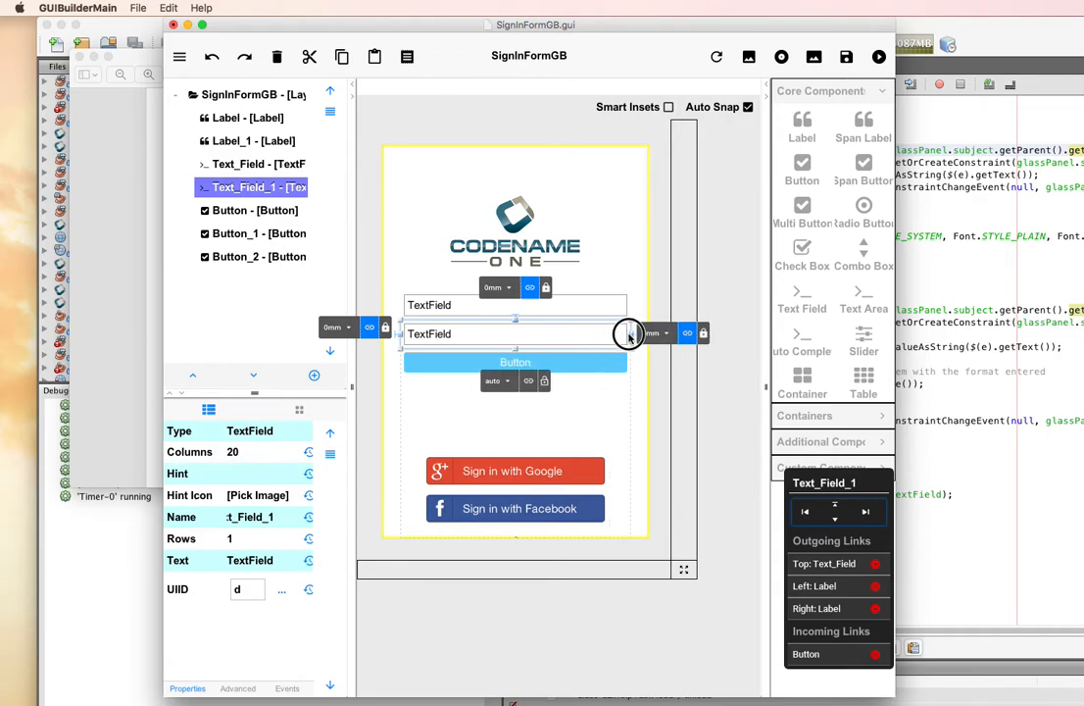
drag(628, 333, 624, 494)
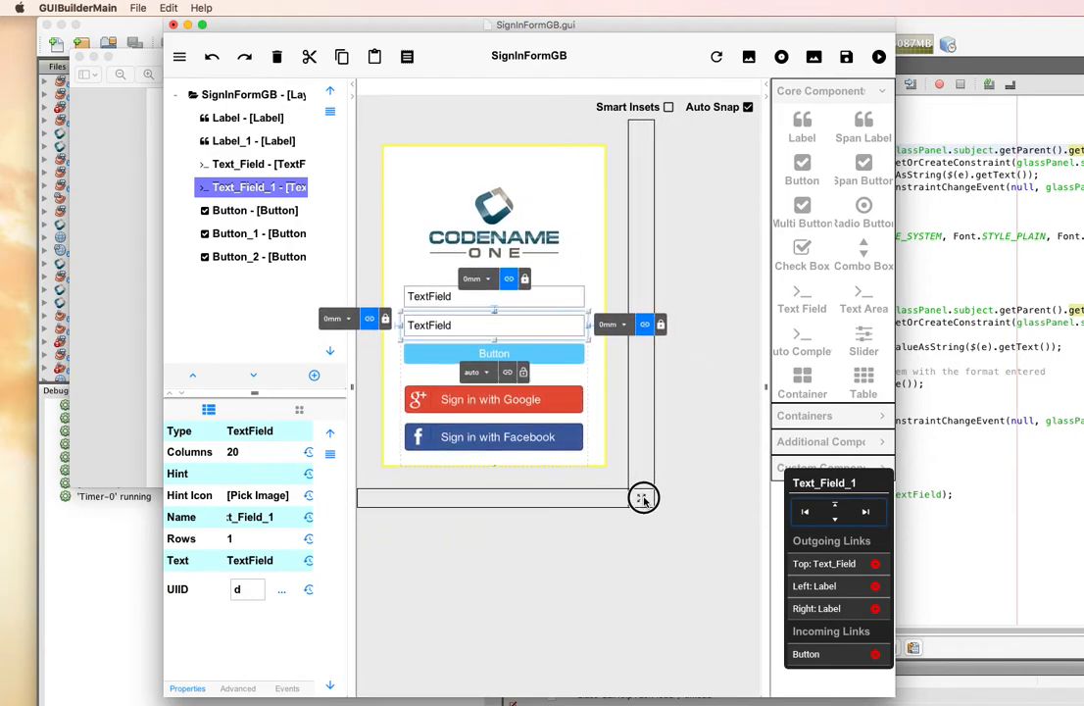
click(494, 435)
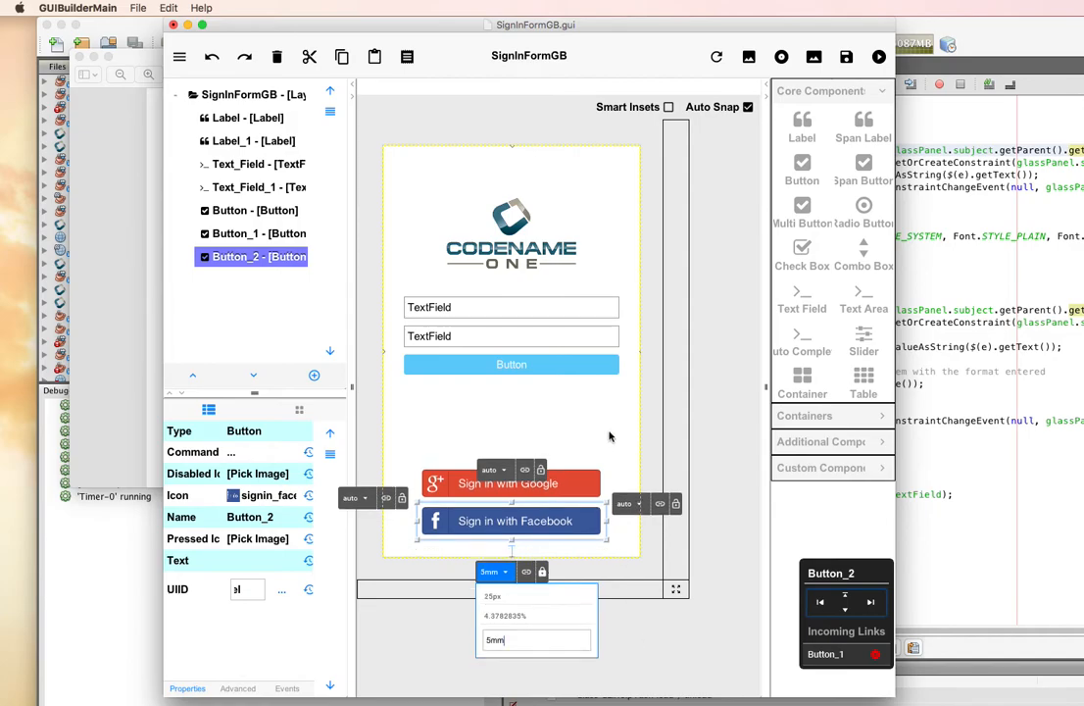
mouse_move(483, 329)
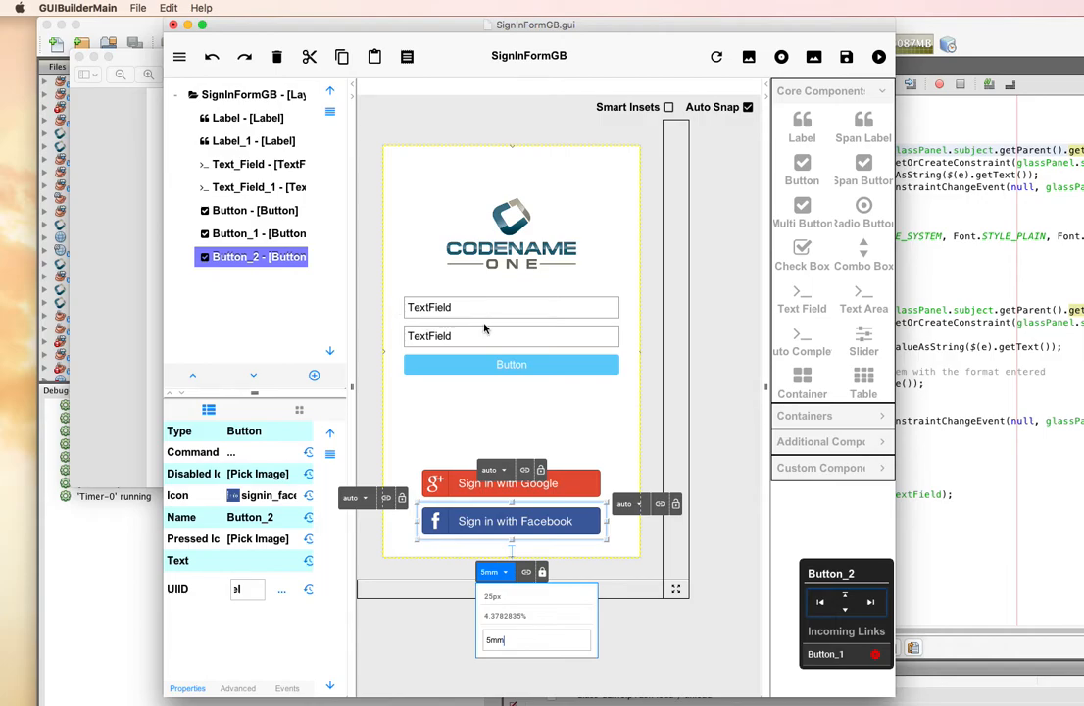
mouse_move(725, 445)
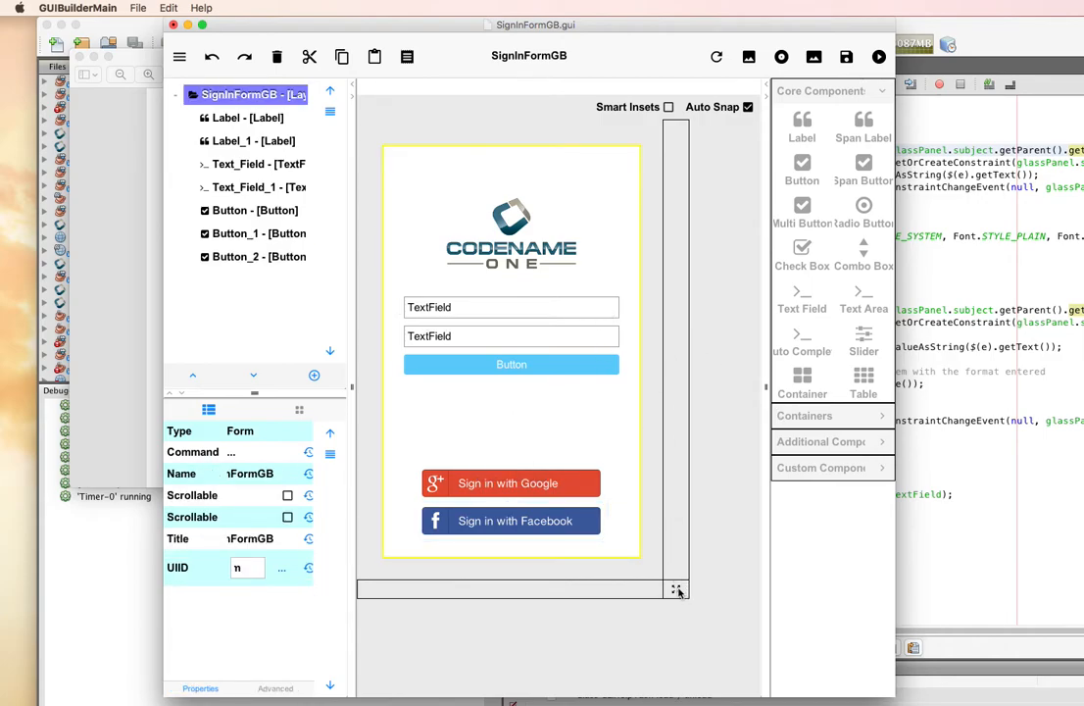
drag(678, 591, 651, 545)
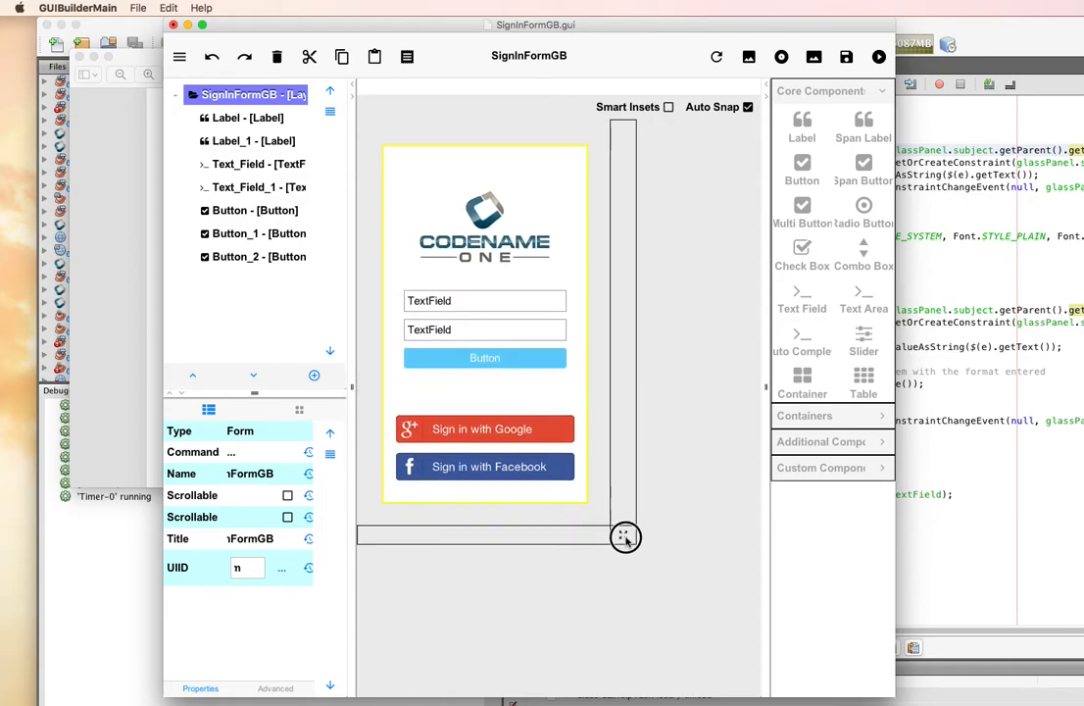
drag(625, 537, 651, 565)
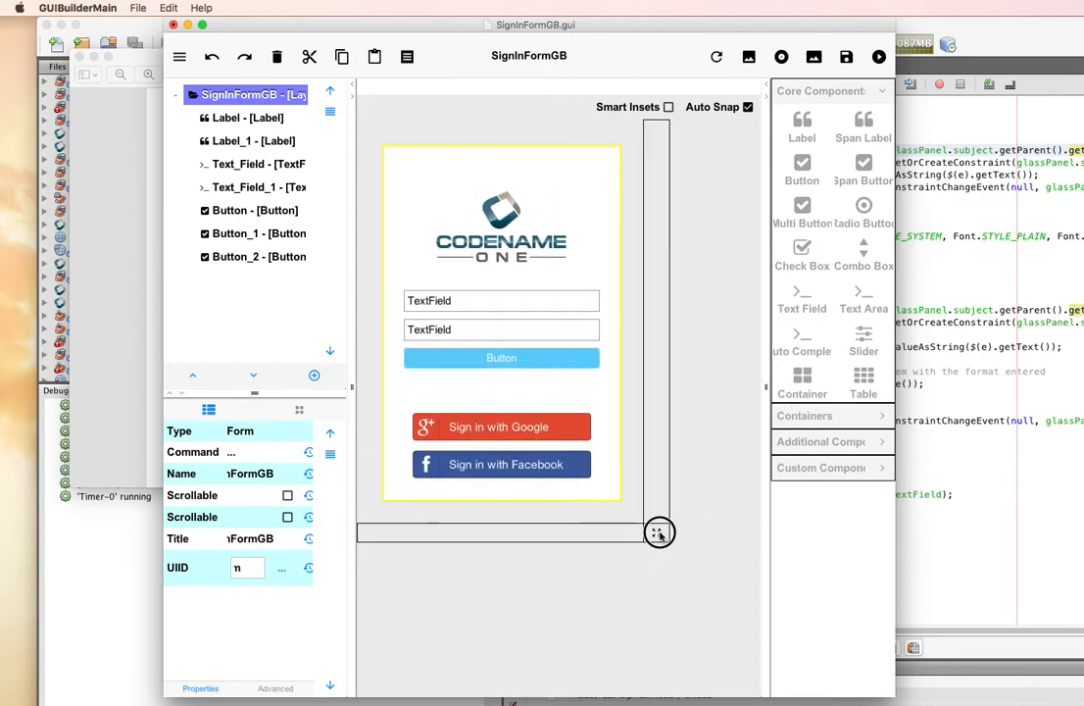
drag(659, 533, 663, 593)
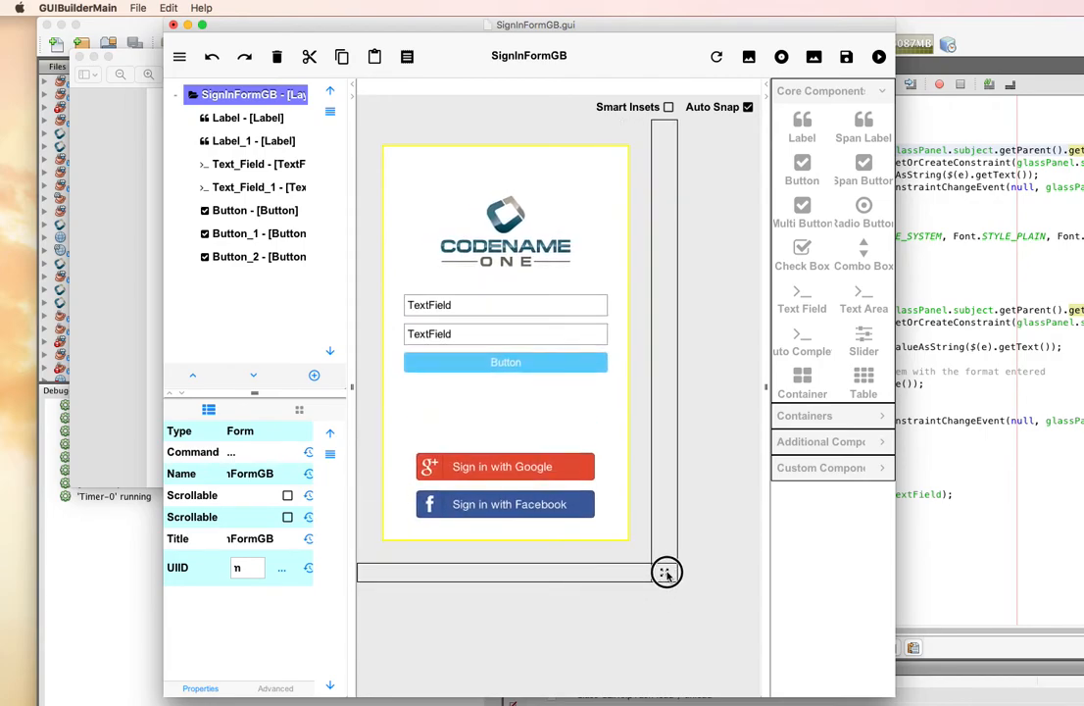
drag(666, 573, 671, 569)
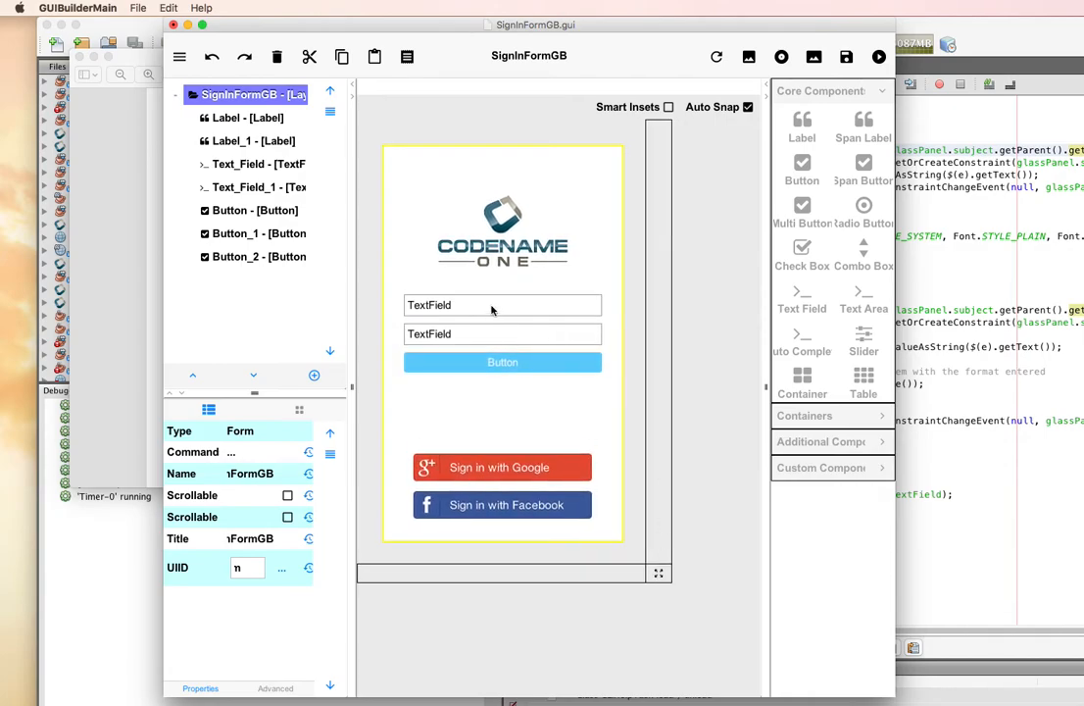
Give the first text field a 'Username' hint text and username name
click(502, 306)
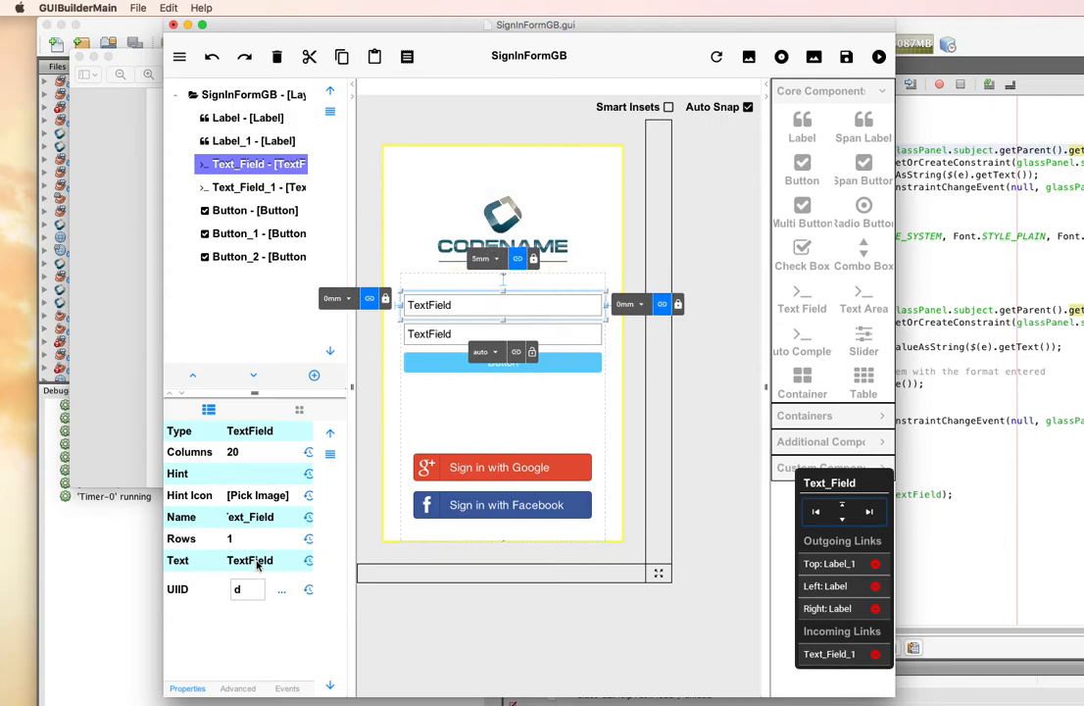
click(249, 561)
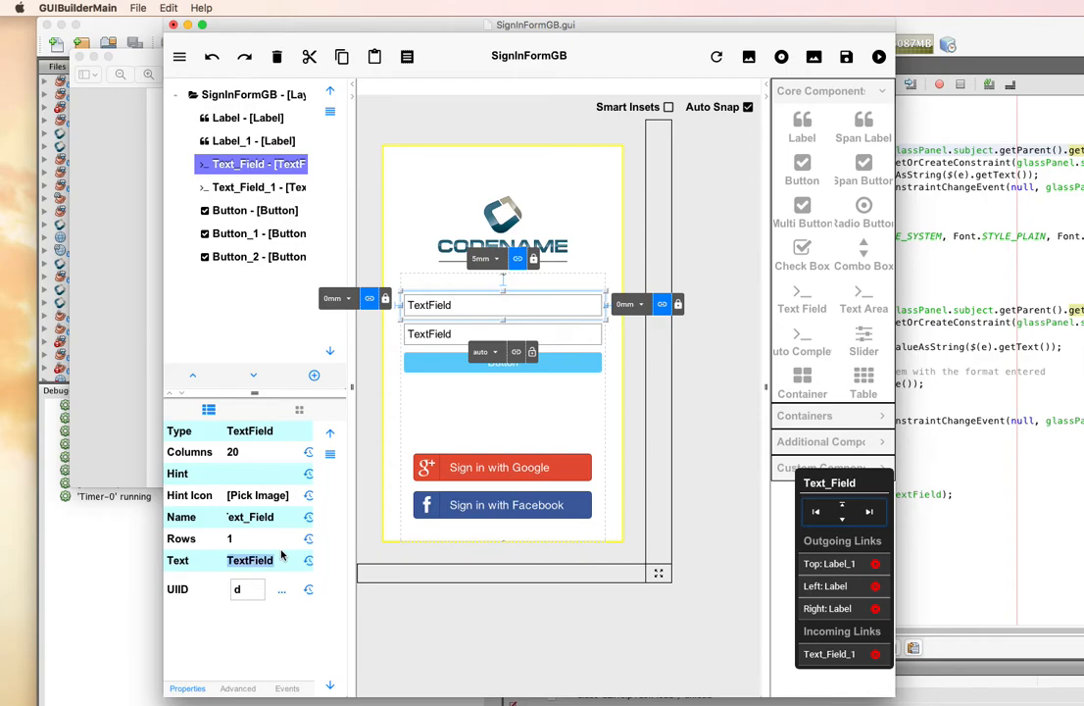
text(Username)
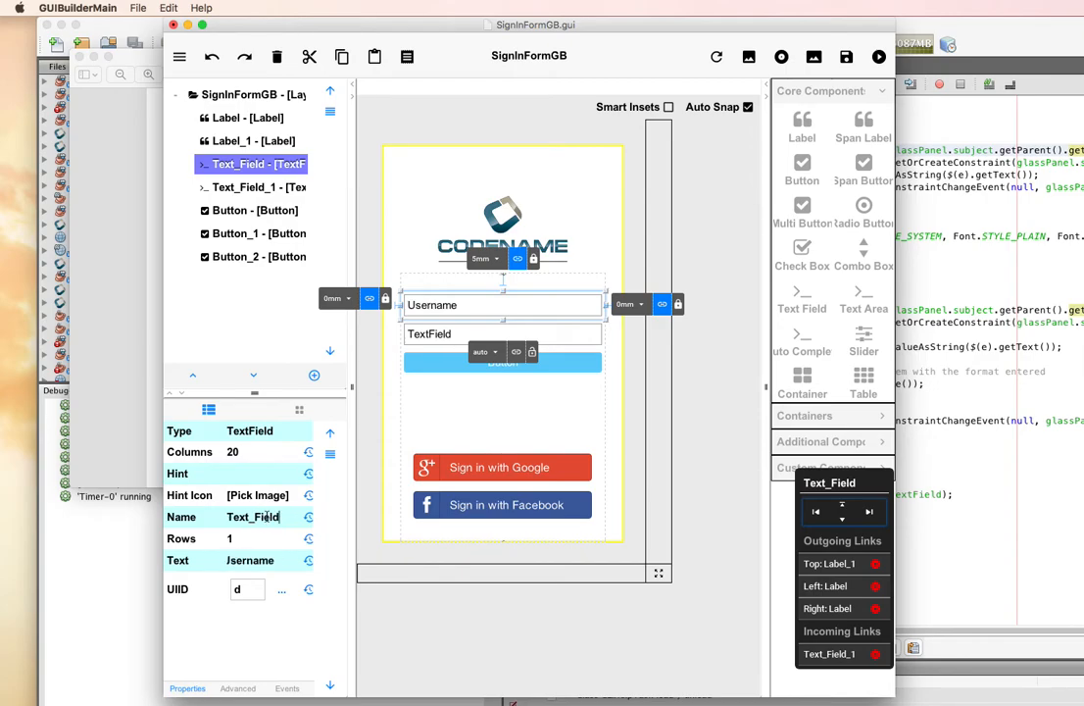
text(username)
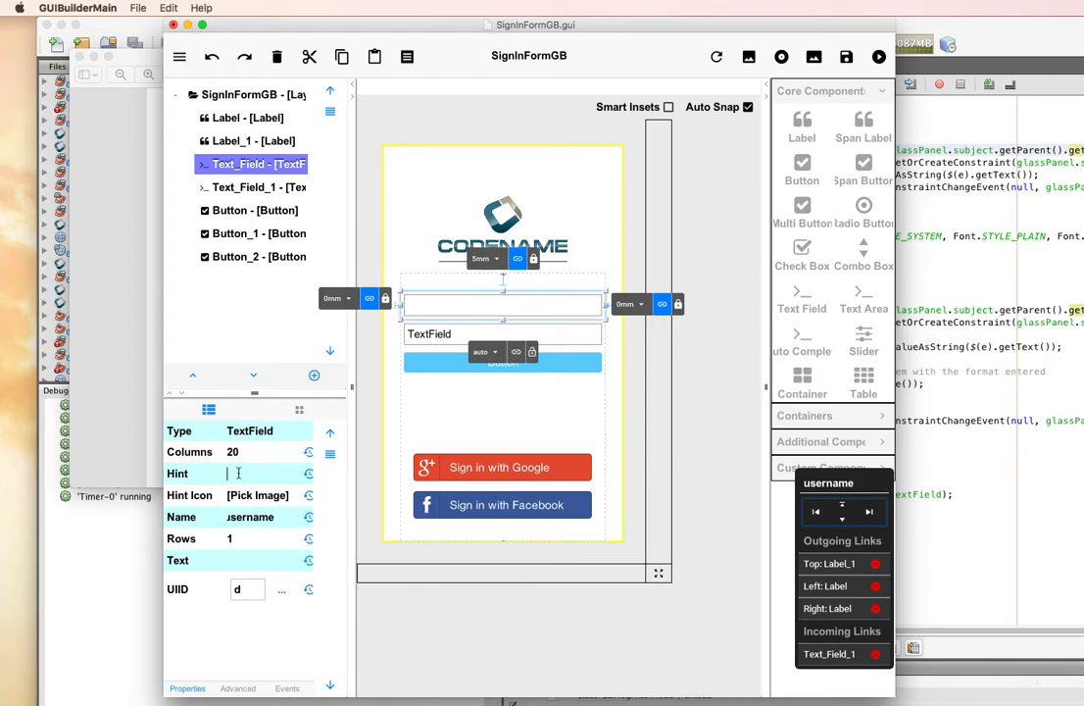
text(Username)
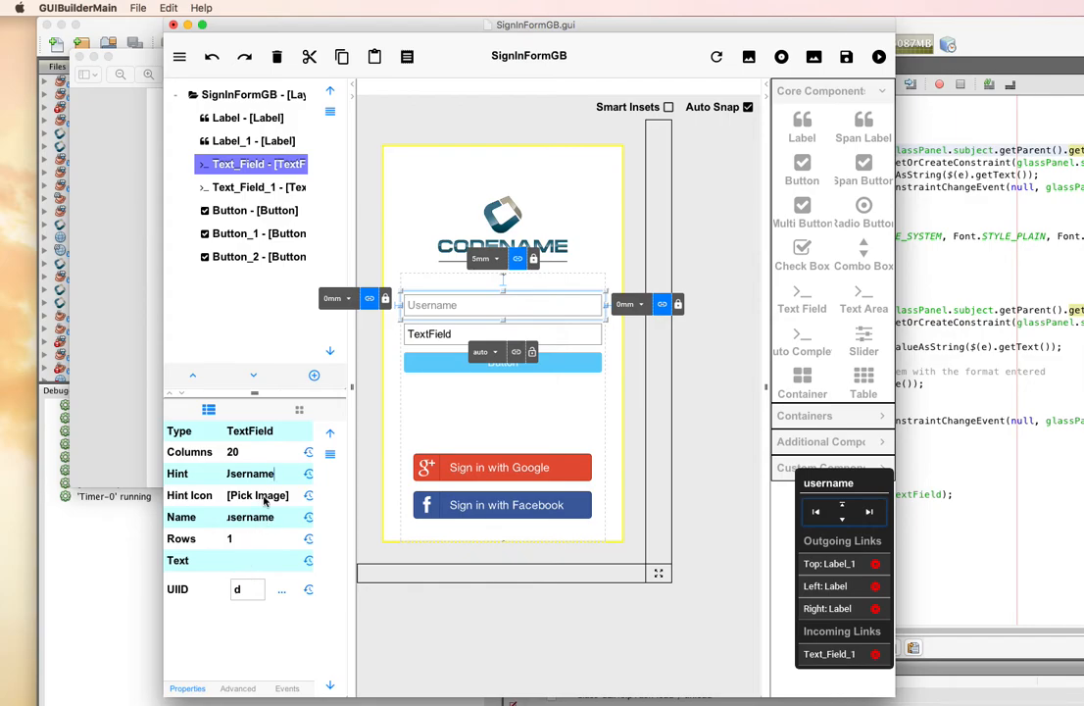
text(k)
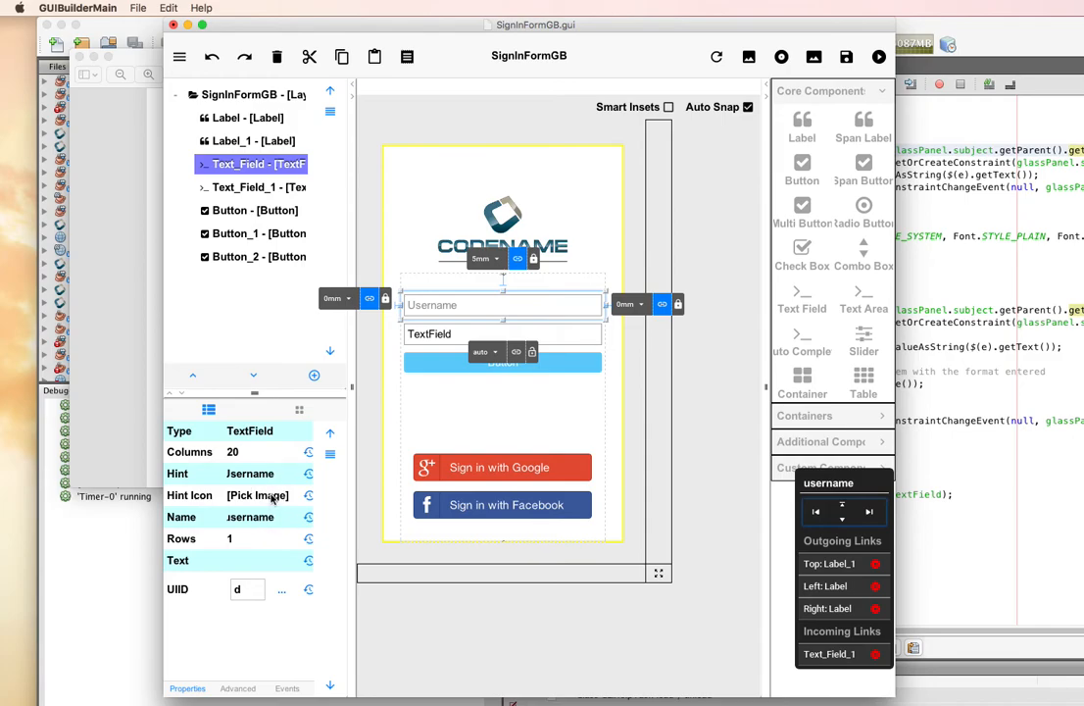
Set the Username field's hint icon to the material 'person' icon
click(259, 494)
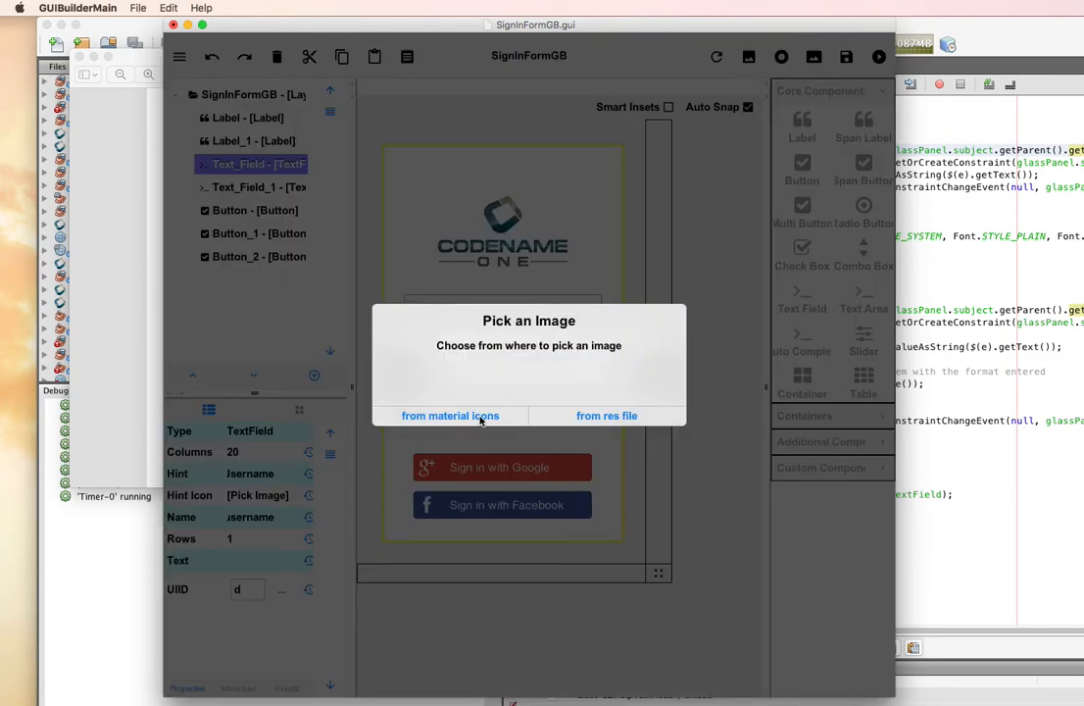
click(451, 416)
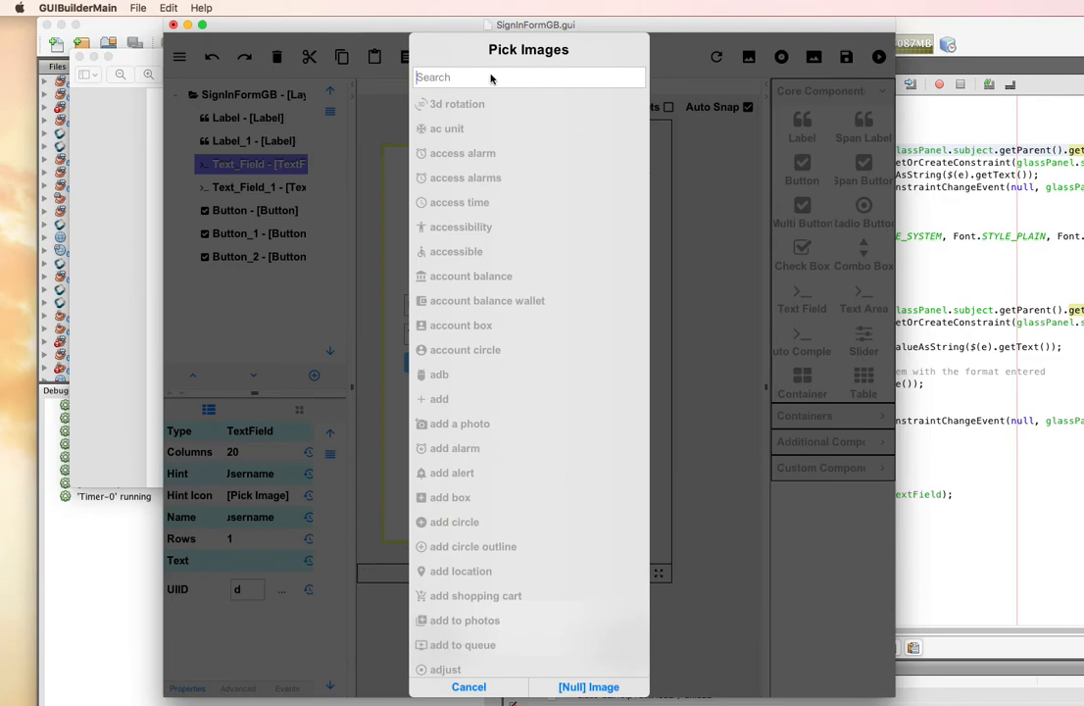
click(469, 686)
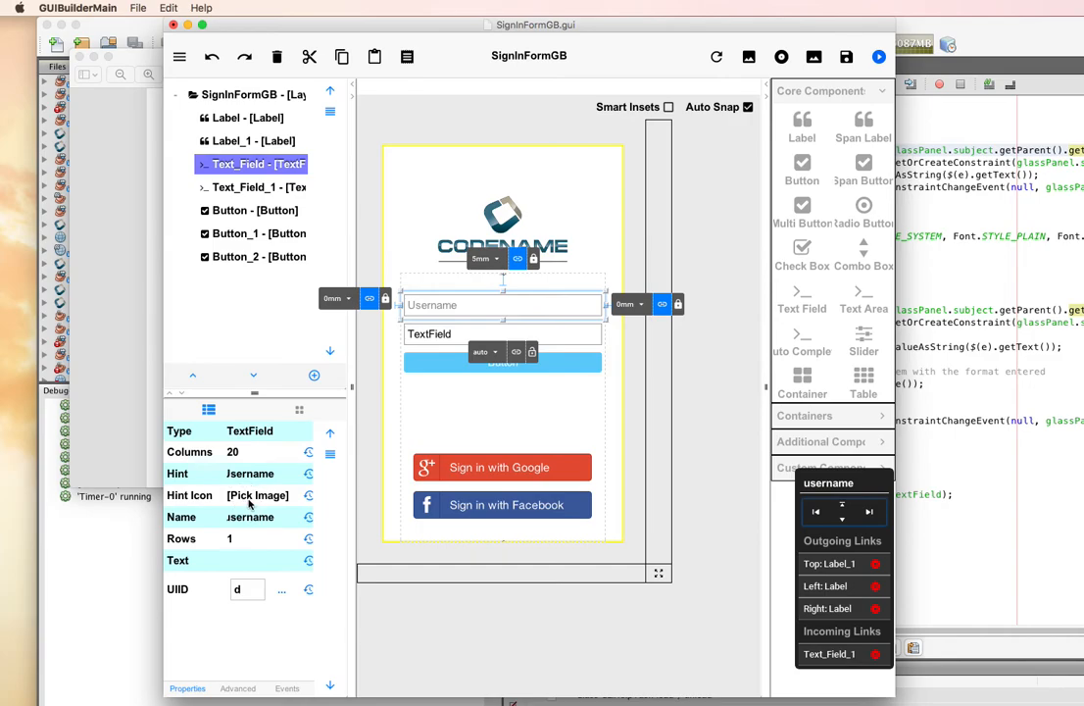
click(257, 494)
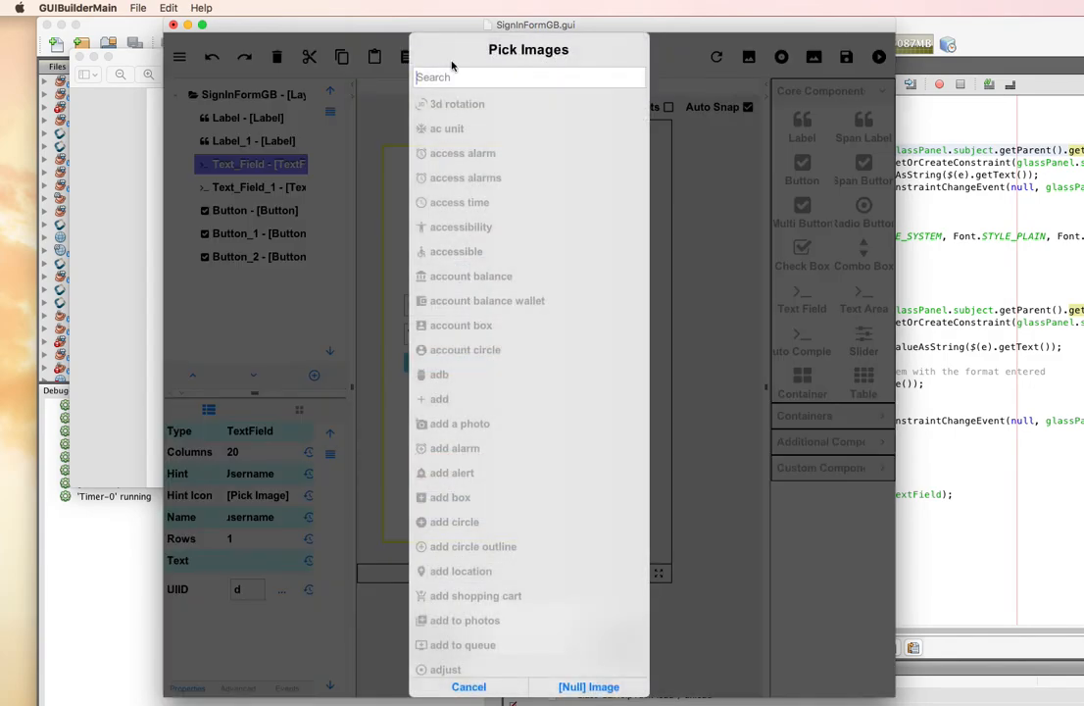
text(p)
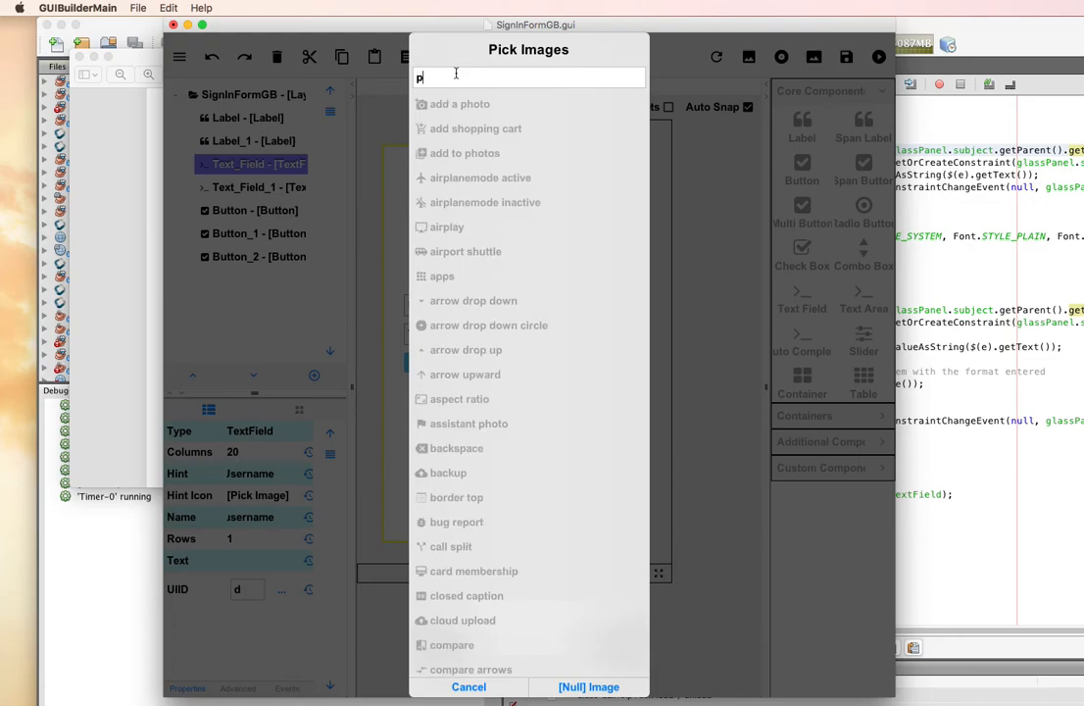
text(erson)
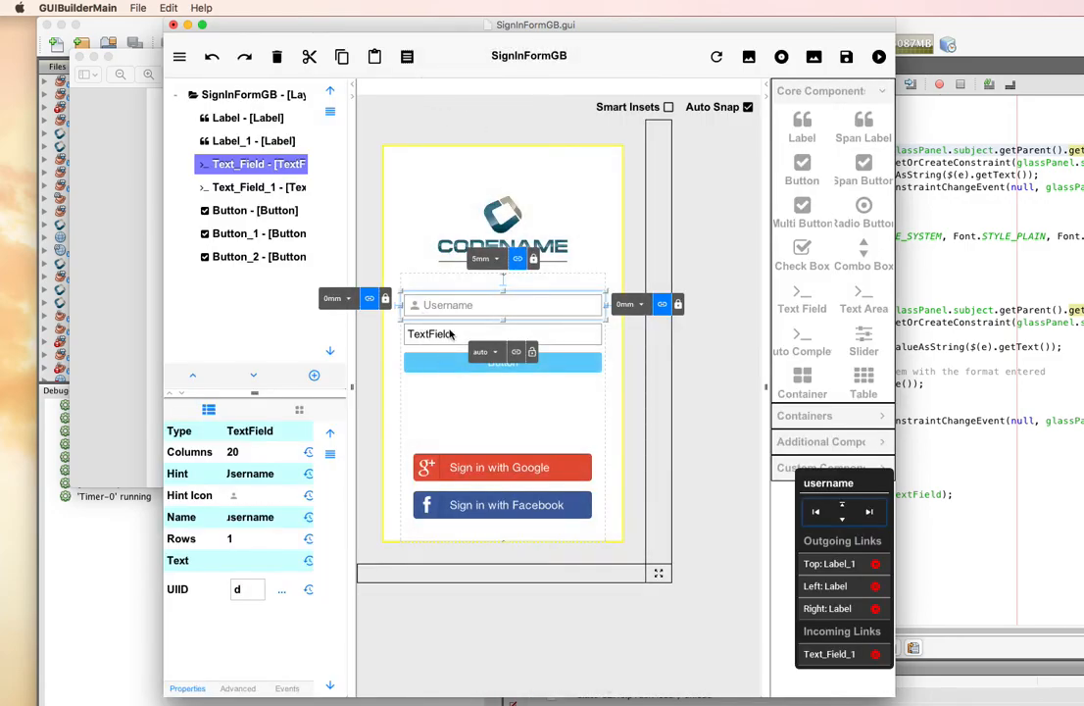
click(253, 189)
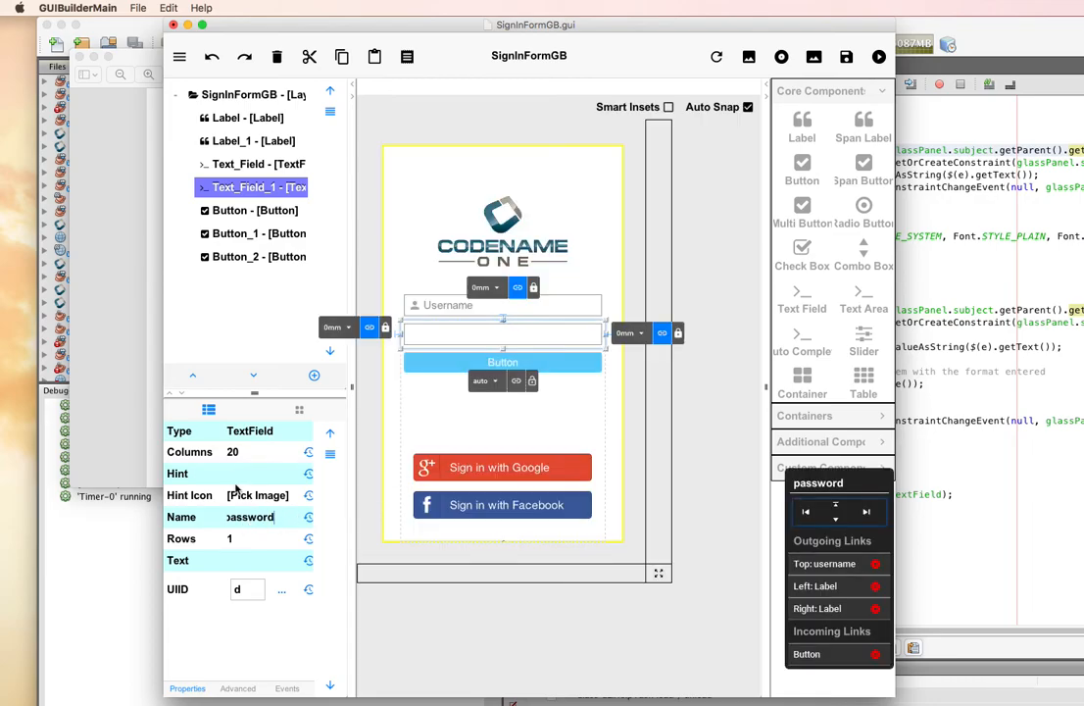
mouse_move(274, 471)
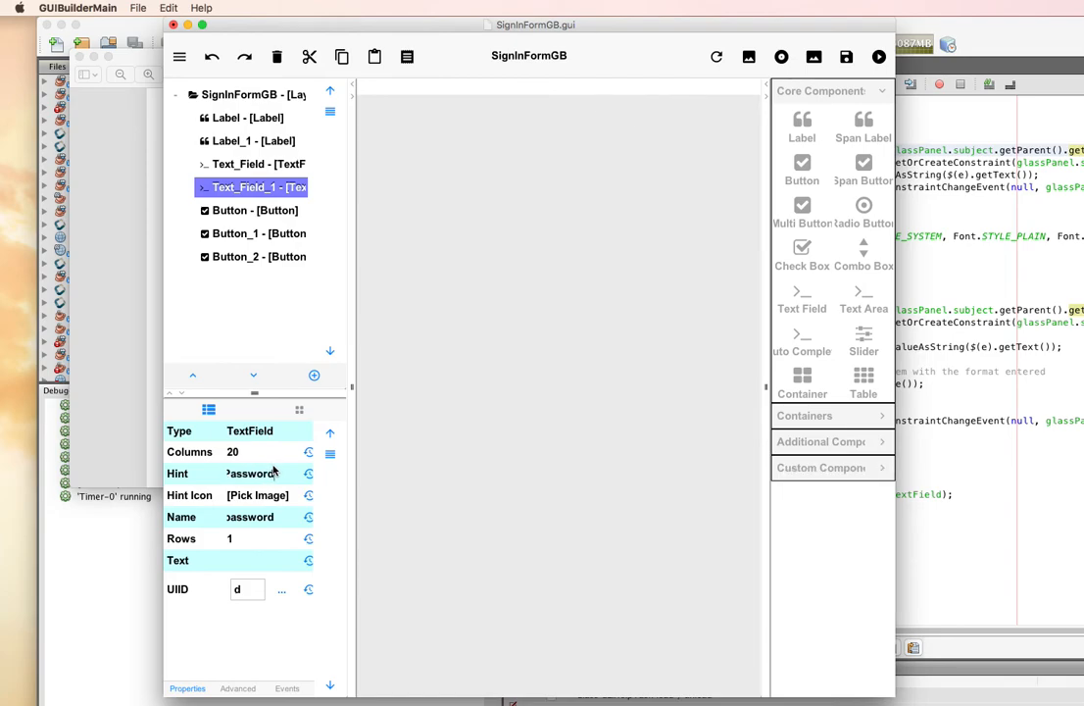
Set the password field's hint icon to the material 'lock' icon
click(258, 494)
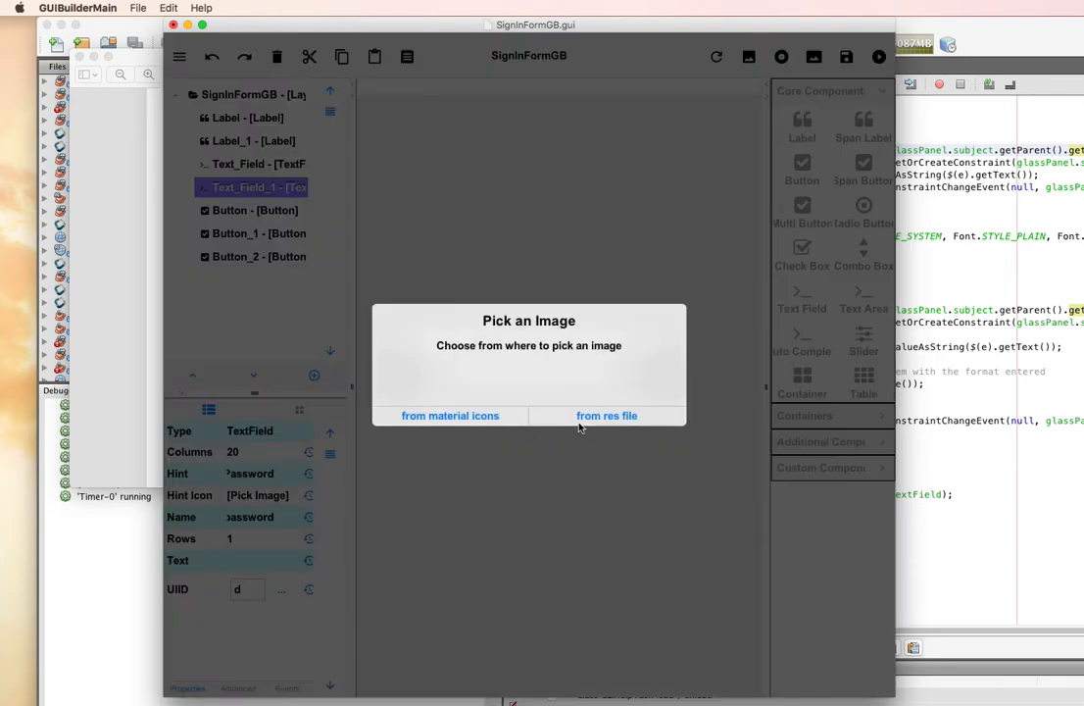
click(451, 415)
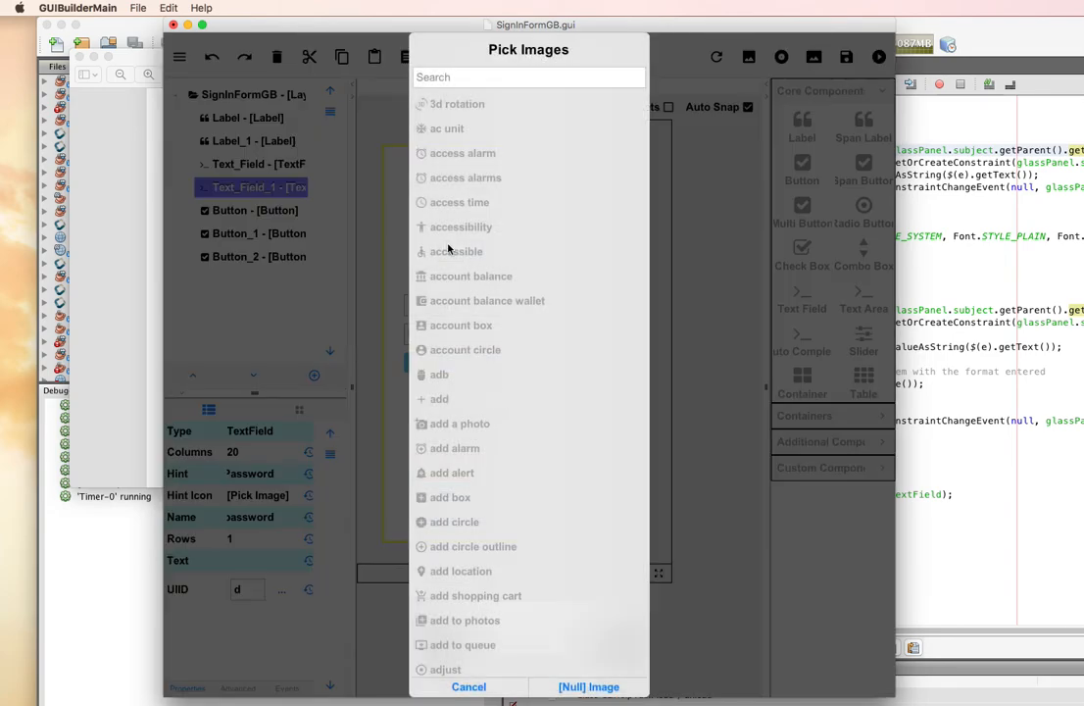
click(529, 79)
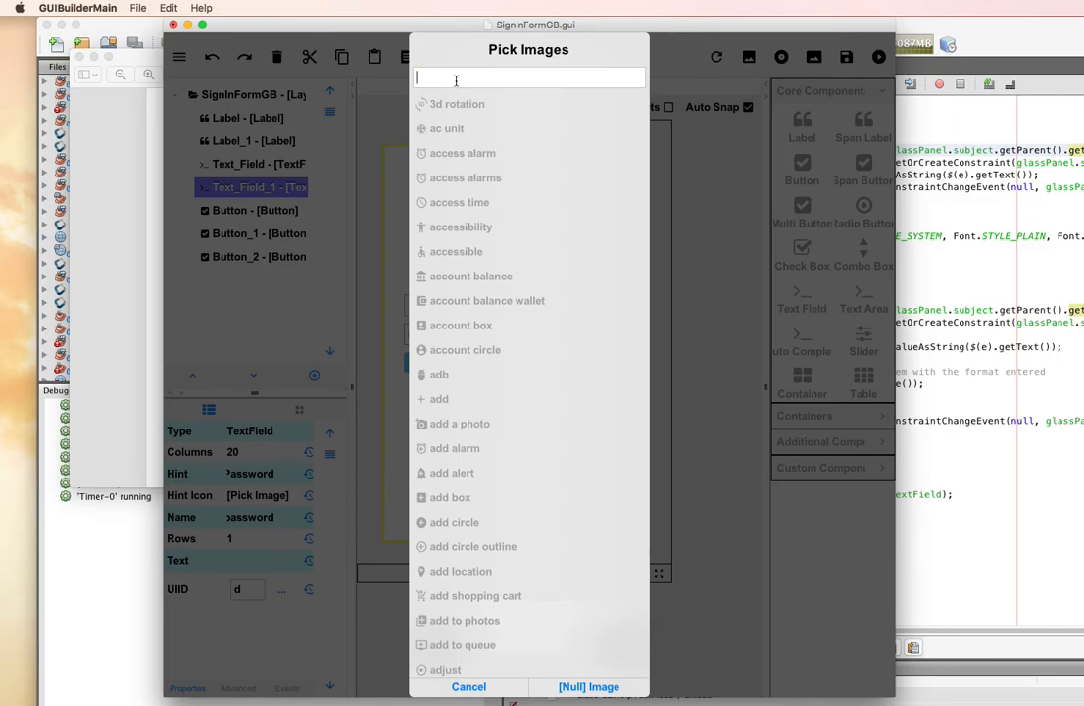
text(lock)
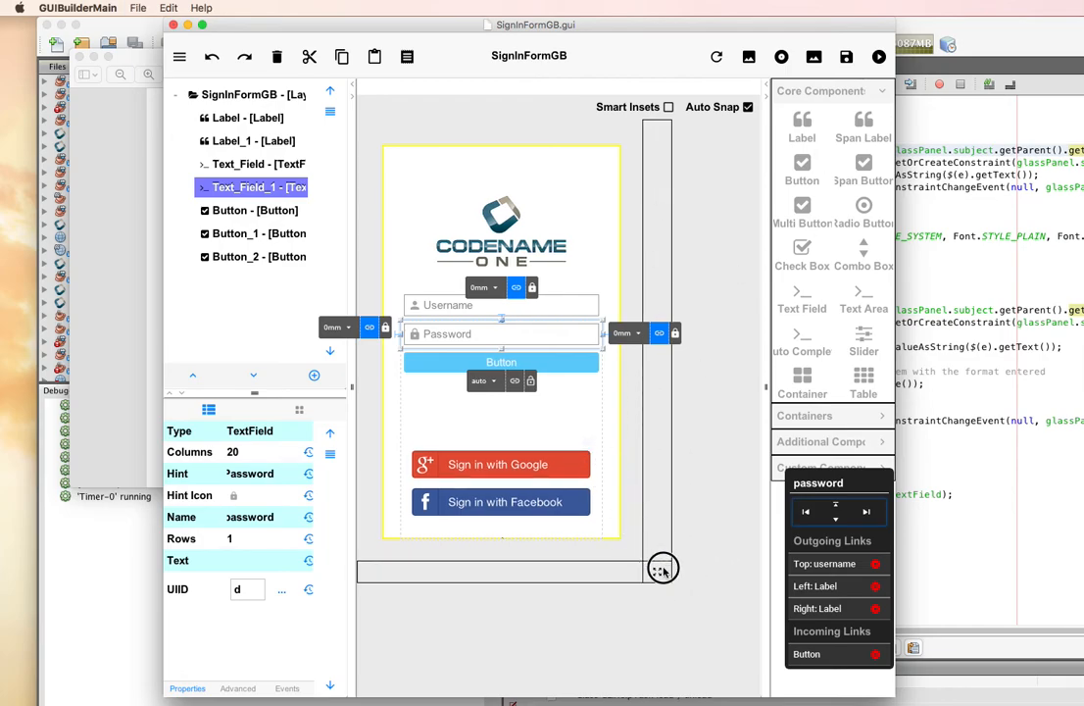
mouse_move(658, 572)
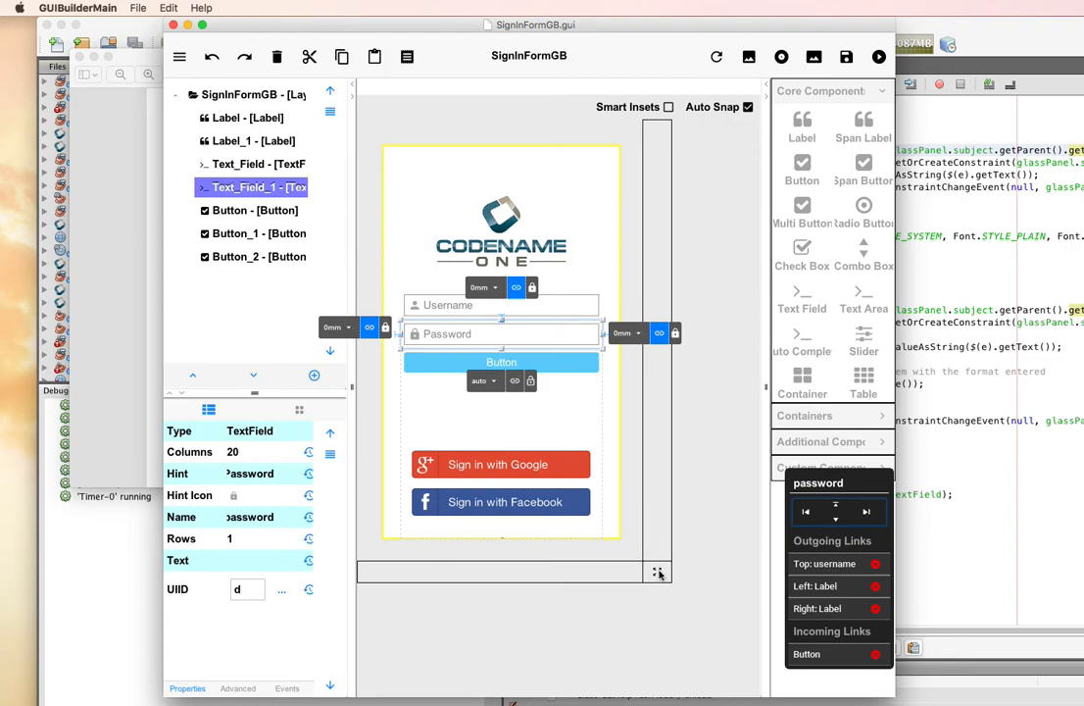
mouse_move(545, 196)
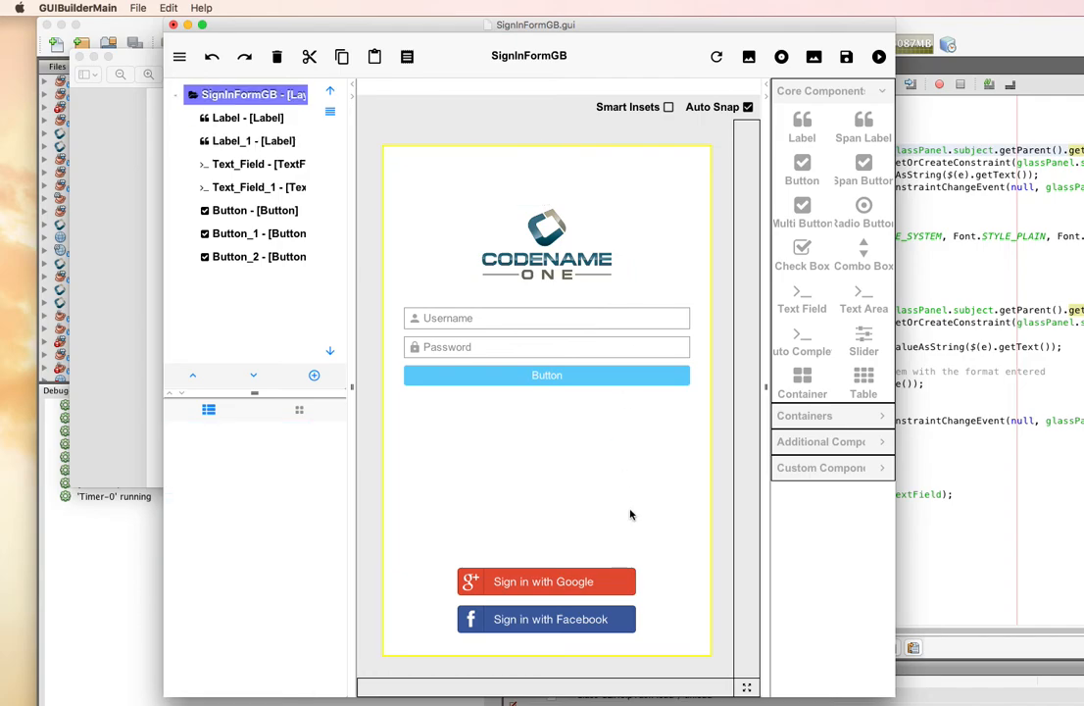
mouse_move(878, 55)
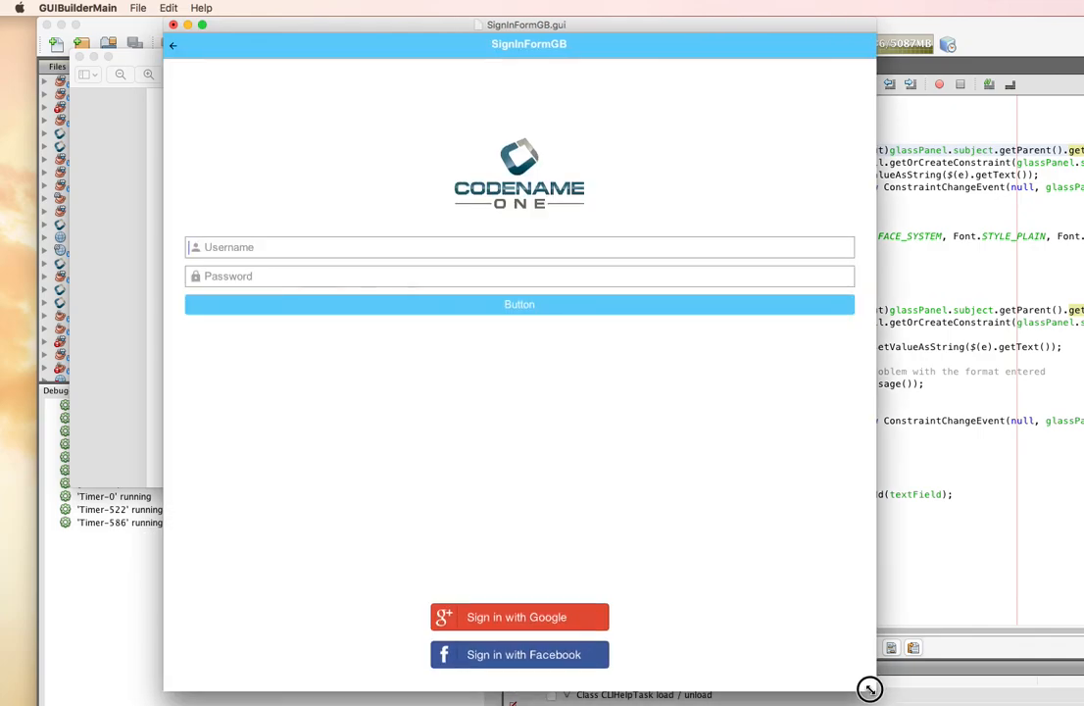
click(173, 47)
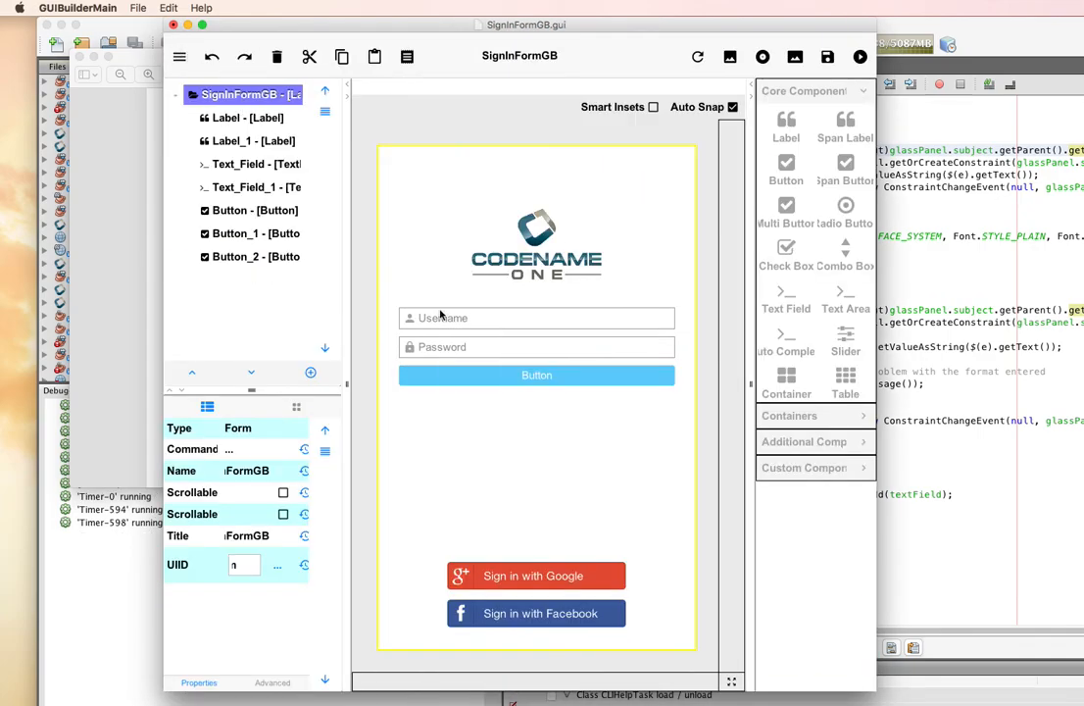
mouse_move(696, 106)
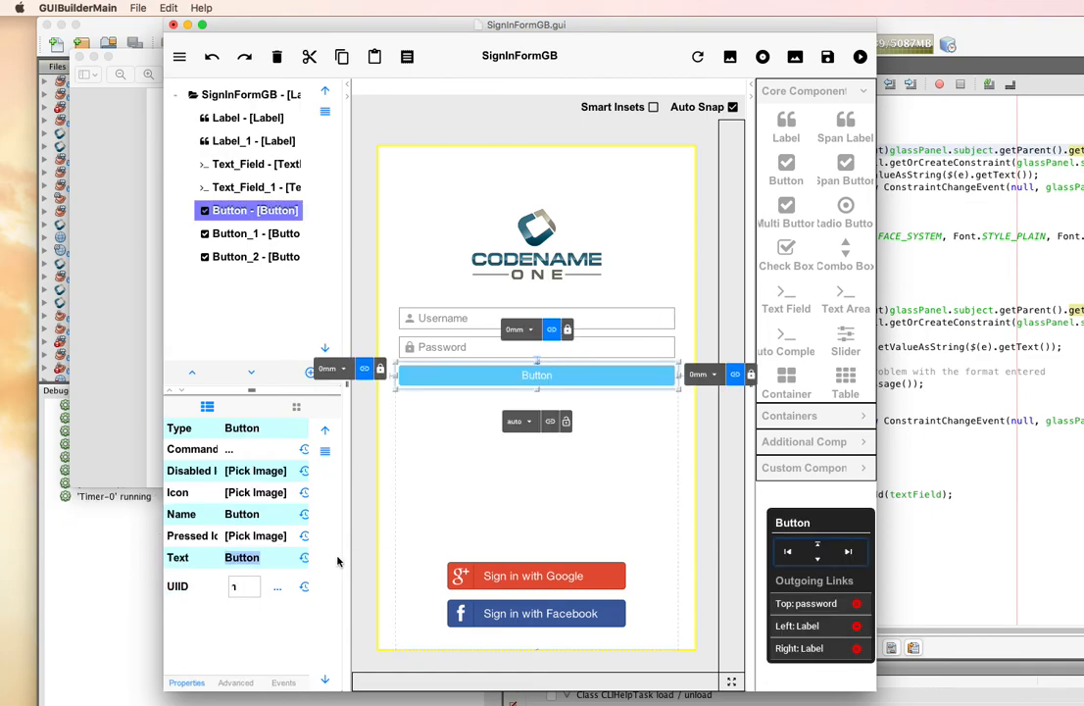
Enter 'SIGN IN' as the button's Text property
text(SIGN)
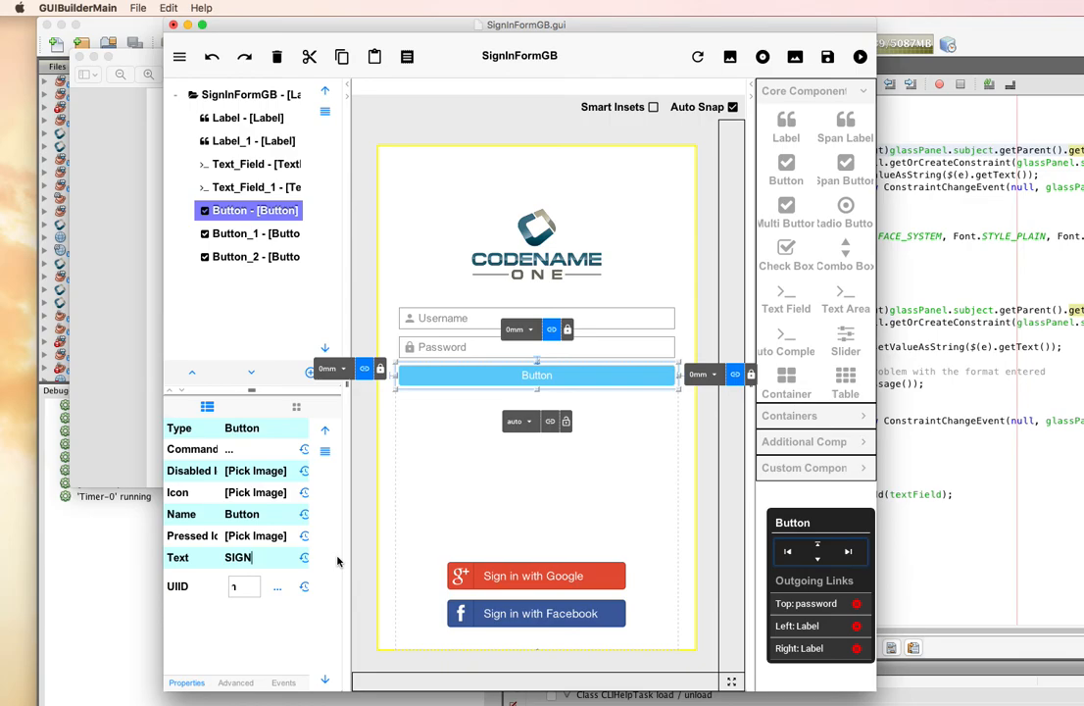
text(IN)
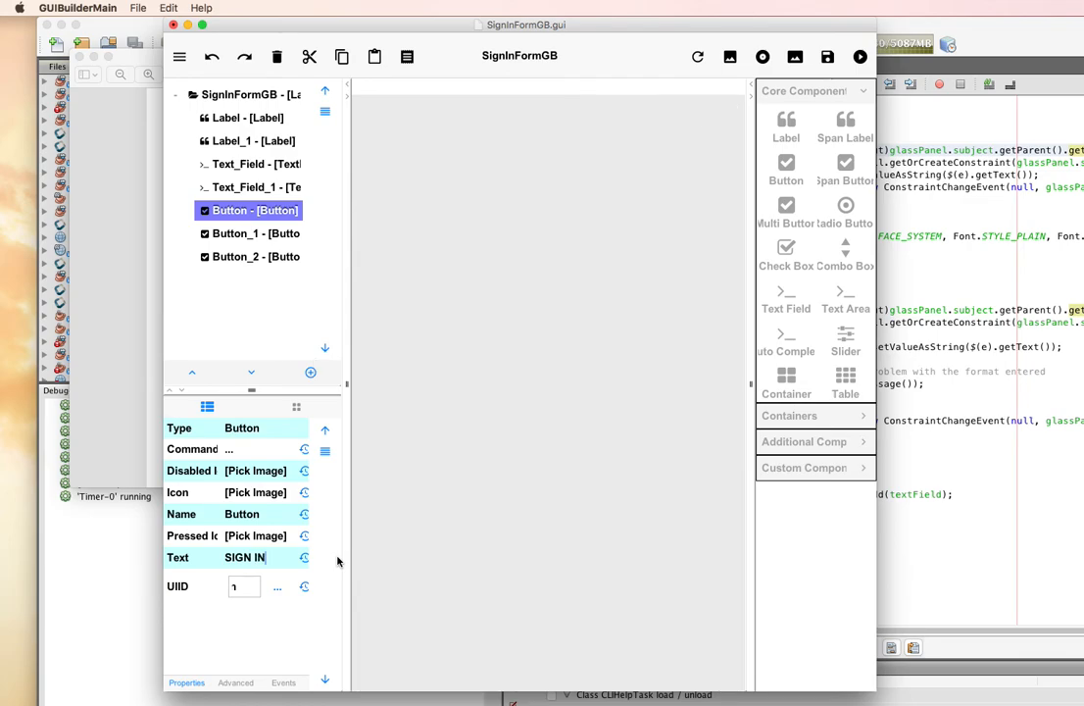
mouse_move(368, 309)
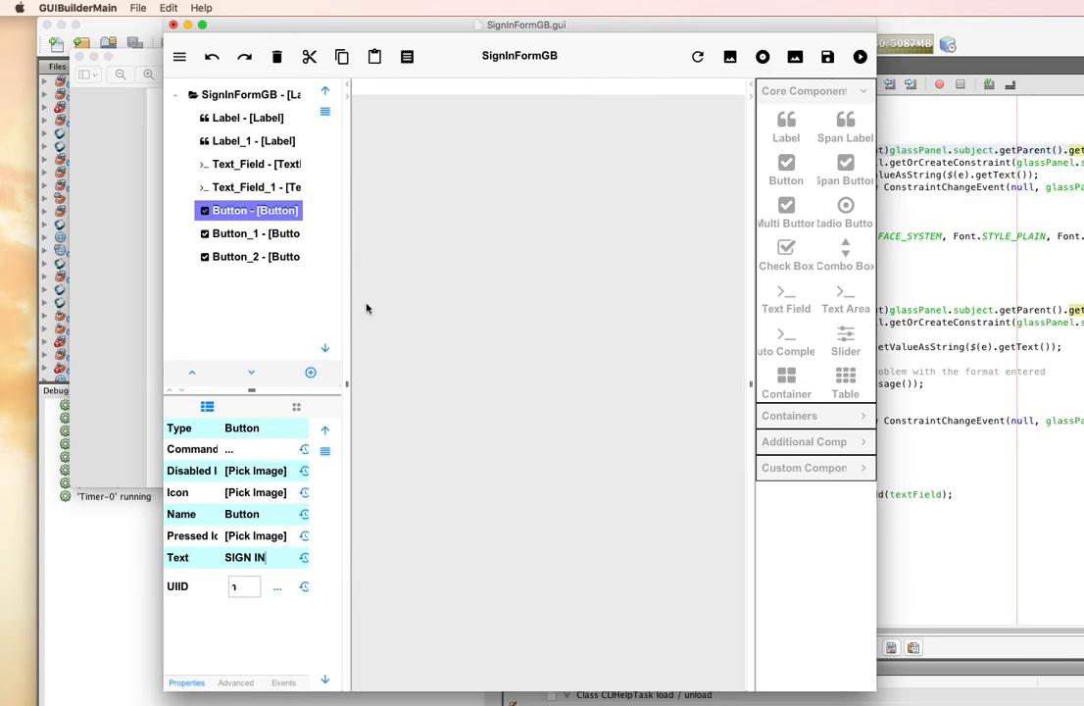
mouse_move(239, 598)
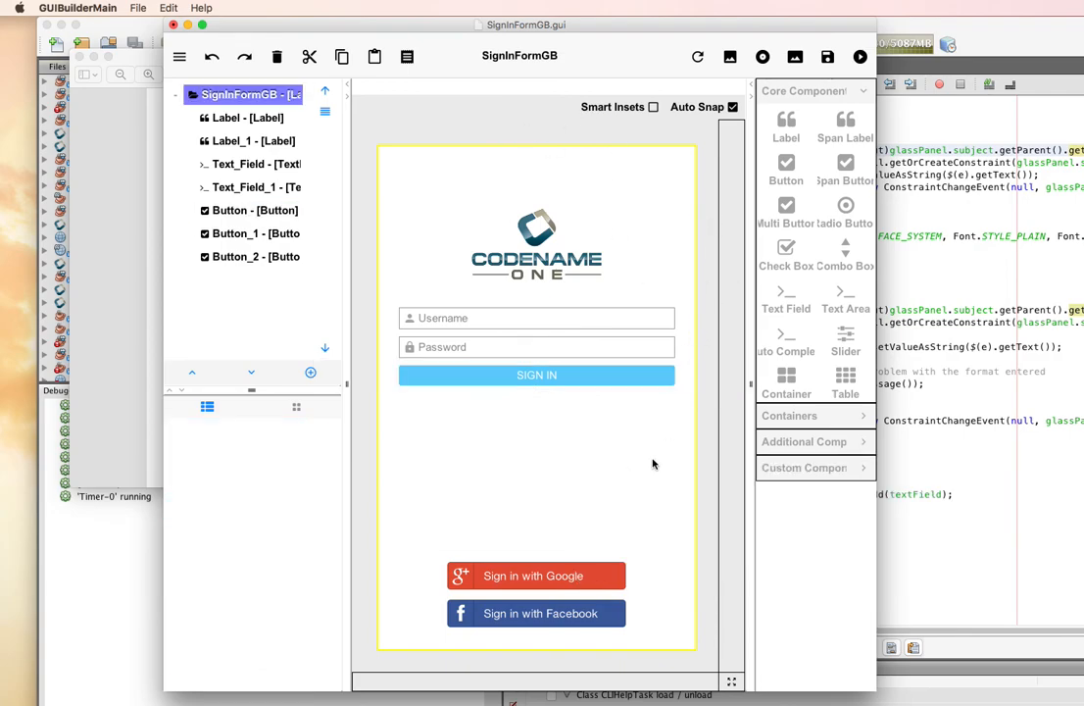
mouse_move(714, 428)
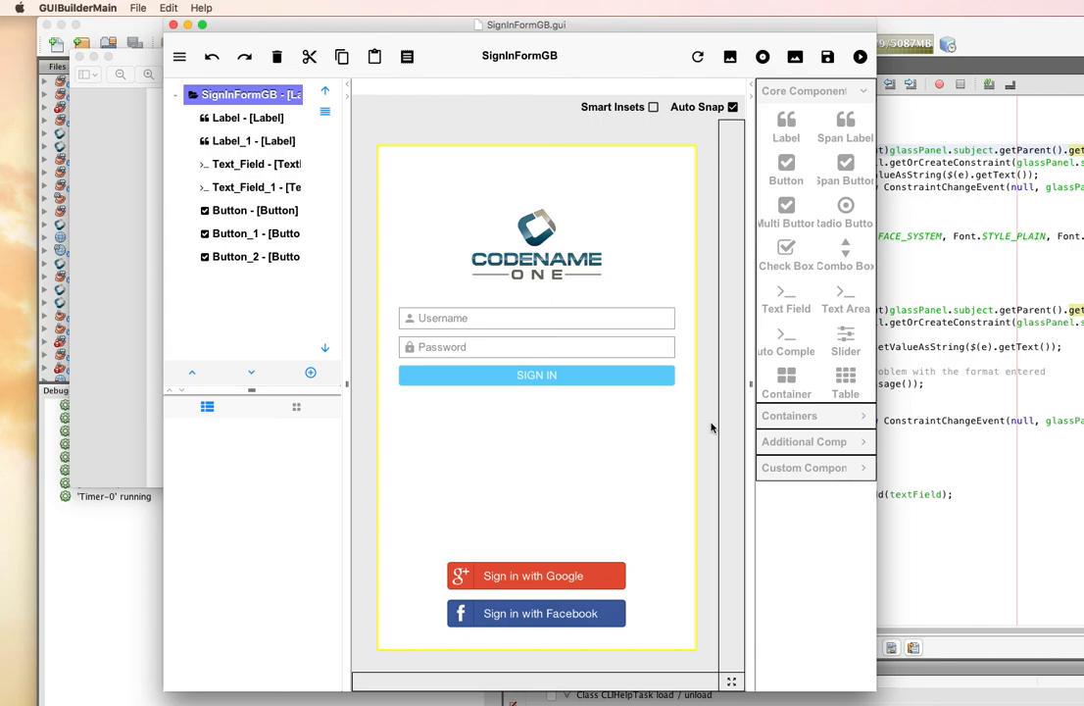
mouse_move(431, 329)
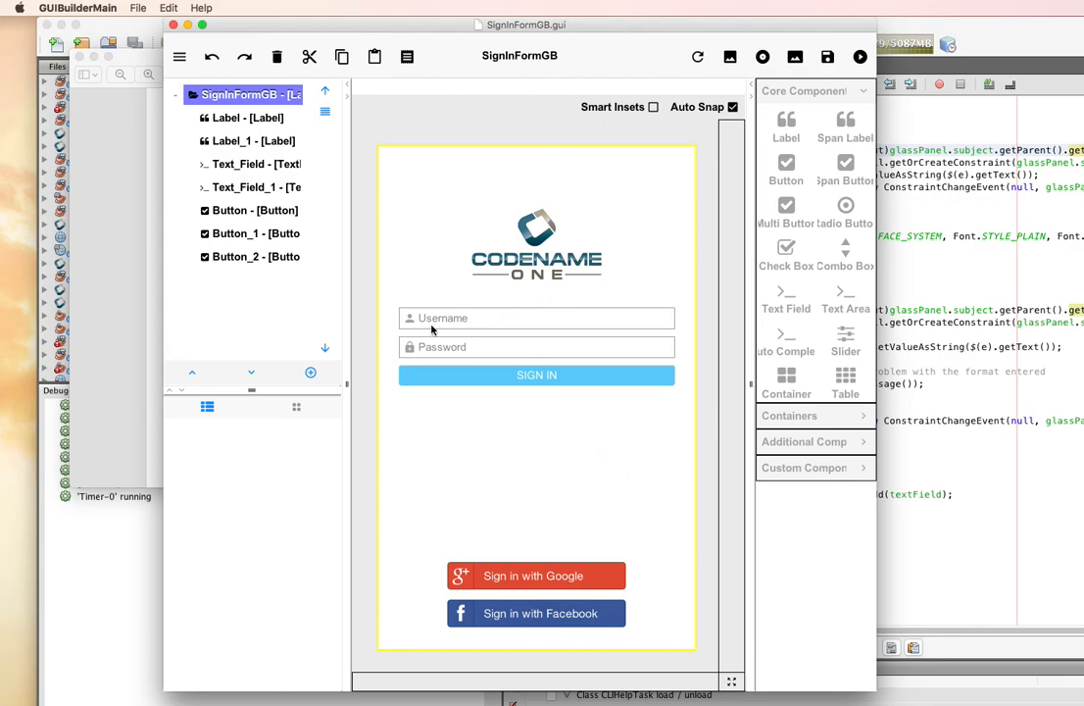
mouse_move(551, 360)
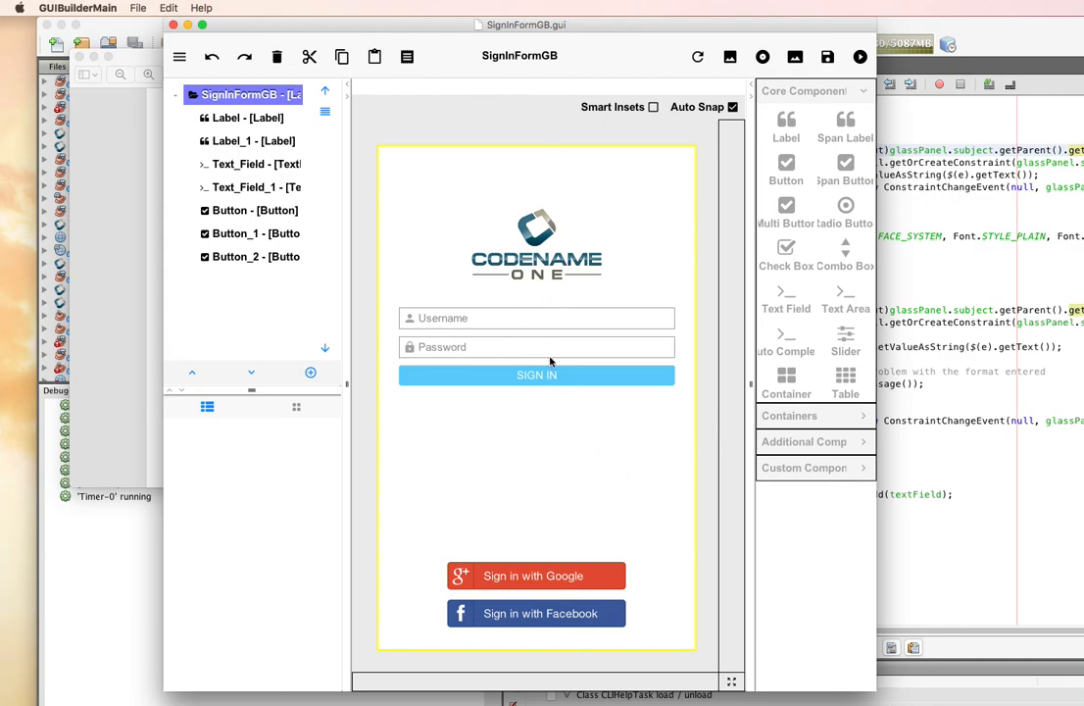
mouse_move(639, 402)
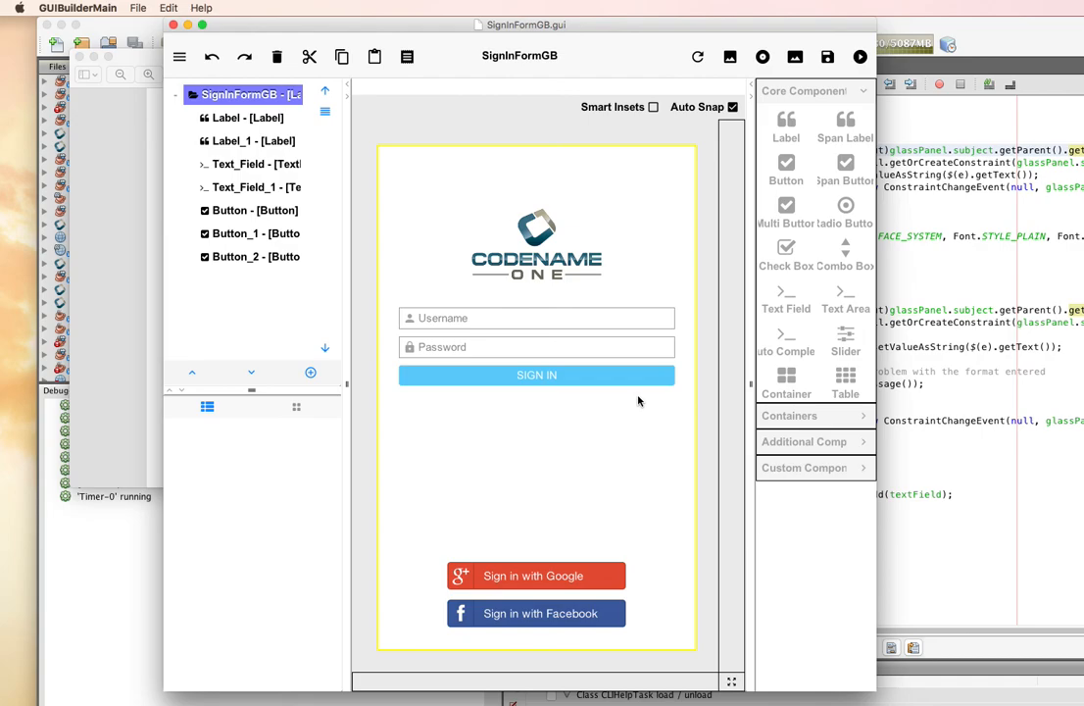
mouse_move(647, 411)
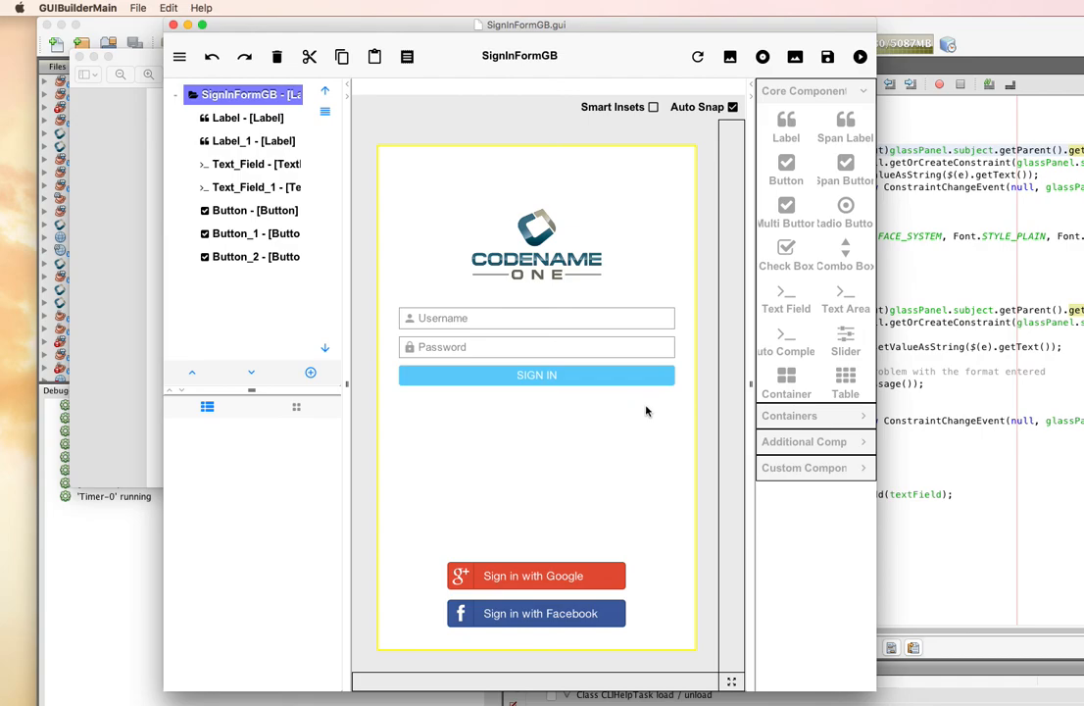